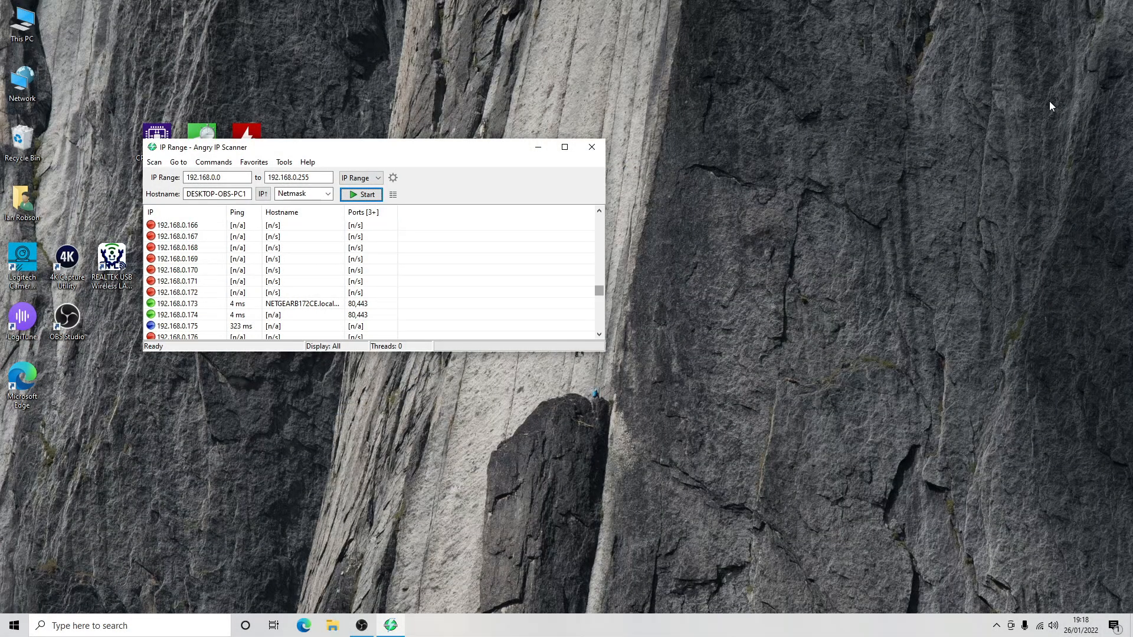
{"action": "mouse_move", "coordinate": [1000, 19]}
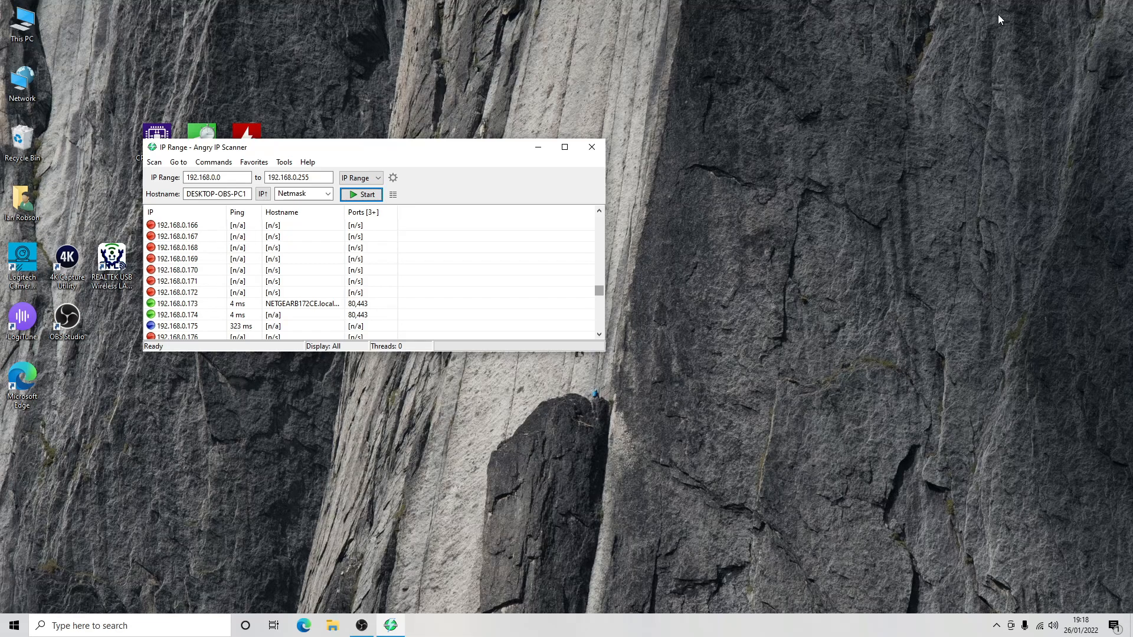
- Open the NETGEARB172CE host at 192.168.0.173 in the web browser from the scan results
{"action": "left_click", "coordinate": [178, 304]}
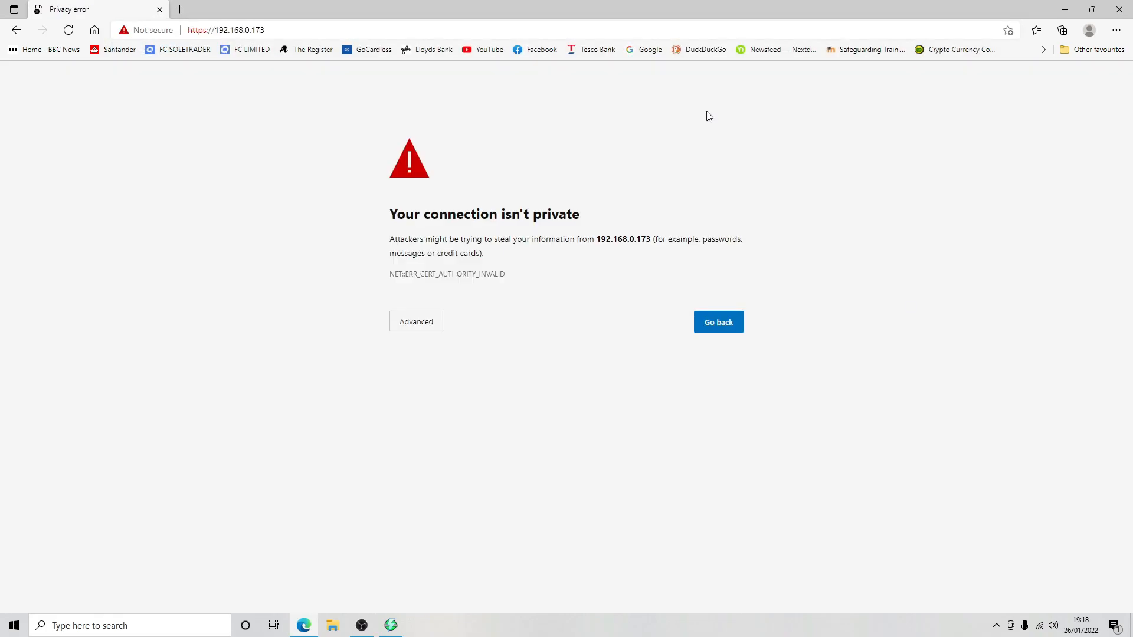
- Bypass Edge's certificate warning and continue to 192.168.0.173 despite it being unsafe
{"action": "left_click", "coordinate": [415, 321]}
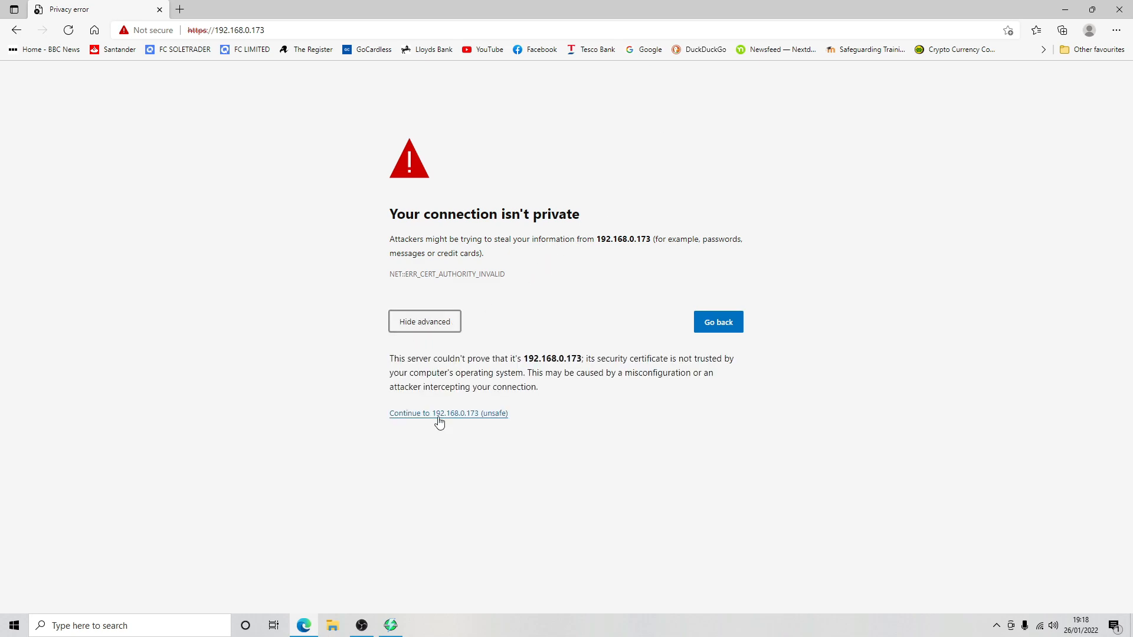
{"action": "left_click", "coordinate": [448, 414]}
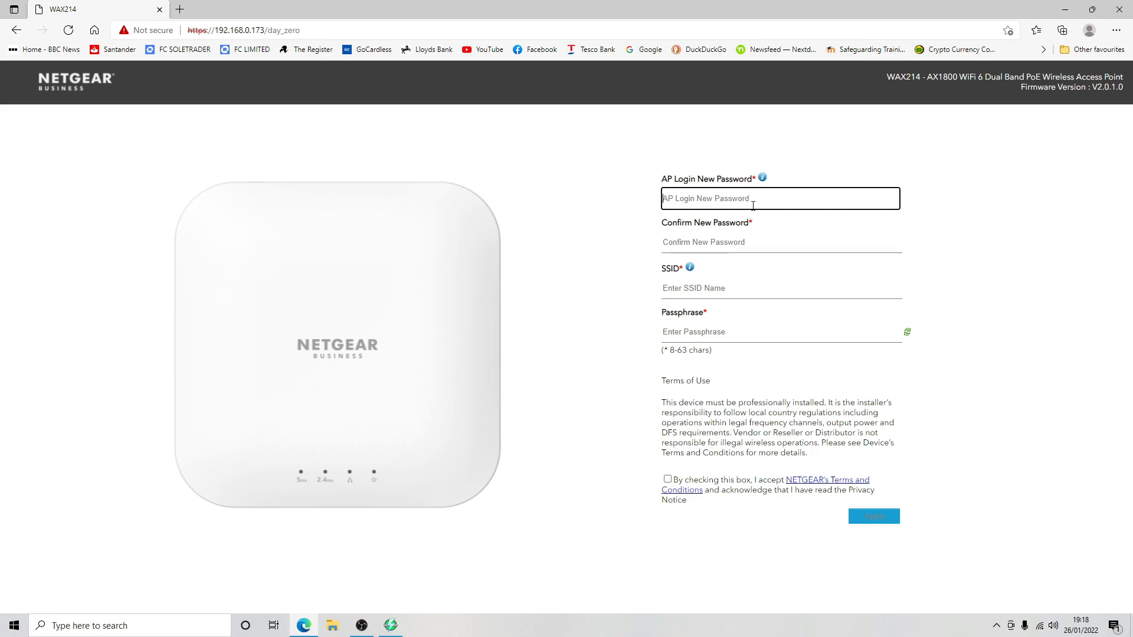
- Enter and confirm a new login password for the access point
{"action": "type", "text": "••"}
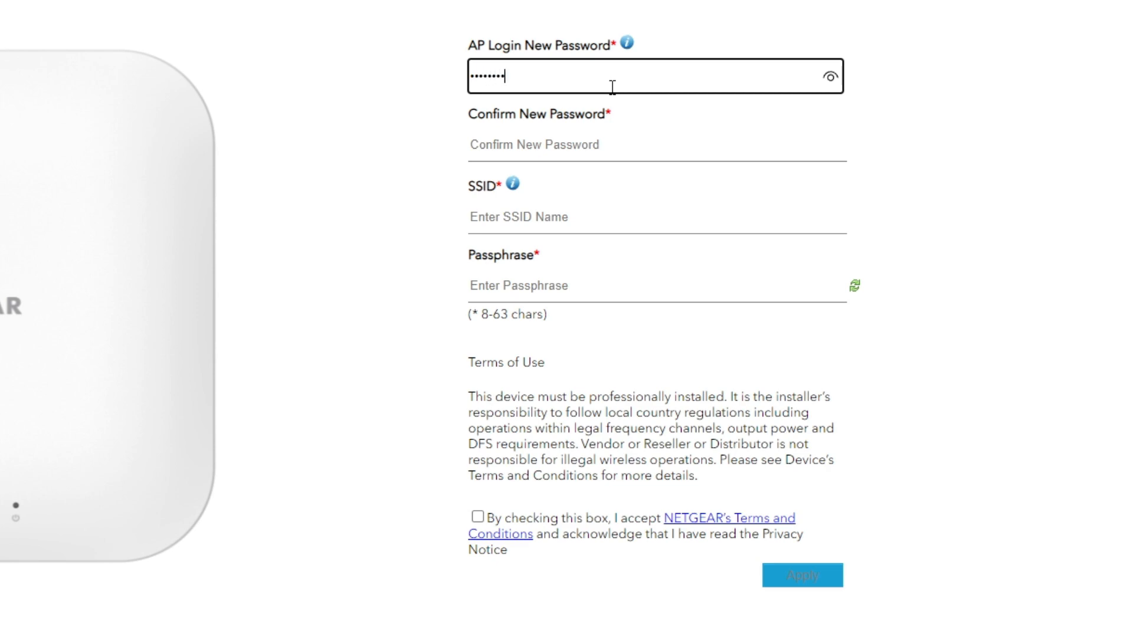
{"action": "left_click", "coordinate": [656, 144]}
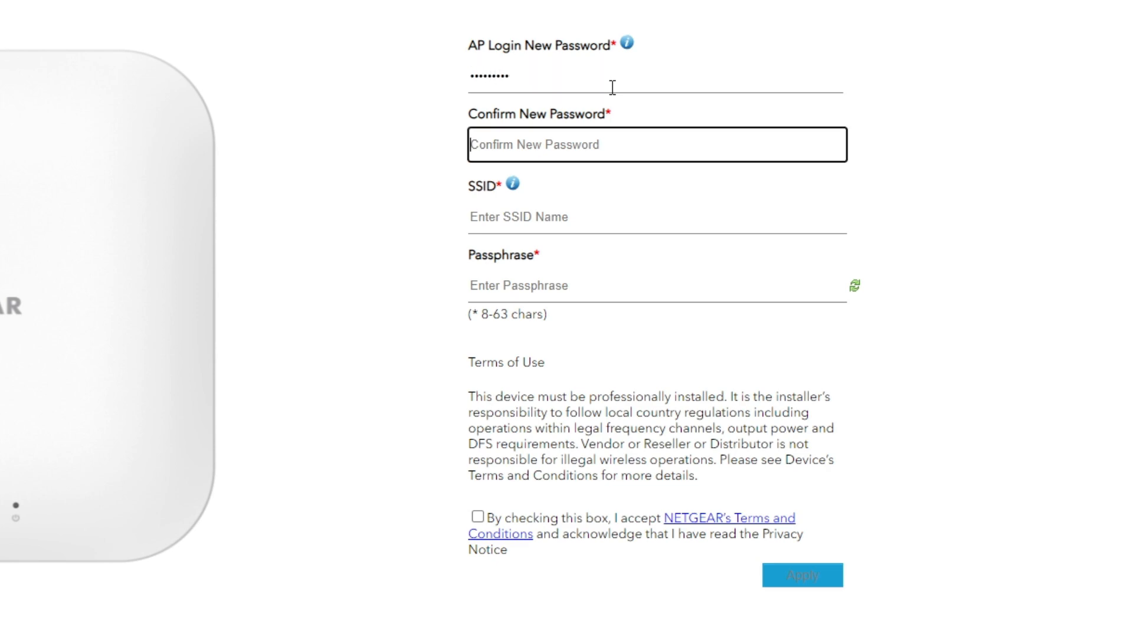
{"action": "type", "text": "••"}
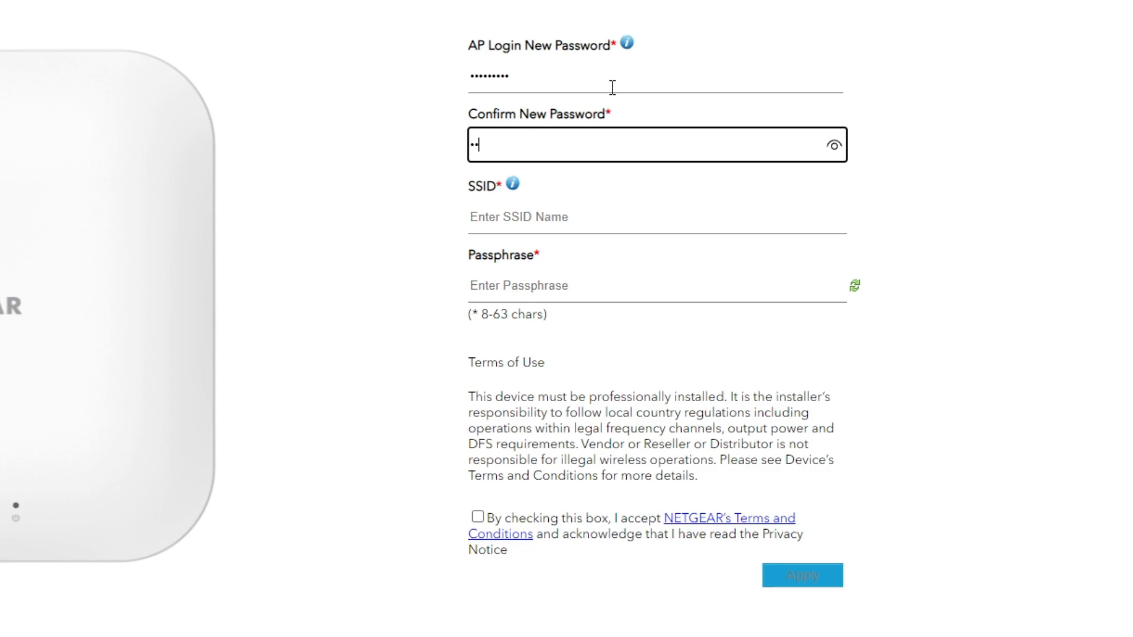
{"action": "type", "text": "••••••"}
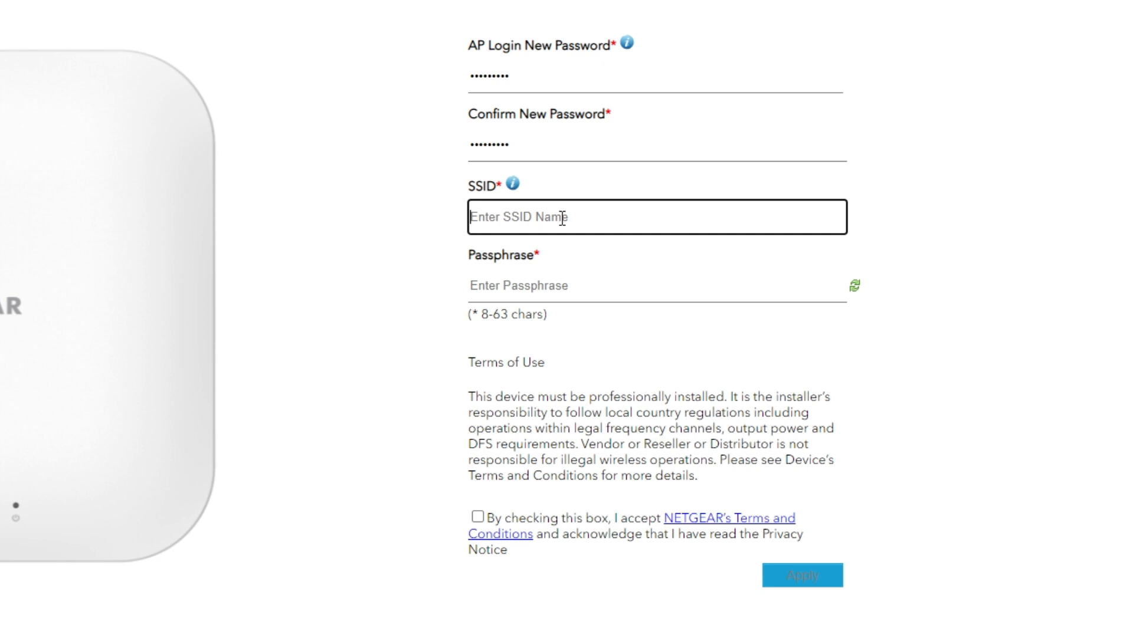
- Set the SSID to Test-WiFi-1 with a passphrase, accept the terms, and apply
{"action": "type", "text": "Test-"}
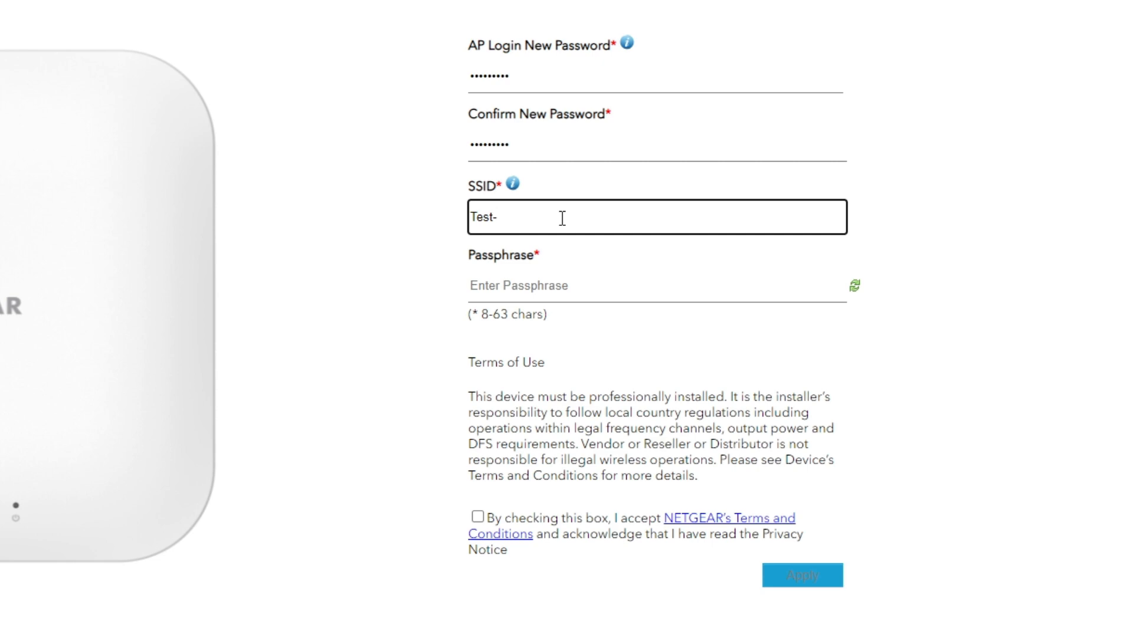
{"action": "type", "text": "WiFi-1"}
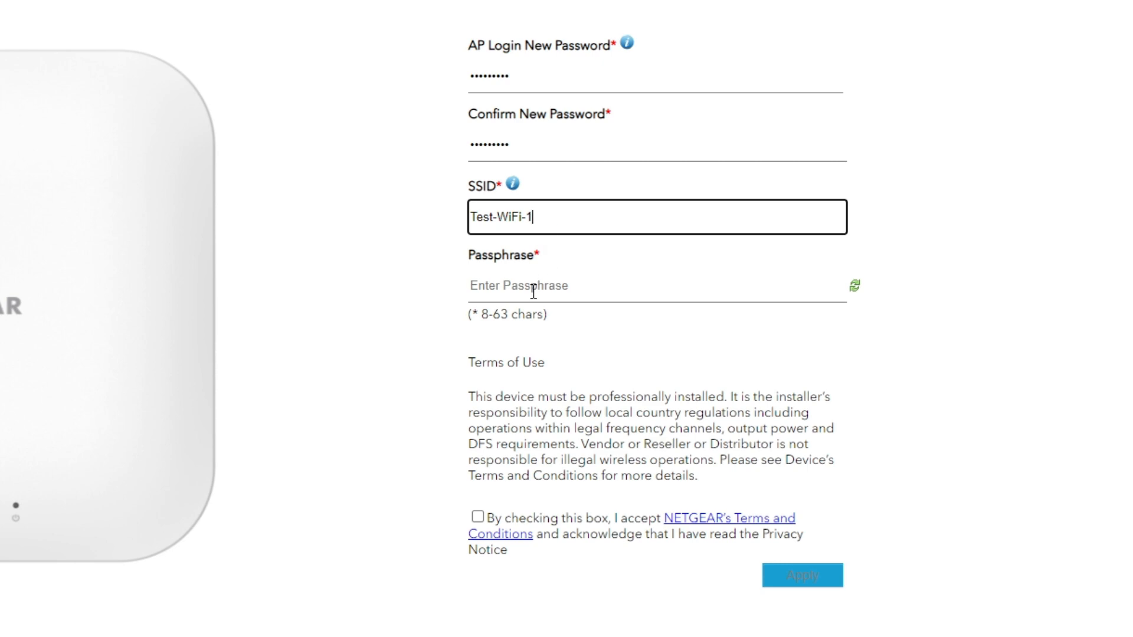
{"action": "left_click", "coordinate": [656, 284]}
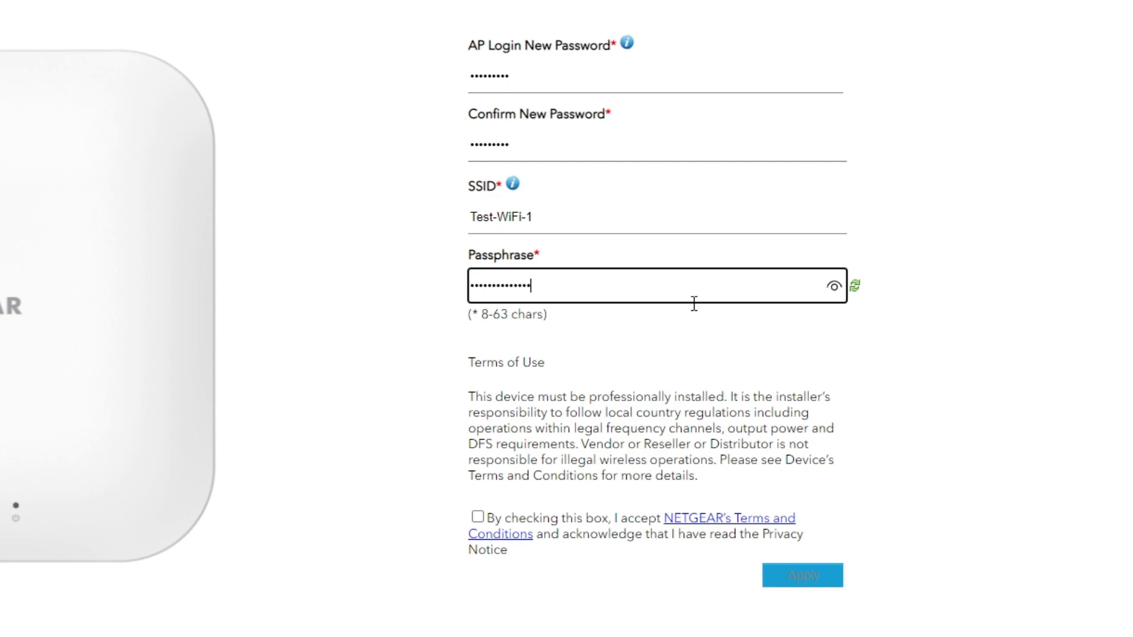
{"action": "left_click", "coordinate": [477, 518]}
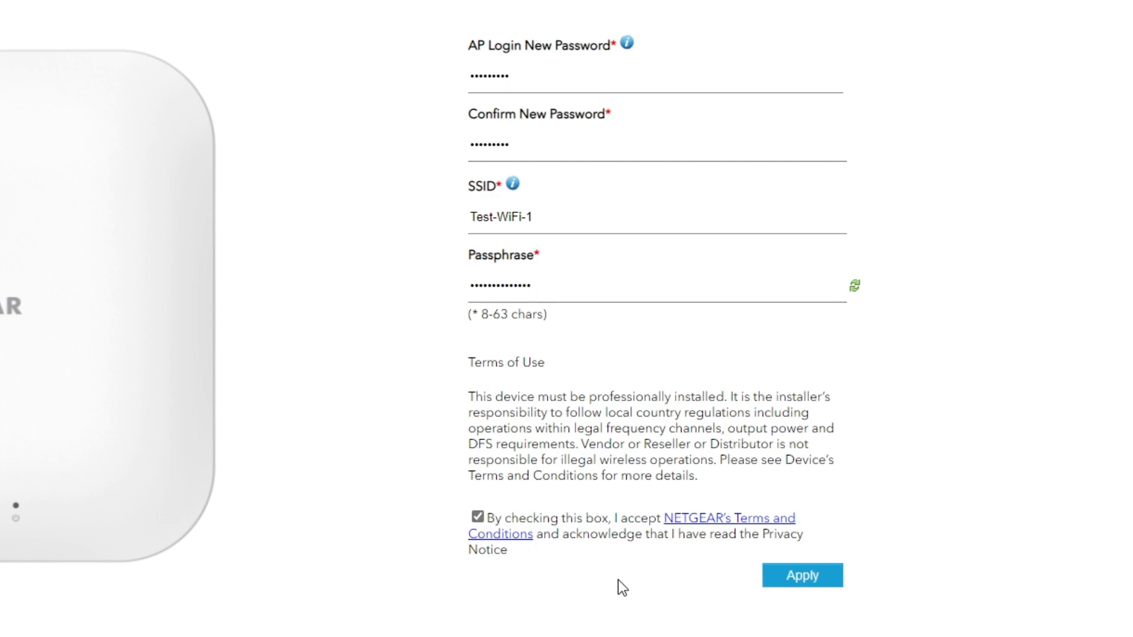
{"action": "left_click", "coordinate": [801, 575]}
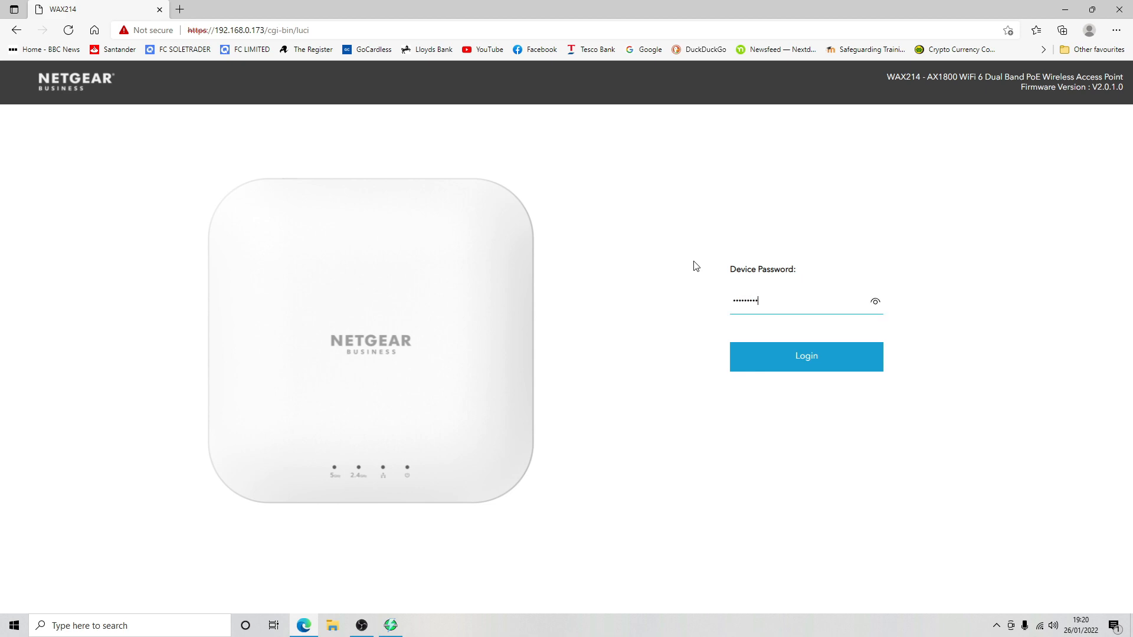
- Log in, review Device Status (firmware 2.0.1.0, Test-WiFi-1 with WPA2-Personal), and open Windows' Wi-Fi list
{"action": "left_click", "coordinate": [806, 356]}
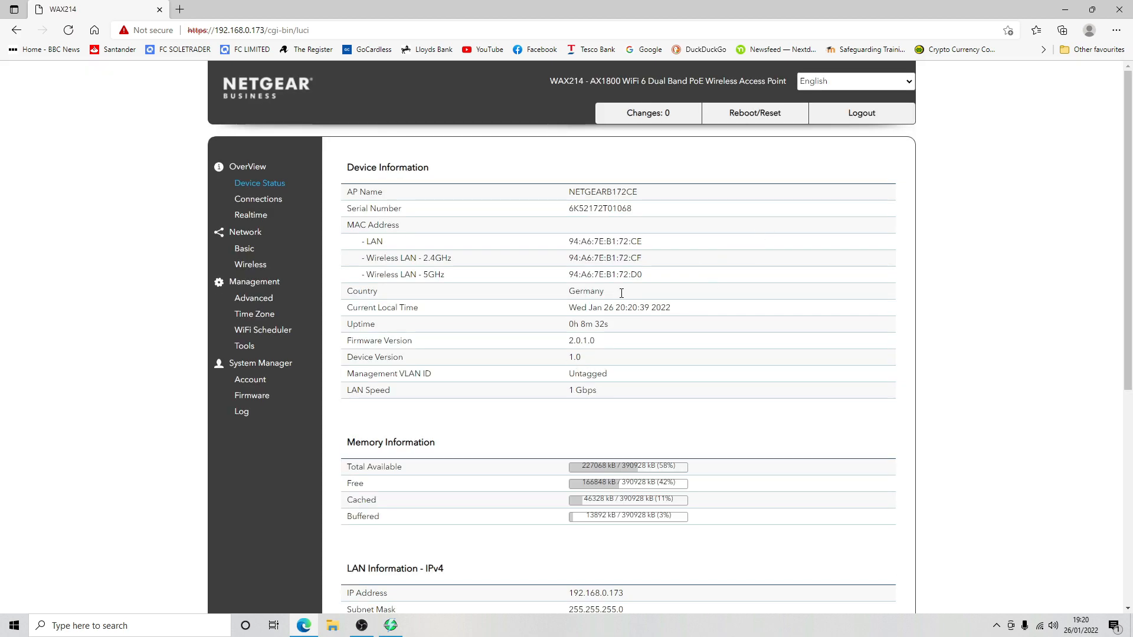
{"action": "mouse_move", "coordinate": [607, 227]}
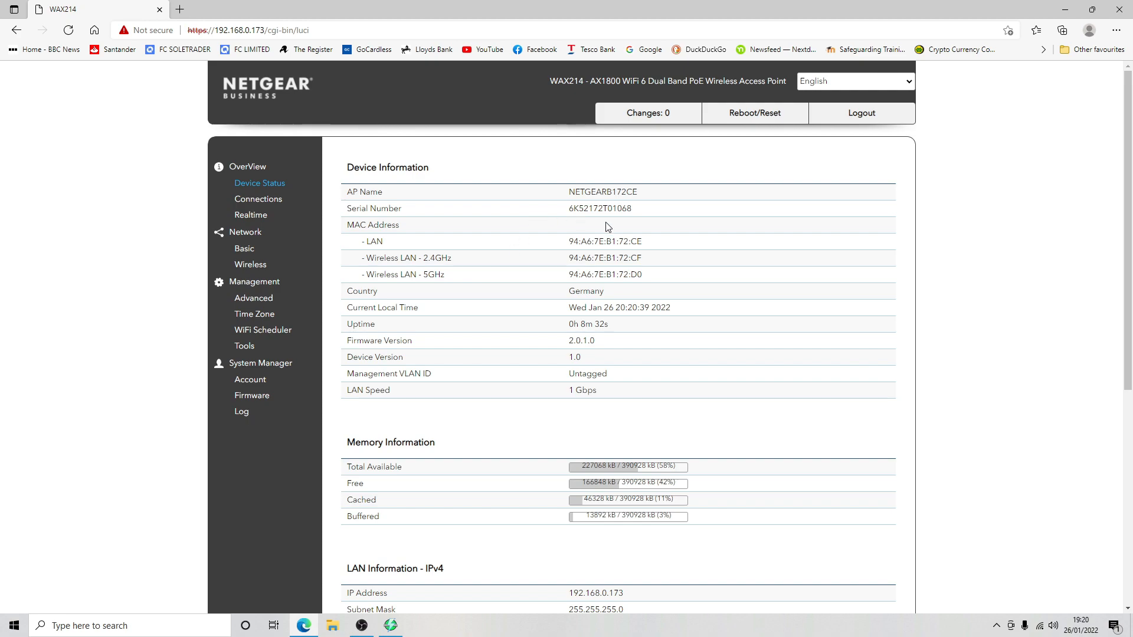
{"action": "scroll", "scroll_direction": "down", "scroll_amount": 3}
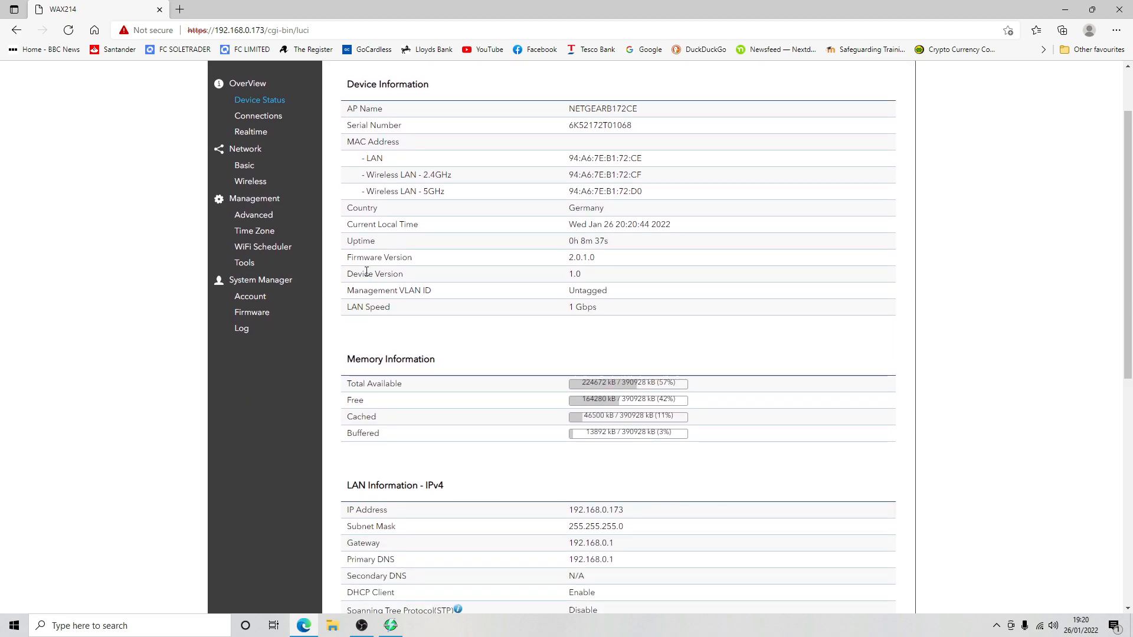
{"action": "scroll", "scroll_direction": "down", "scroll_amount": 3}
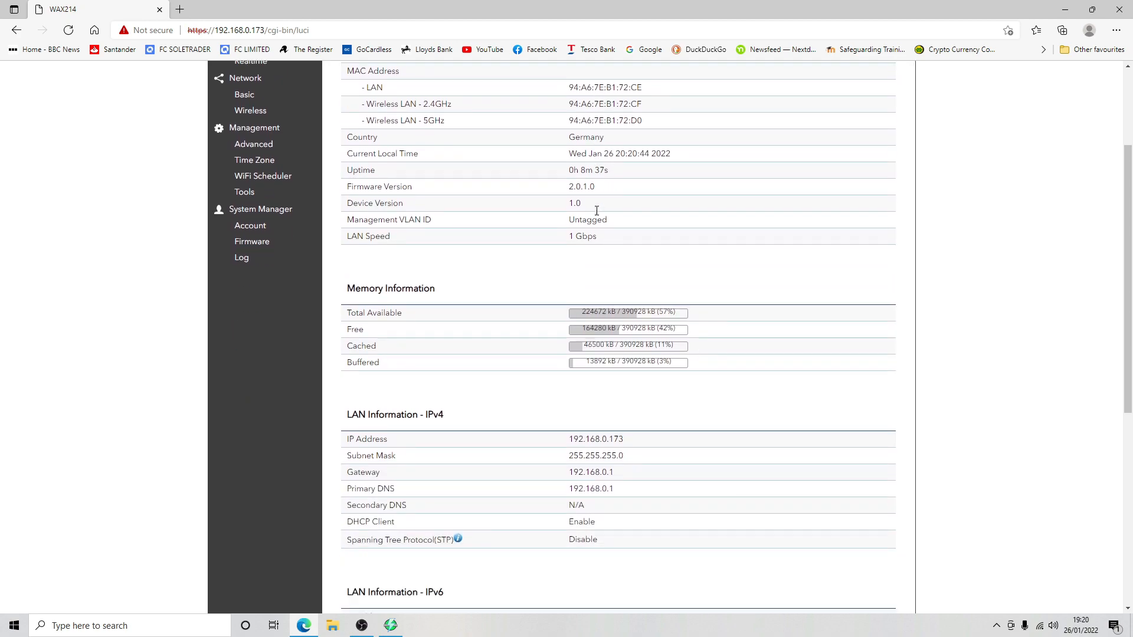
{"action": "scroll", "scroll_direction": "down", "scroll_amount": 3}
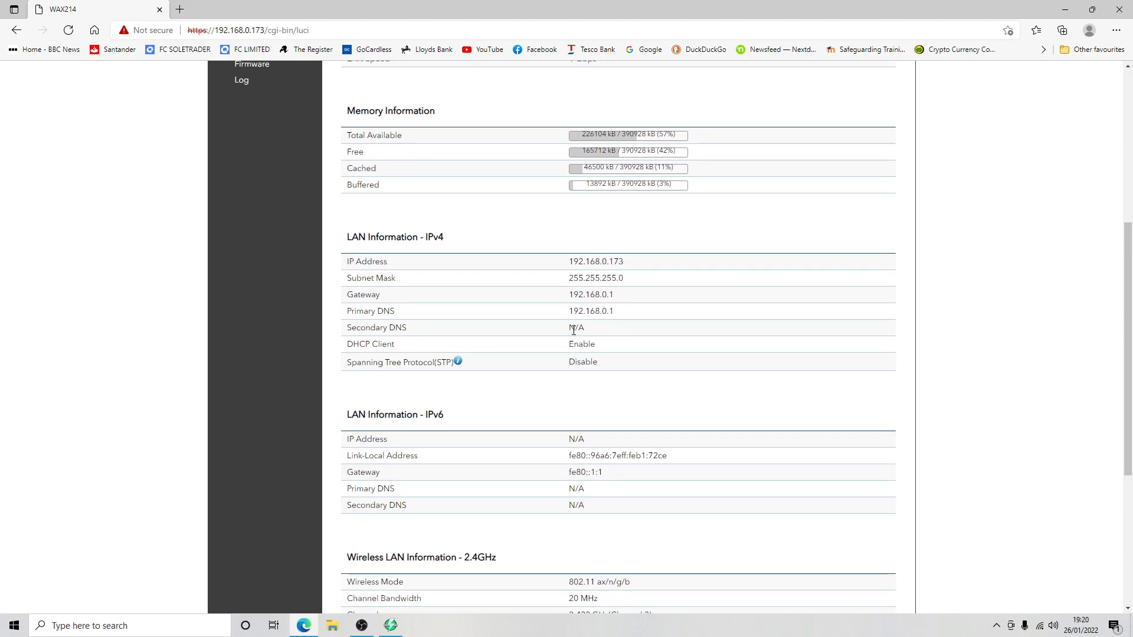
{"action": "scroll", "scroll_direction": "down", "scroll_amount": 3}
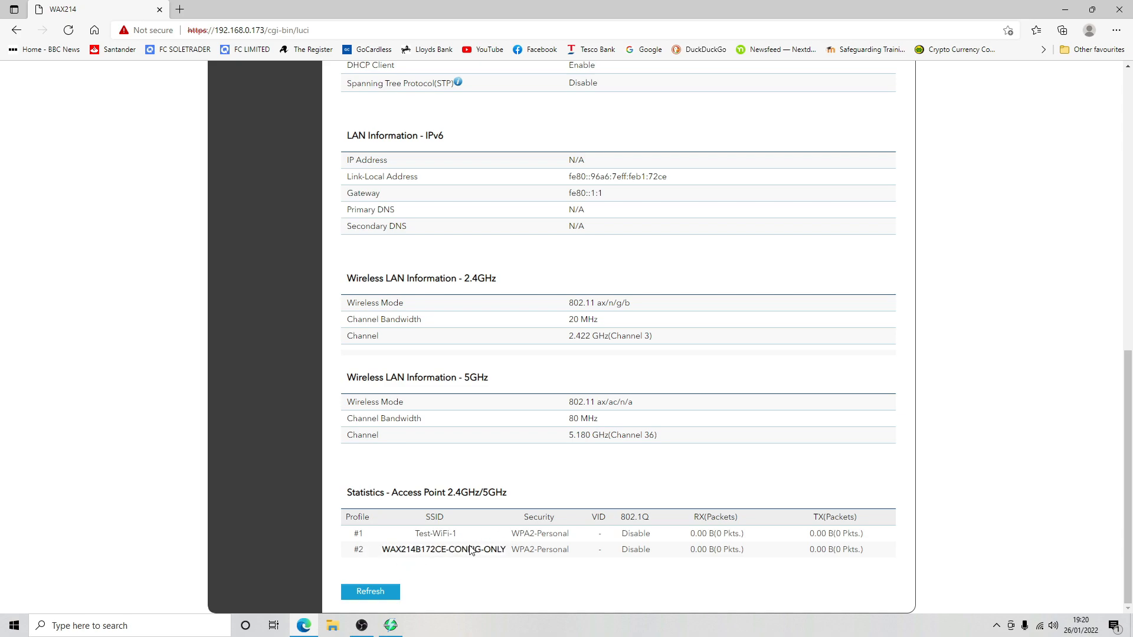
{"action": "left_click", "coordinate": [1054, 625]}
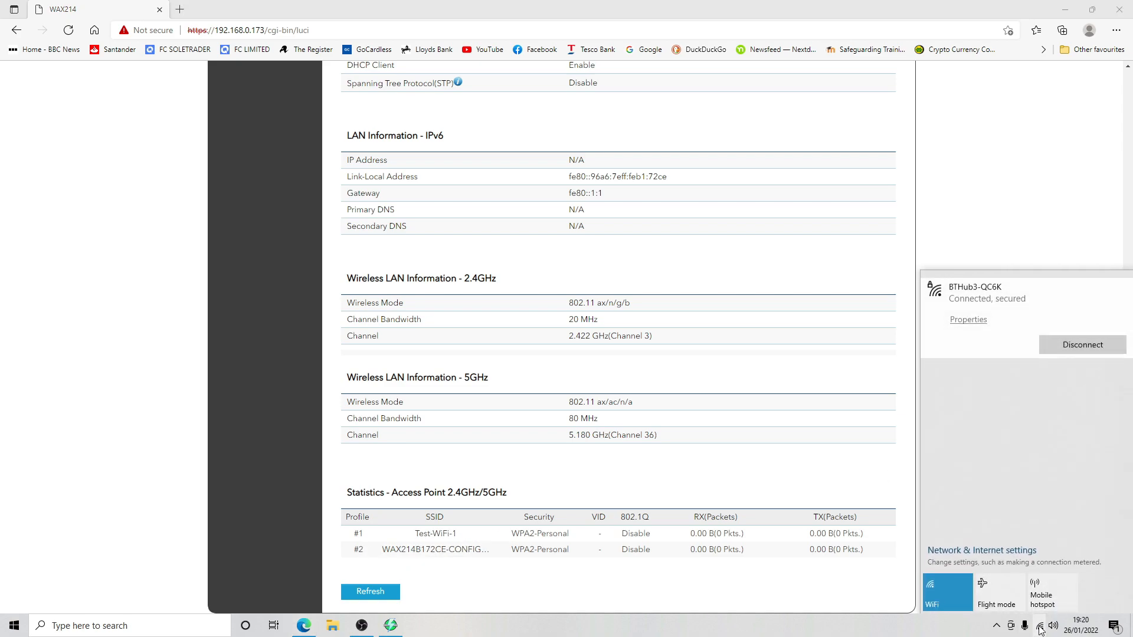
{"action": "mouse_move", "coordinate": [1023, 343]}
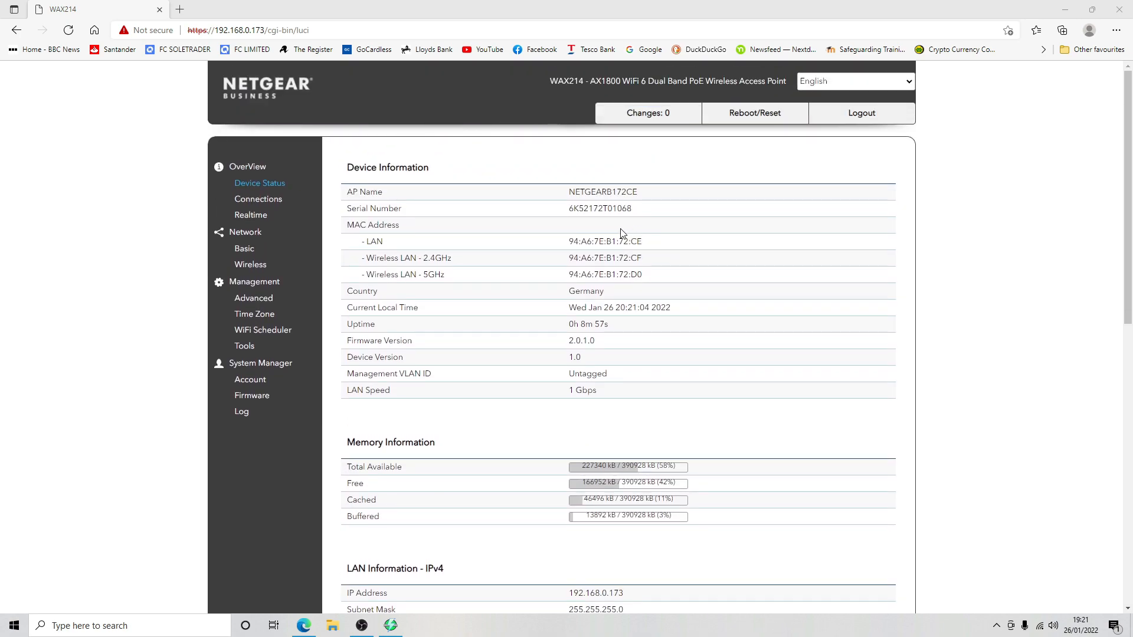
- Check the Connections list, empty on both bands, then view the Realtime CPU graph
{"action": "left_click", "coordinate": [258, 198]}
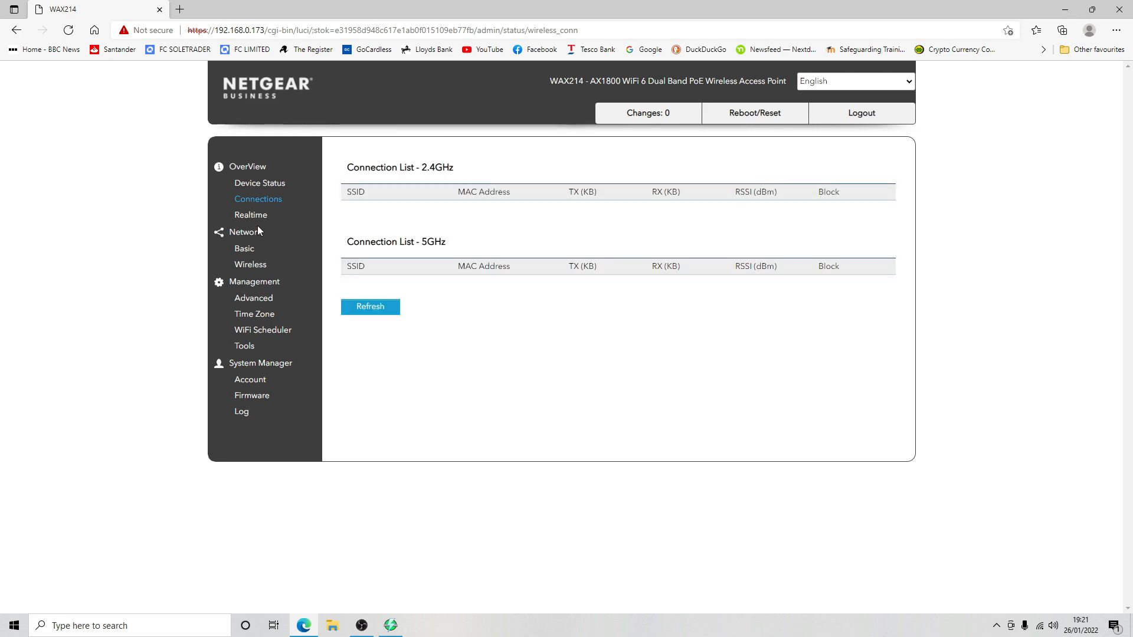
{"action": "left_click", "coordinate": [250, 215]}
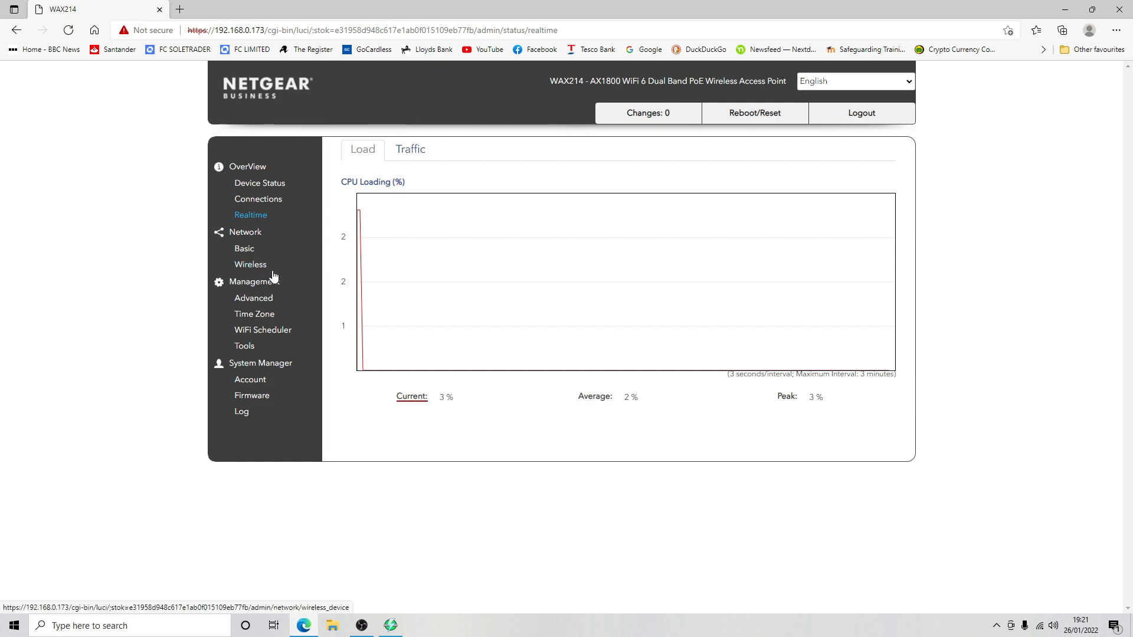
{"action": "mouse_move", "coordinate": [245, 248]}
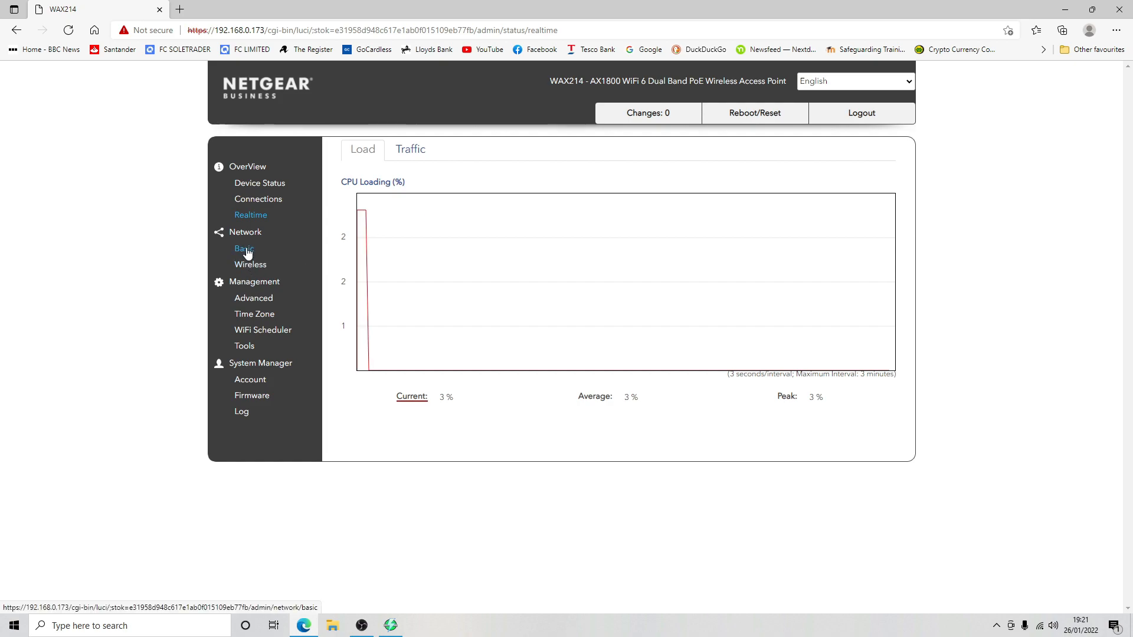
- Open Network > Basic settings and tick the IPv6 Link-local Address option
{"action": "left_click", "coordinate": [245, 249]}
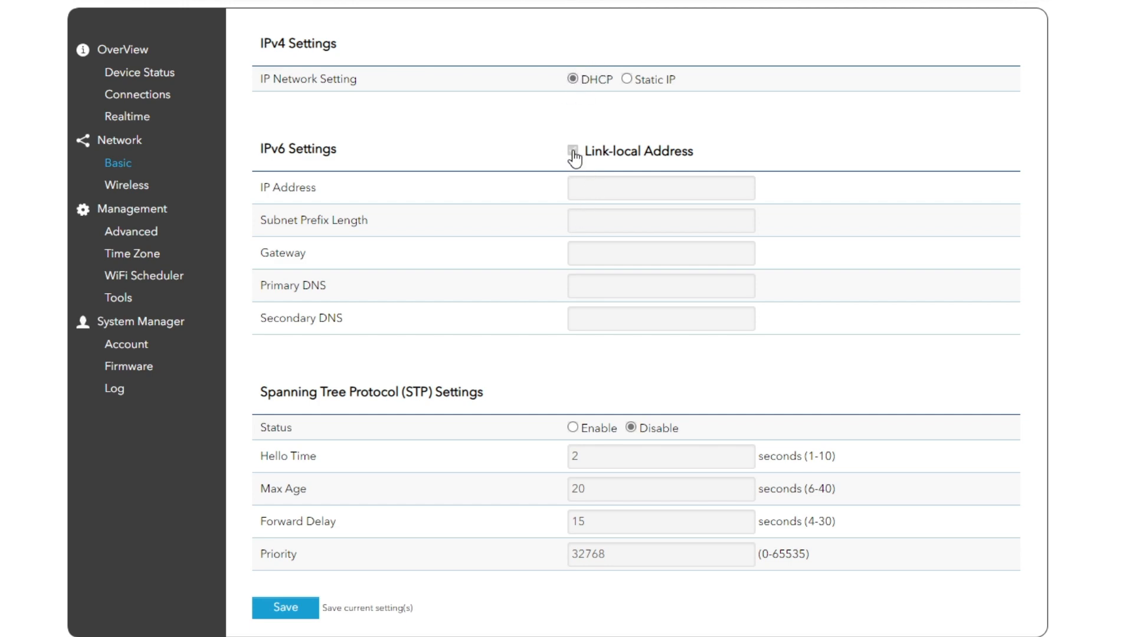
{"action": "left_click", "coordinate": [573, 151]}
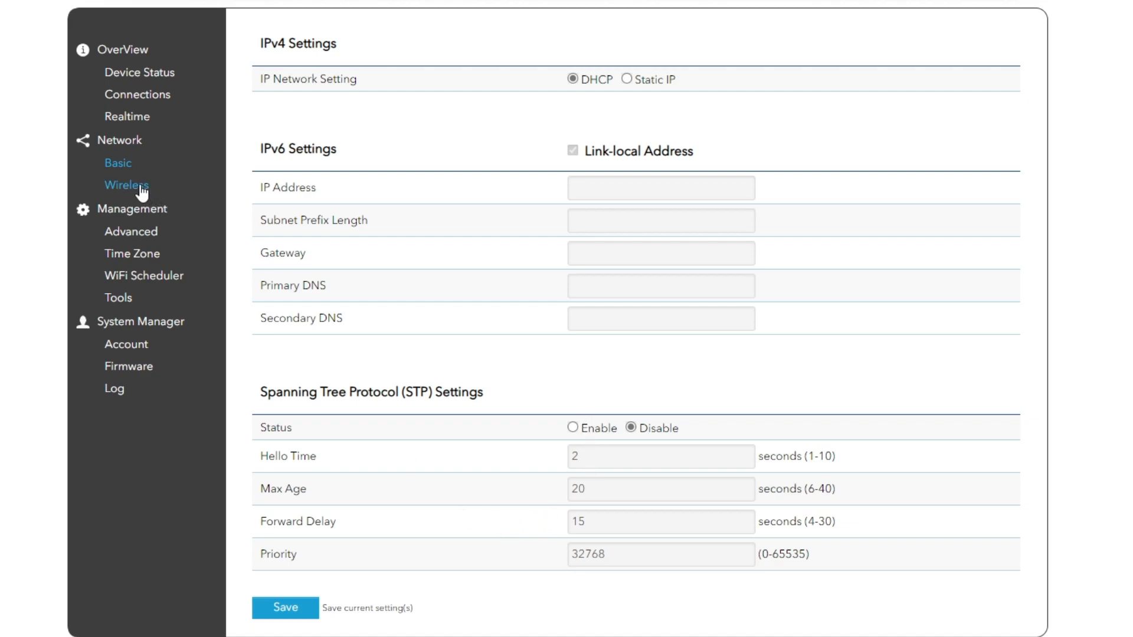
- Change the wireless country/region from Germany to United Kingdom and apply it
{"action": "left_click", "coordinate": [126, 185]}
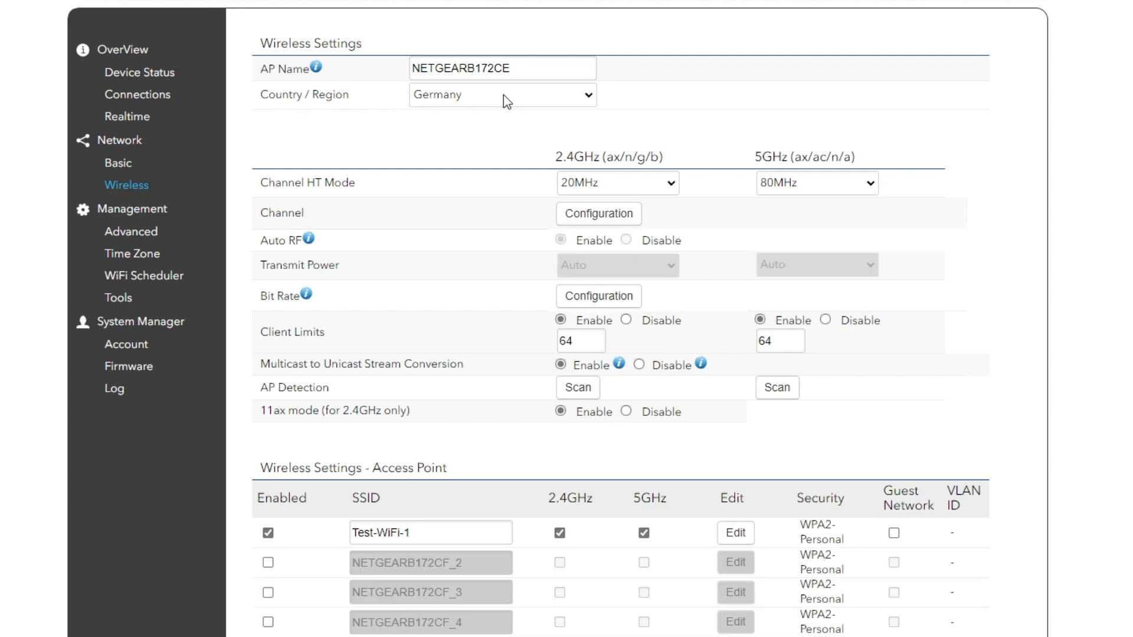
{"action": "left_click", "coordinate": [502, 94]}
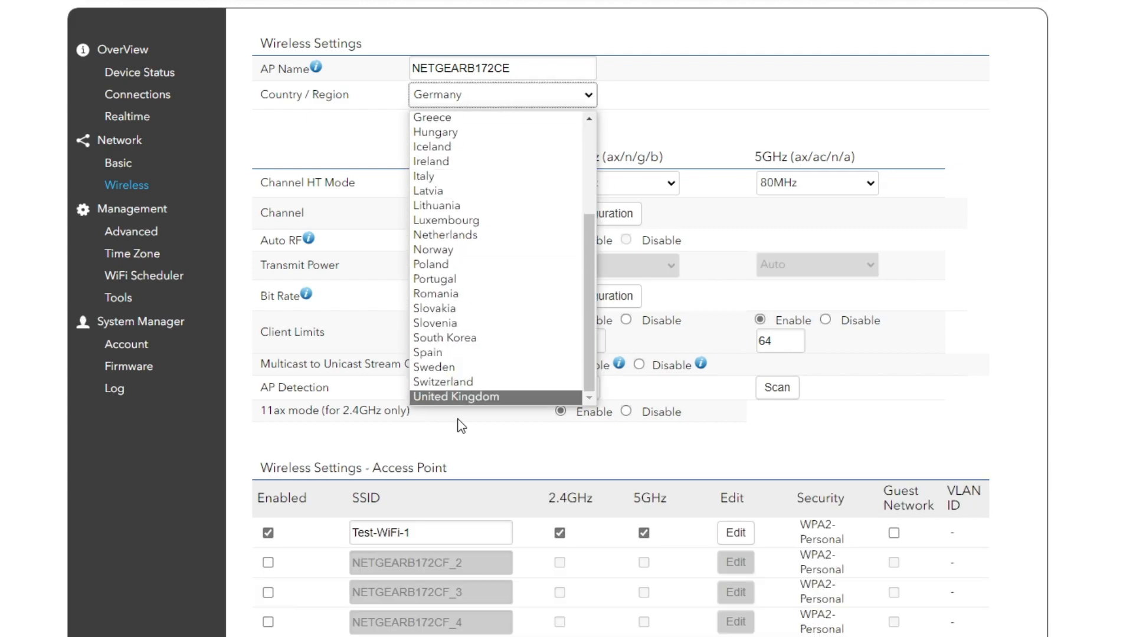
{"action": "left_click", "coordinate": [456, 396]}
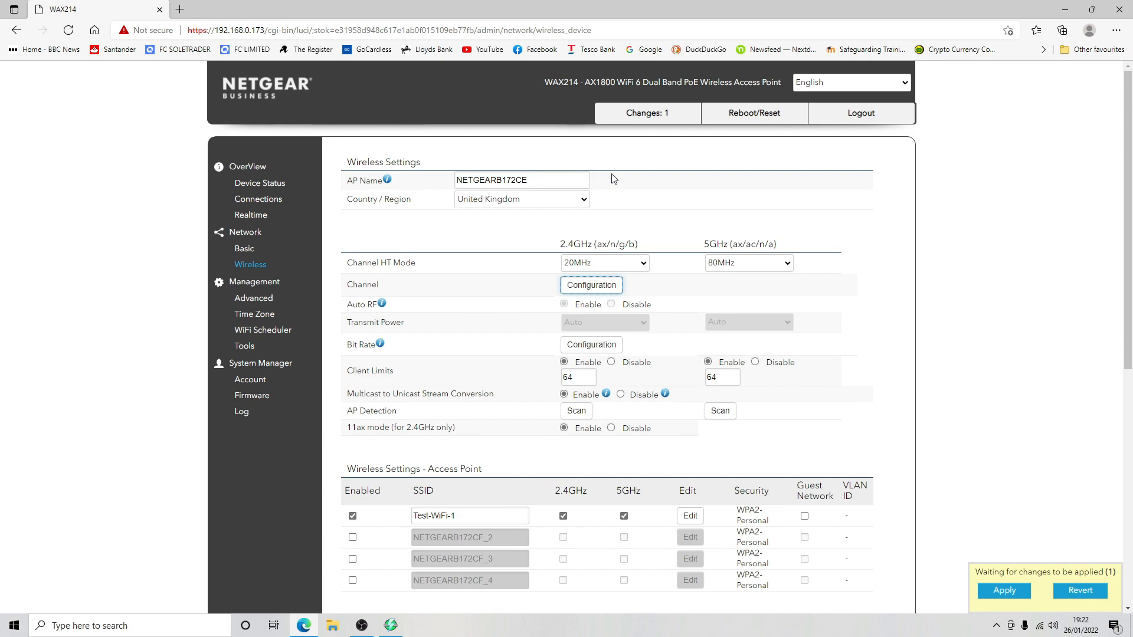
{"action": "mouse_move", "coordinate": [1002, 605]}
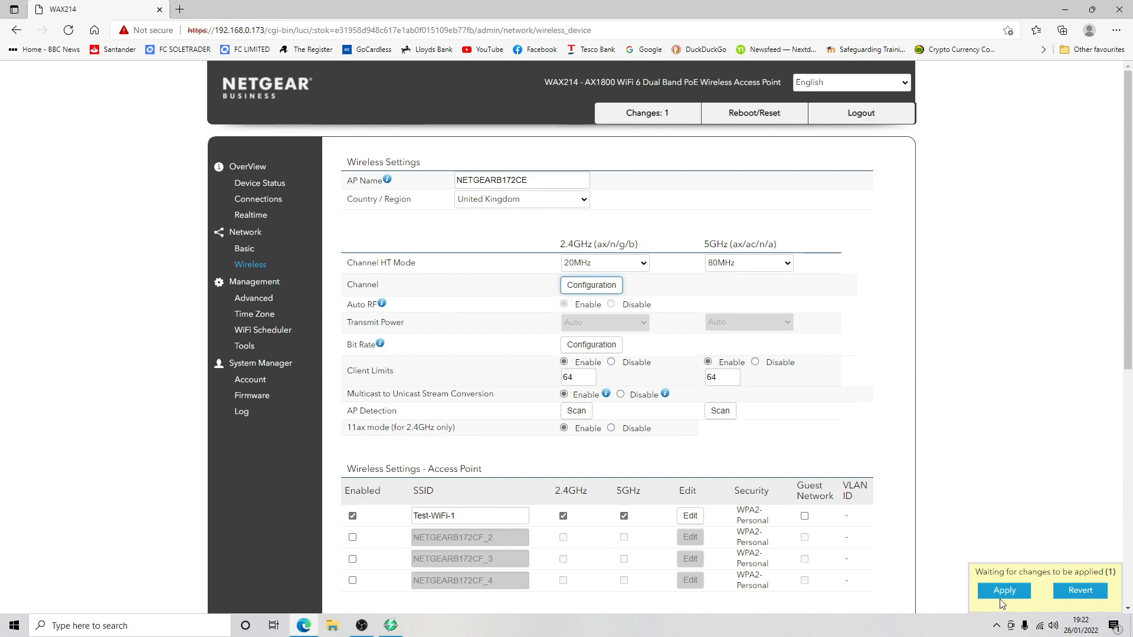
{"action": "left_click", "coordinate": [1004, 591]}
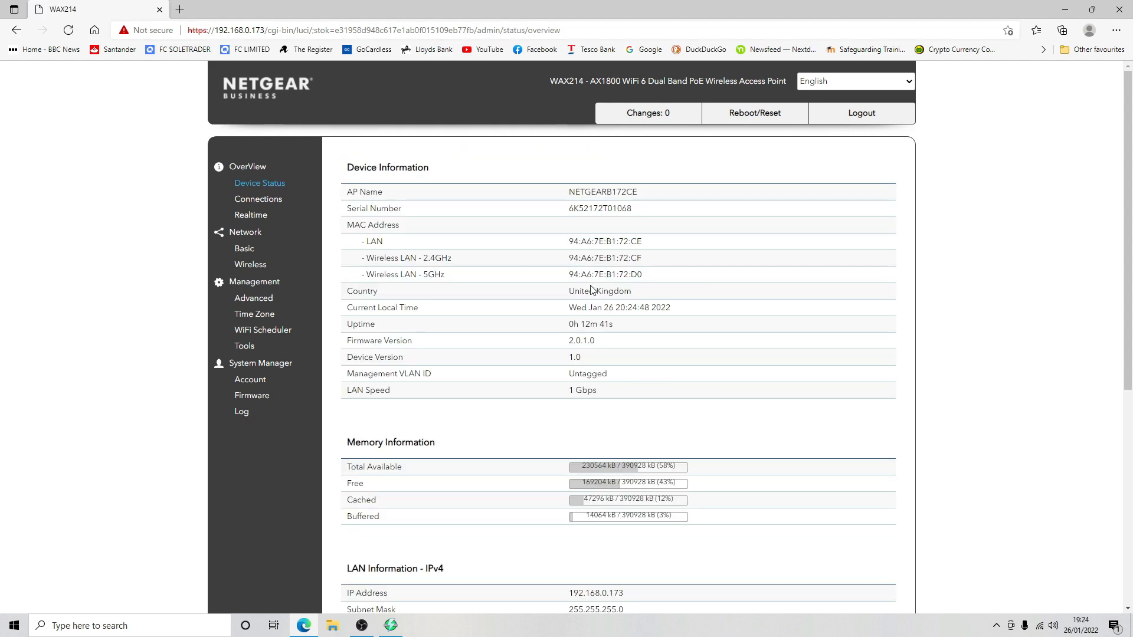
{"action": "mouse_move", "coordinate": [244, 249]}
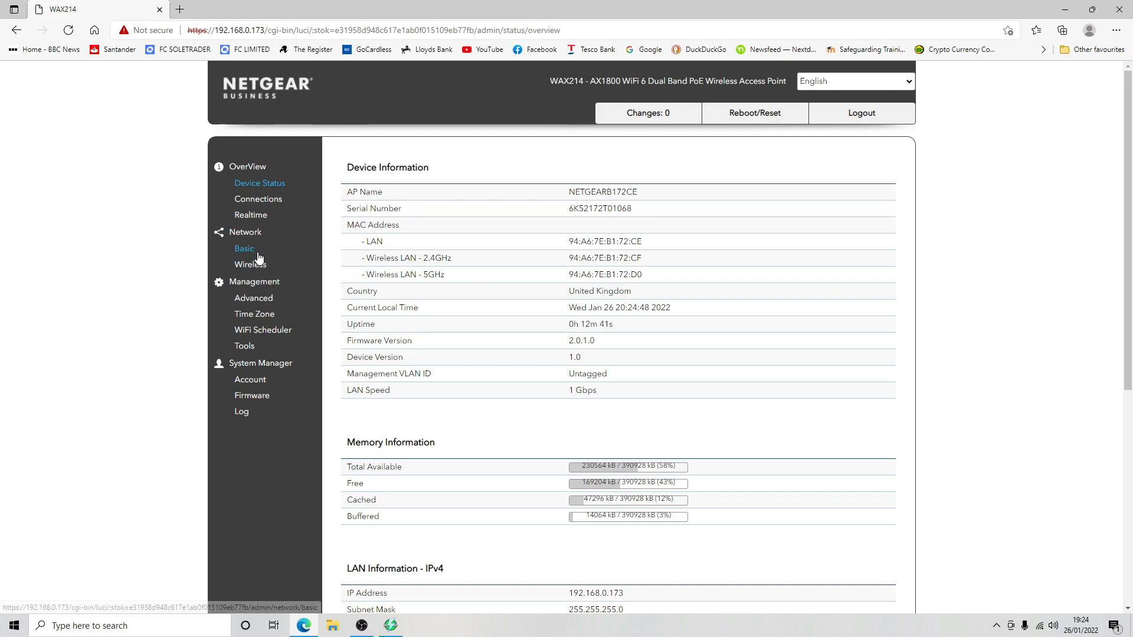
- Reopen Network > Wireless and review United Kingdom, enabled Test-WiFi-1, and guest DHCP defaults
{"action": "left_click", "coordinate": [251, 265]}
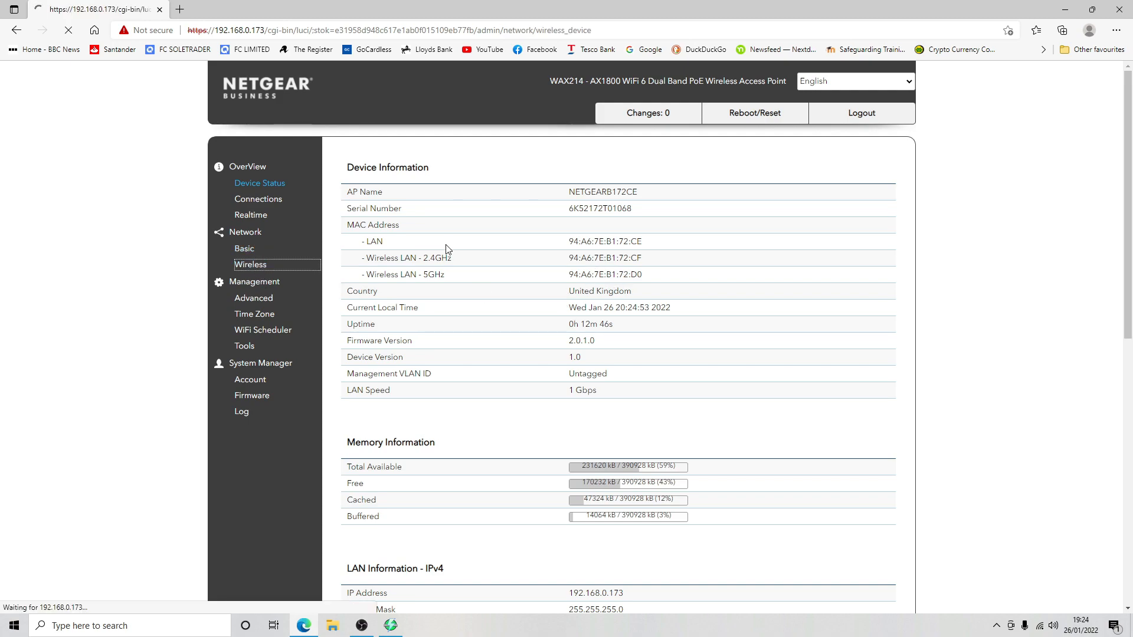
{"action": "left_click", "coordinate": [251, 265]}
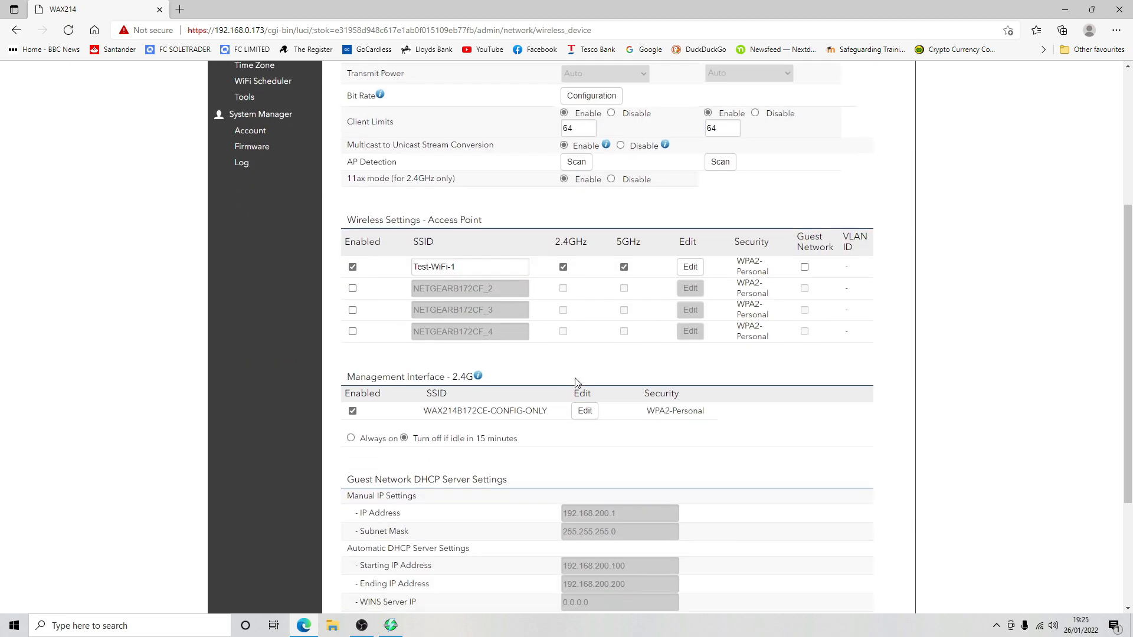
{"action": "scroll", "scroll_direction": "down", "scroll_amount": 3}
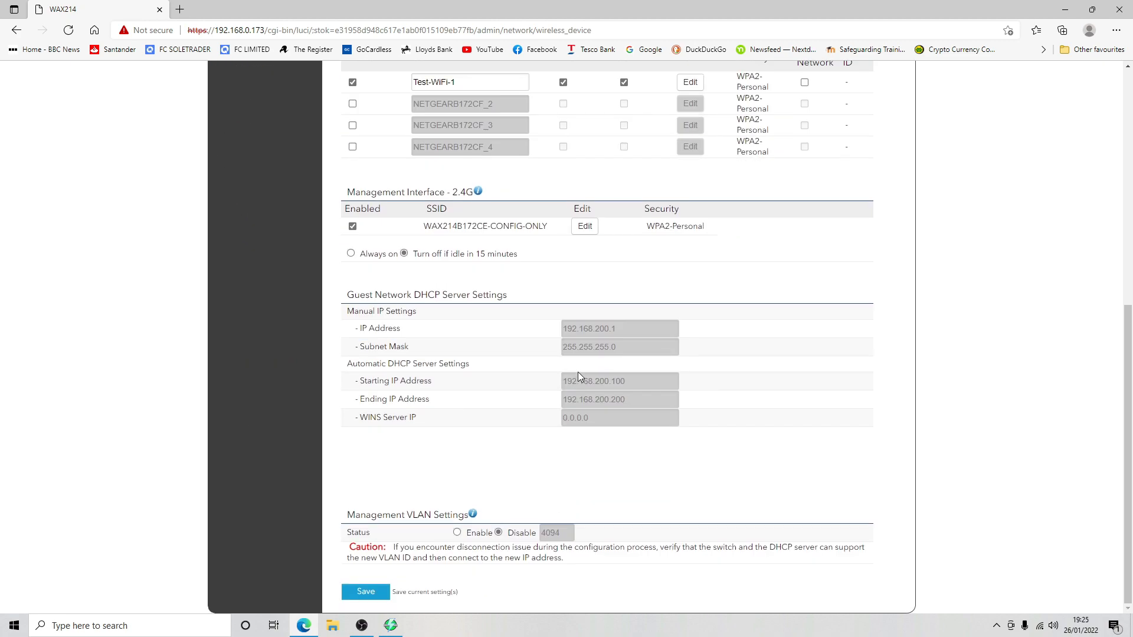
{"action": "scroll", "scroll_direction": "up", "scroll_amount": 3}
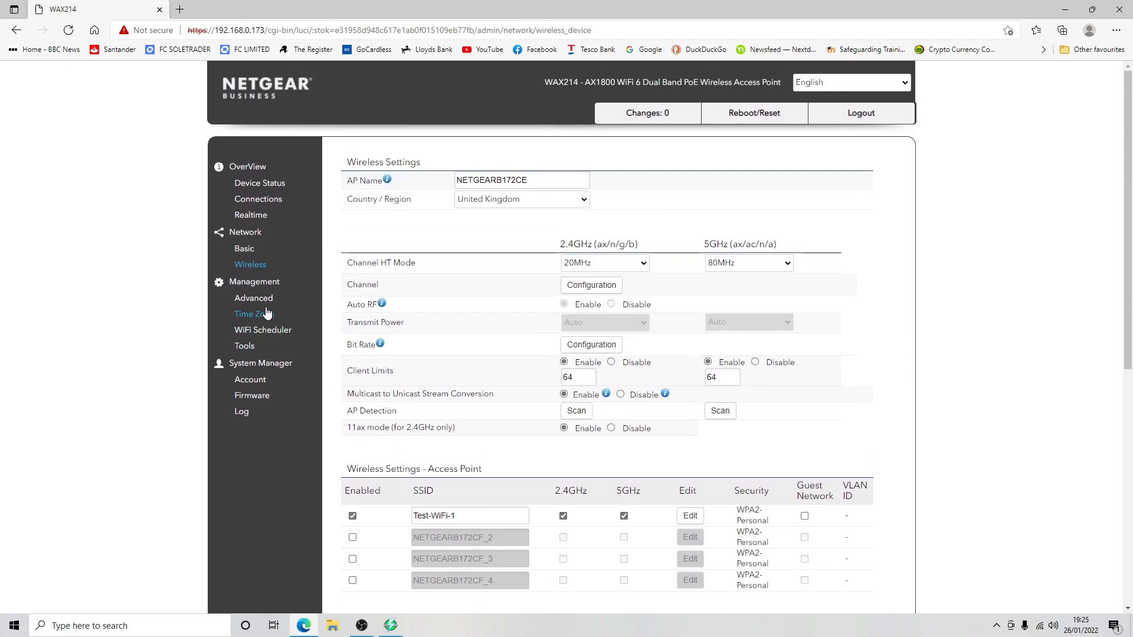
{"action": "scroll", "scroll_direction": "down", "scroll_amount": 3}
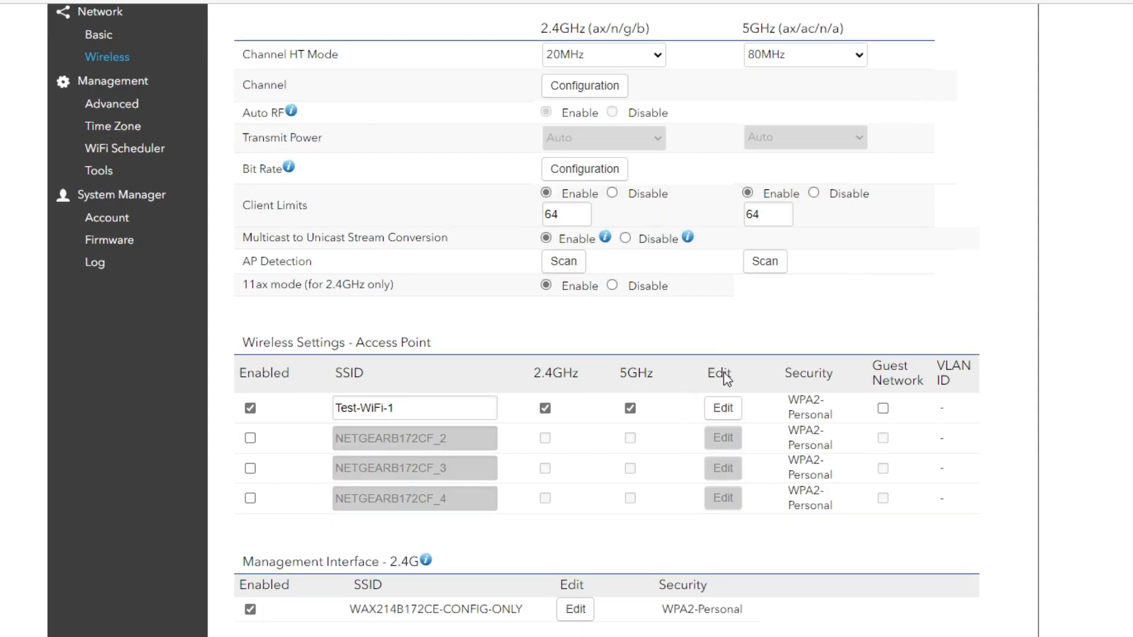
- Edit Test-WiFi-1 to enable band steering and use WPA2/WPA3-Personal security
{"action": "left_click", "coordinate": [722, 408]}
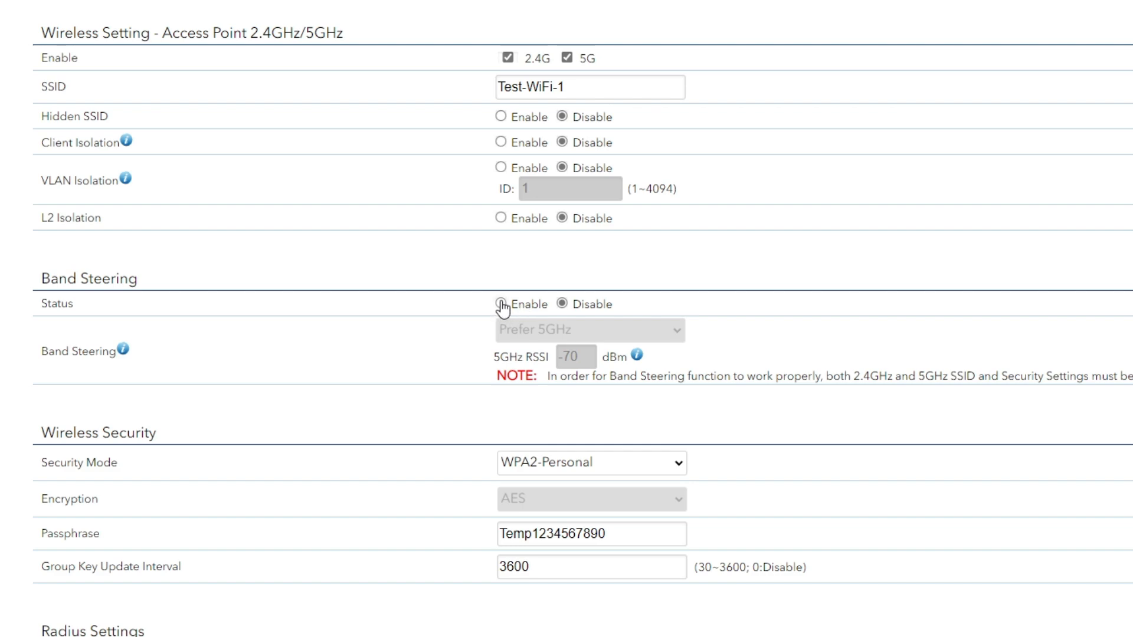
{"action": "left_click", "coordinate": [502, 303]}
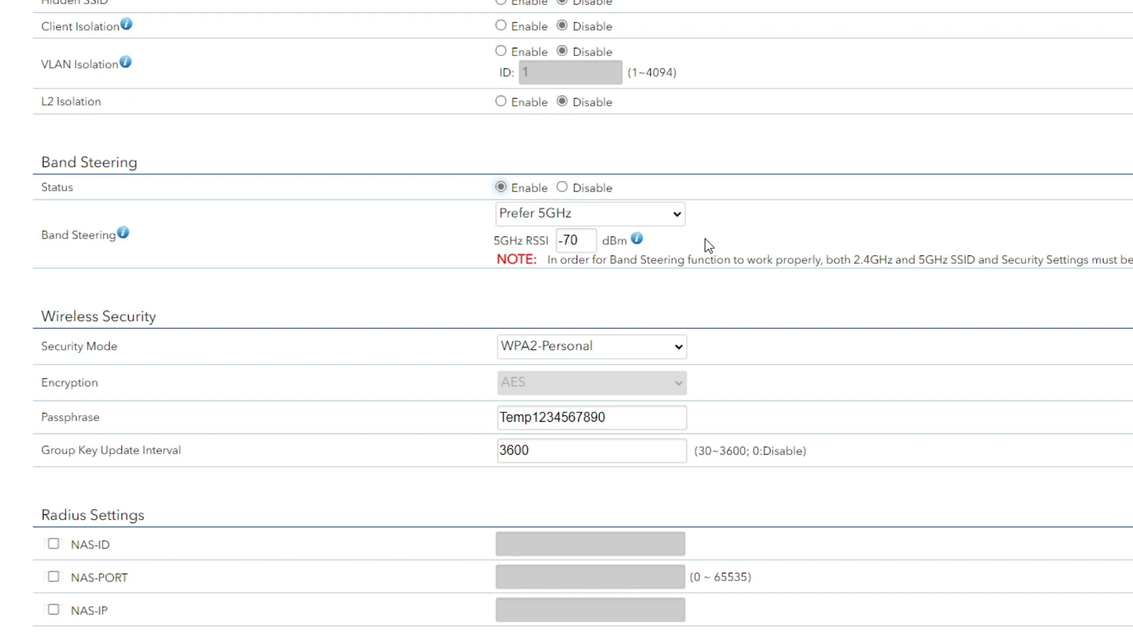
{"action": "mouse_move", "coordinate": [720, 245]}
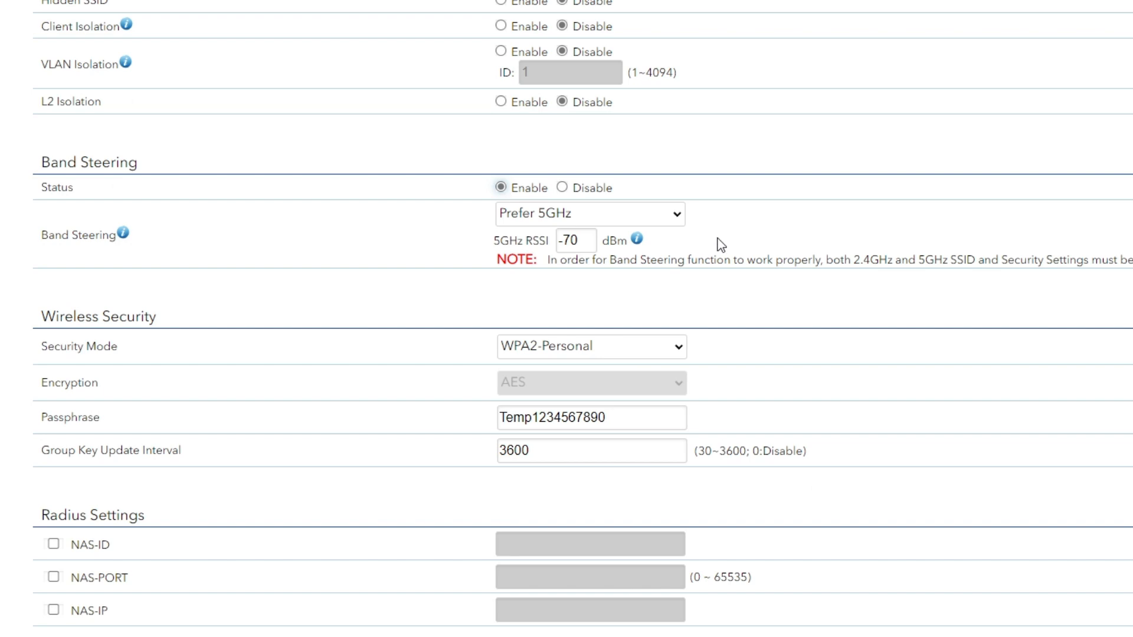
{"action": "mouse_move", "coordinate": [634, 325]}
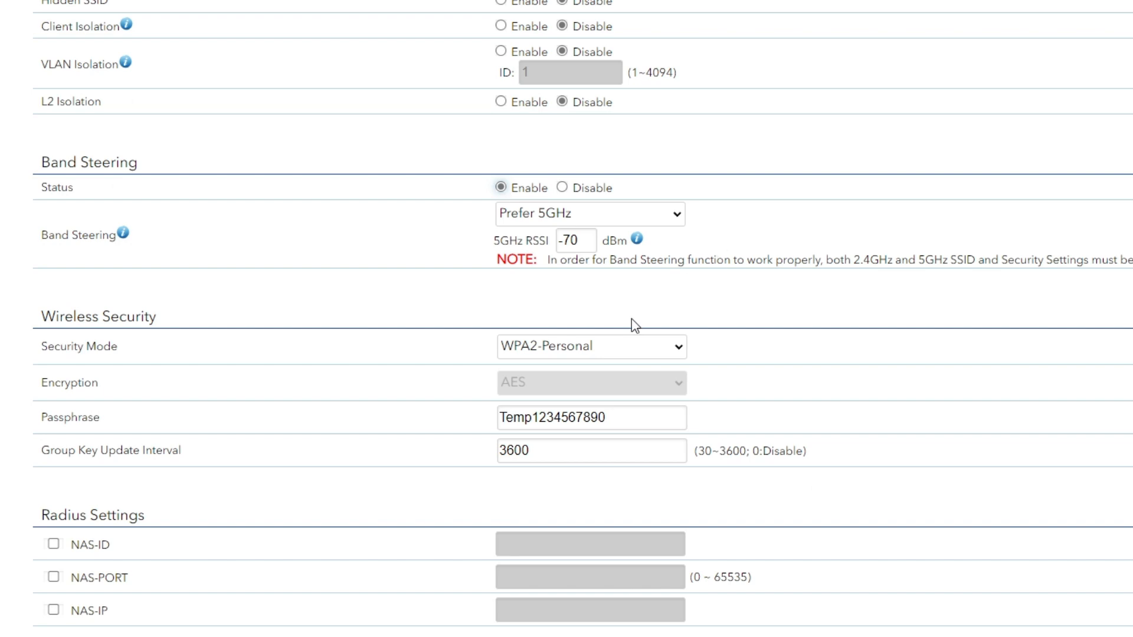
{"action": "mouse_move", "coordinate": [535, 319]}
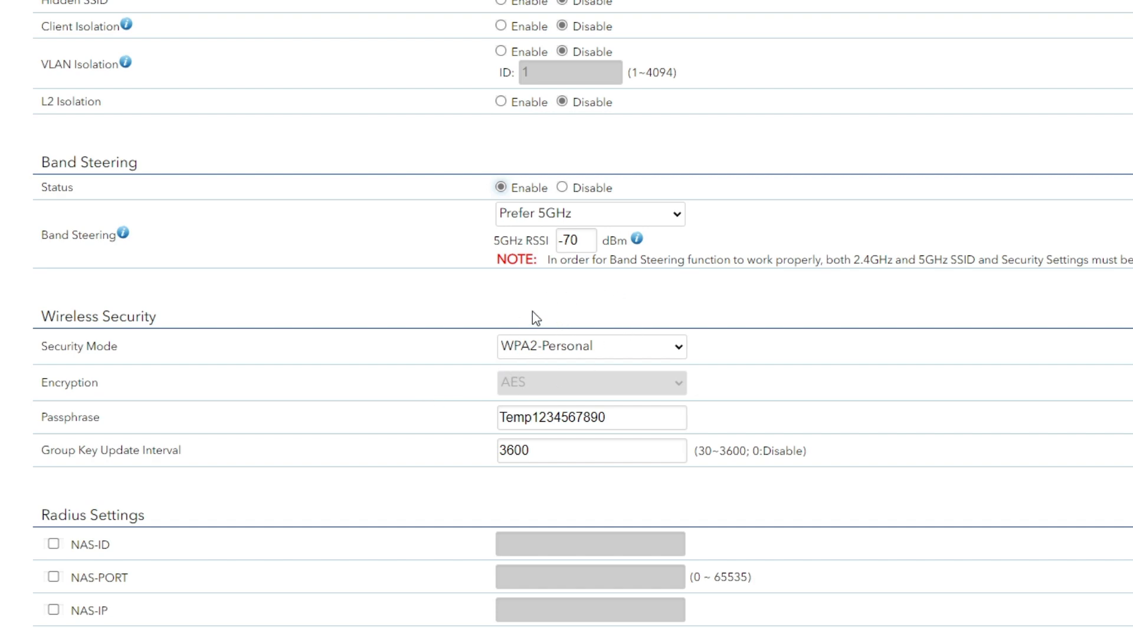
{"action": "mouse_move", "coordinate": [607, 352]}
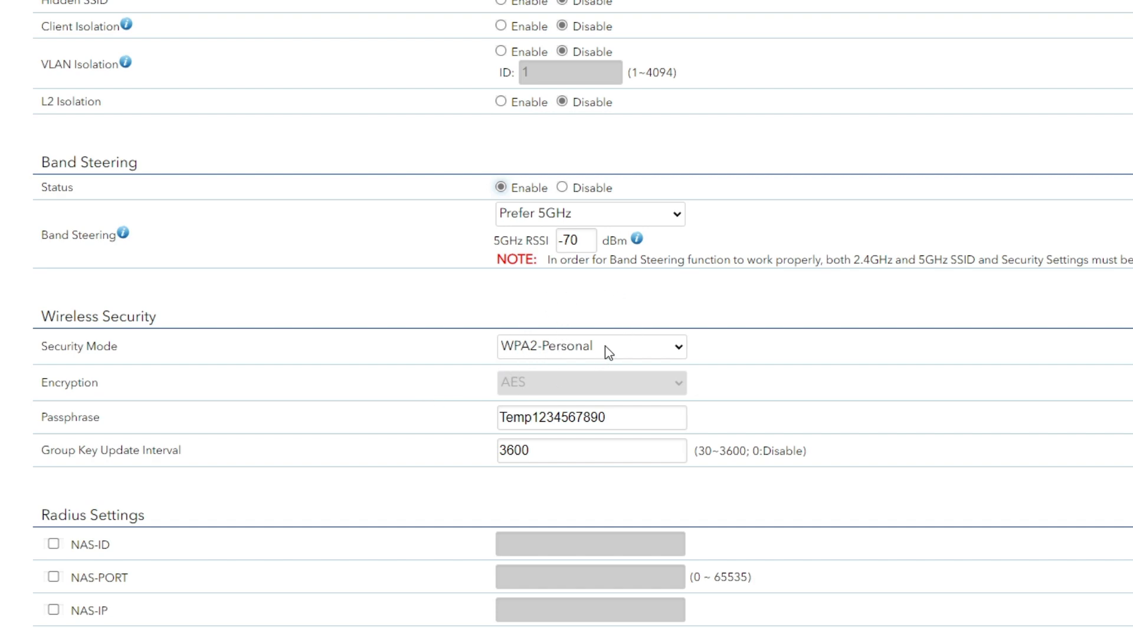
{"action": "left_click", "coordinate": [591, 346]}
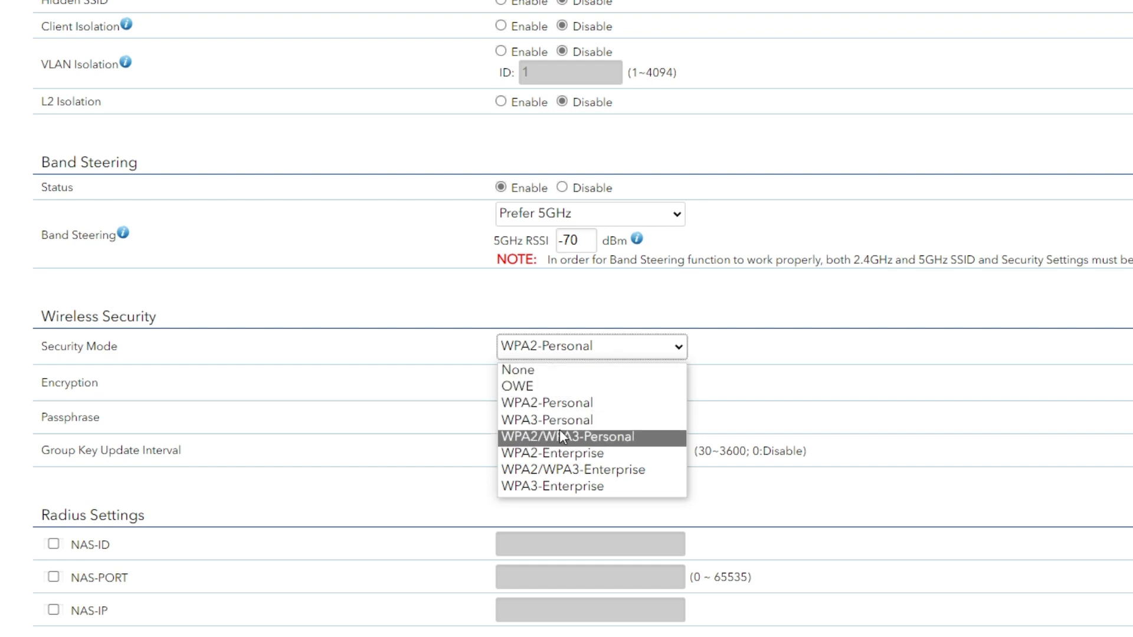
{"action": "left_click", "coordinate": [568, 437]}
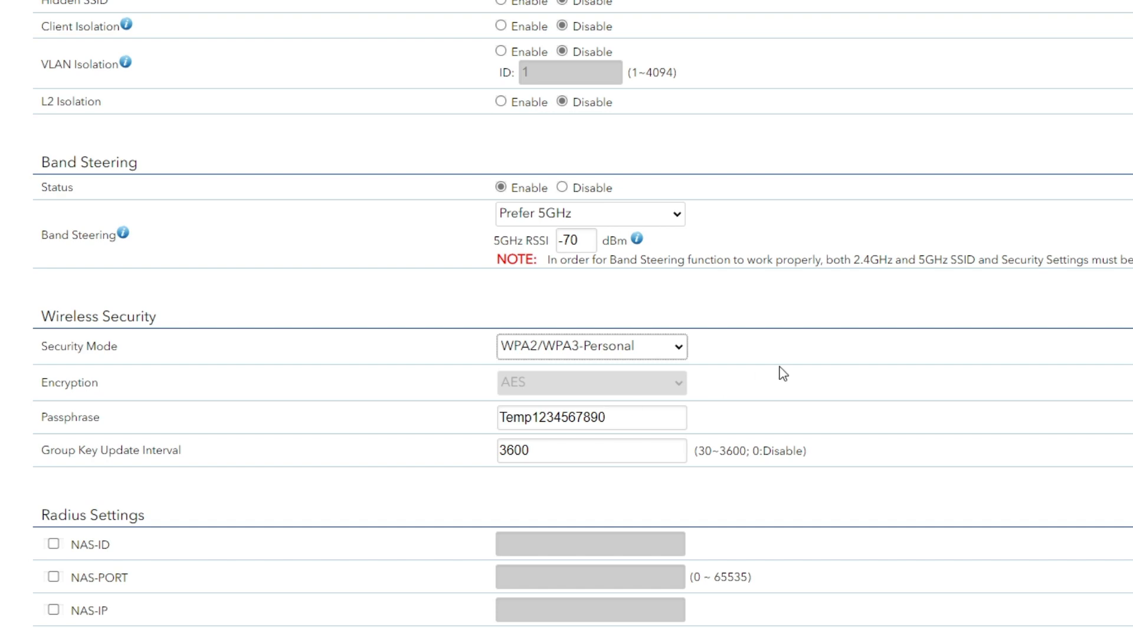
{"action": "scroll", "scroll_direction": "down", "scroll_amount": 3}
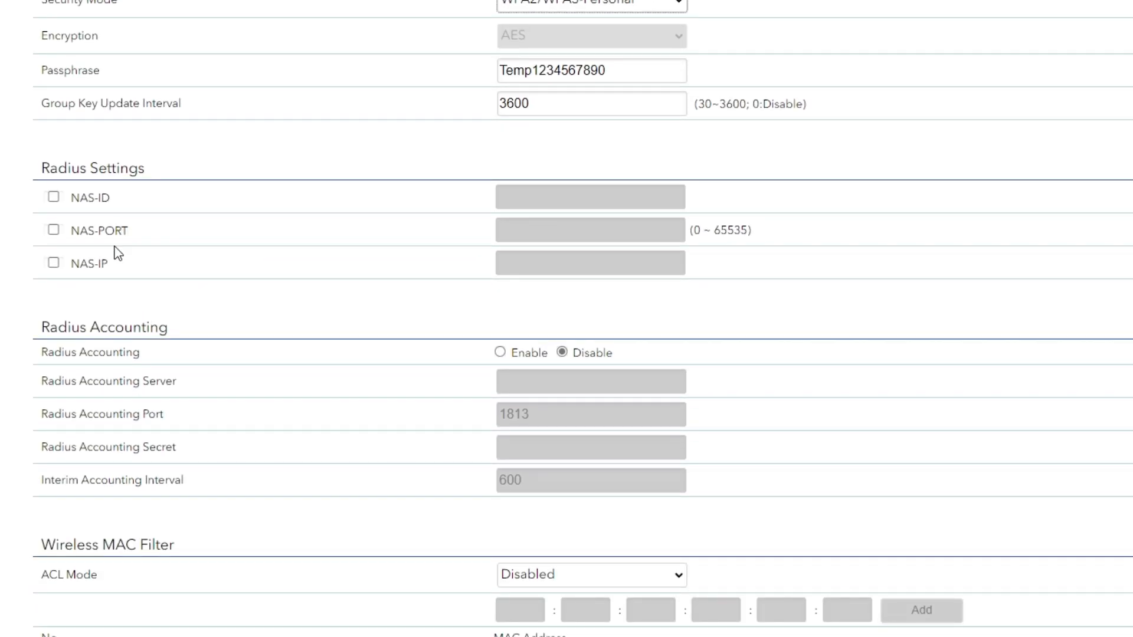
{"action": "scroll", "scroll_direction": "down", "scroll_amount": 3}
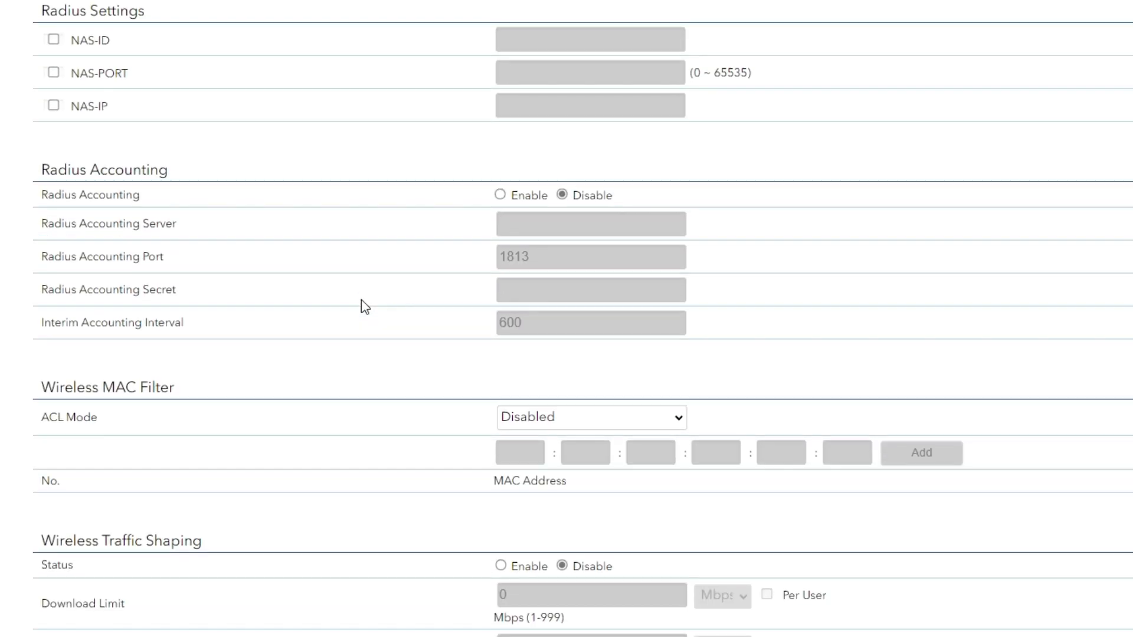
{"action": "mouse_move", "coordinate": [558, 402]}
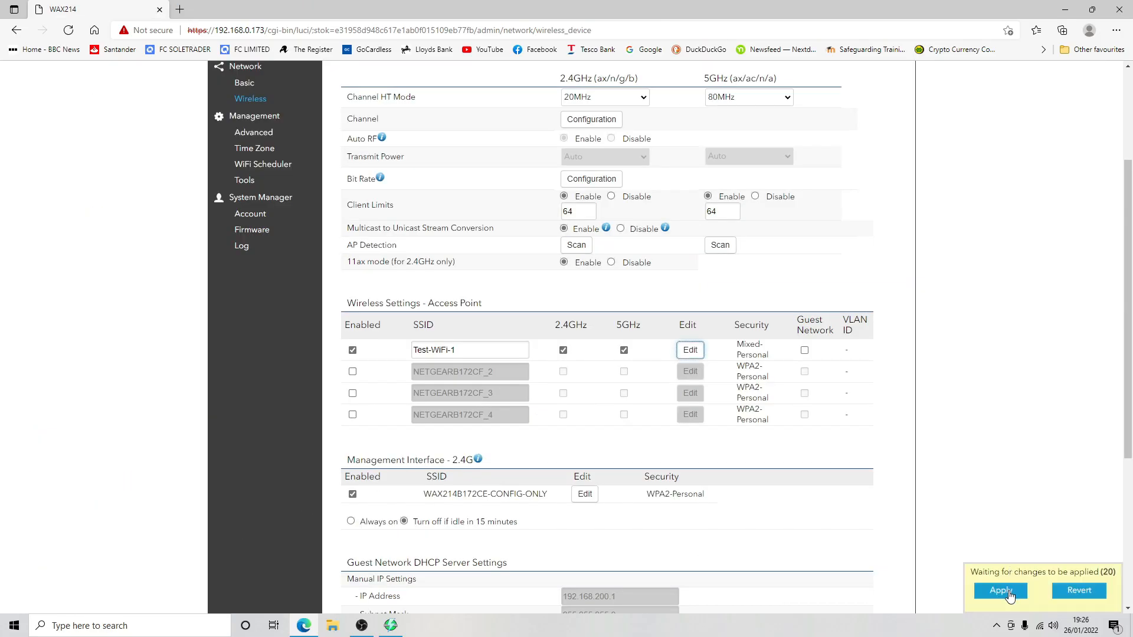
- Apply the 20 pending changes, then disable and save the 2.4G management interface network
{"action": "left_click", "coordinate": [1000, 590]}
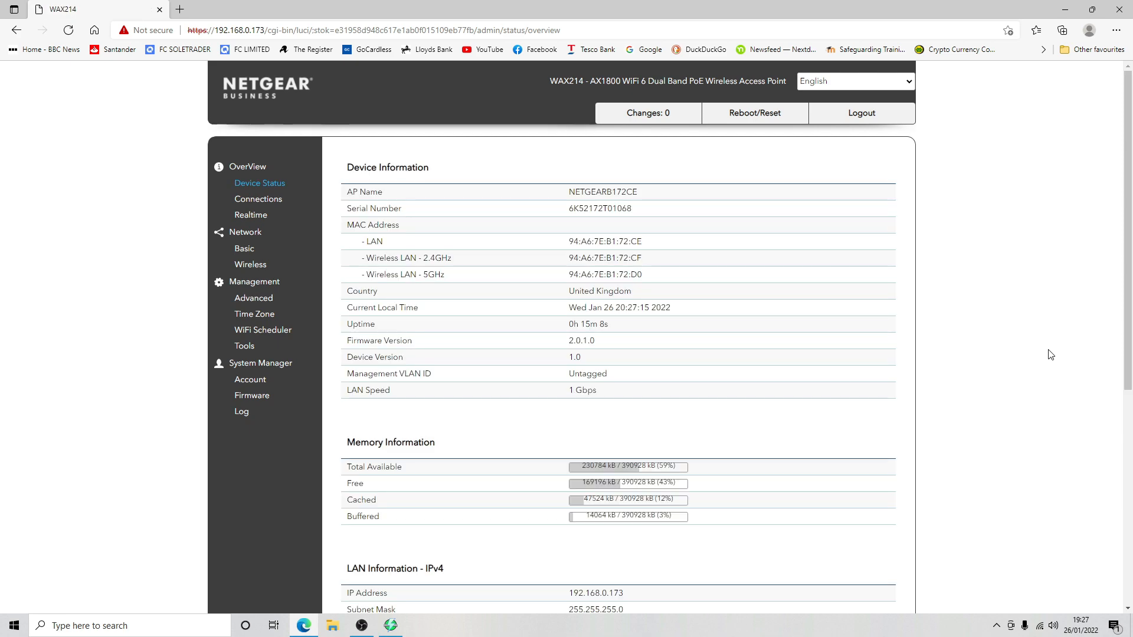
{"action": "left_click", "coordinate": [249, 265]}
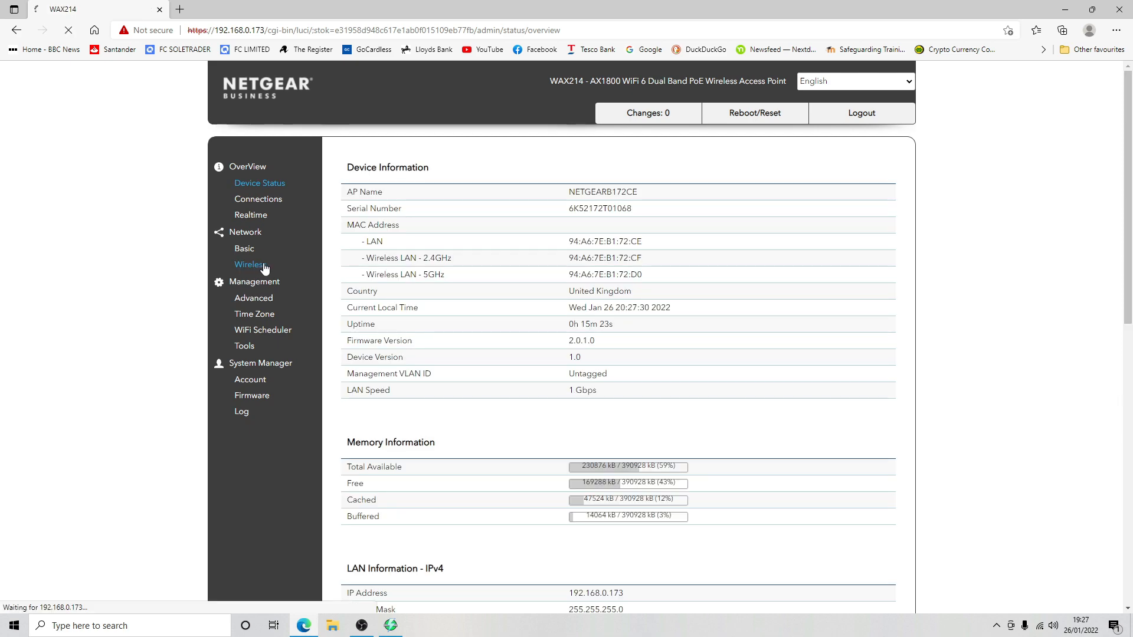
{"action": "left_click", "coordinate": [249, 265]}
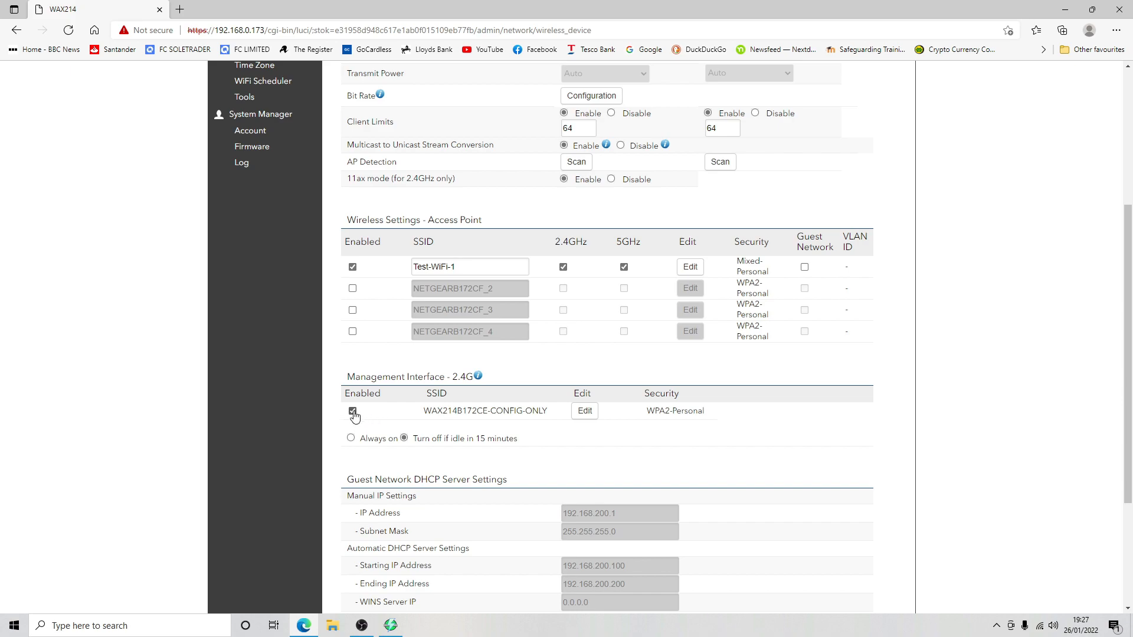
{"action": "left_click", "coordinate": [353, 411]}
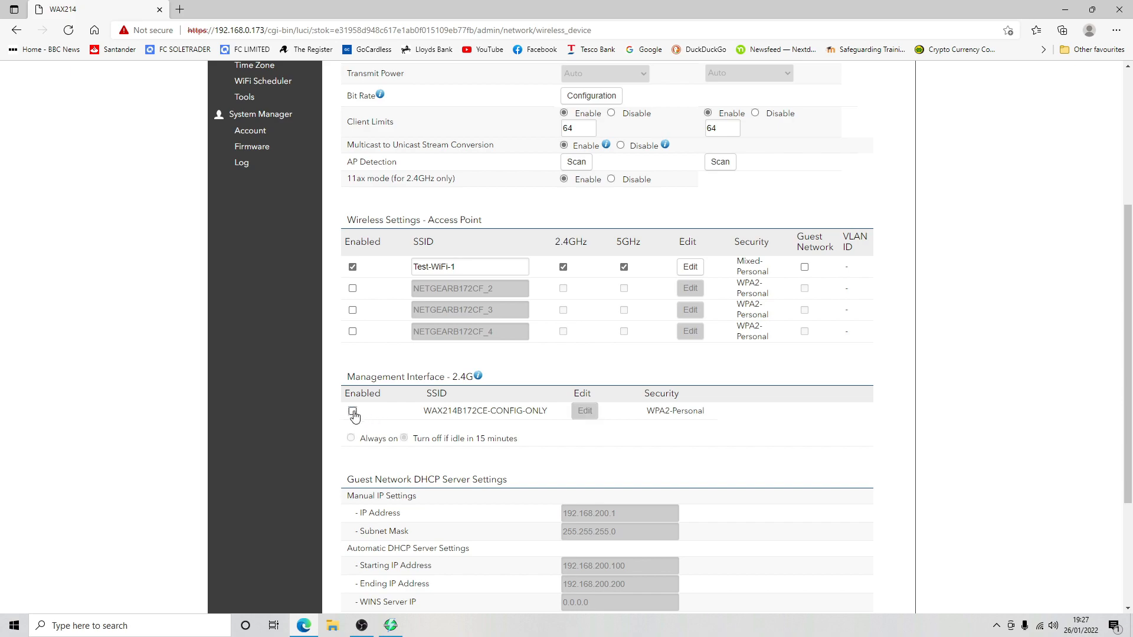
{"action": "scroll", "scroll_direction": "down", "scroll_amount": 3}
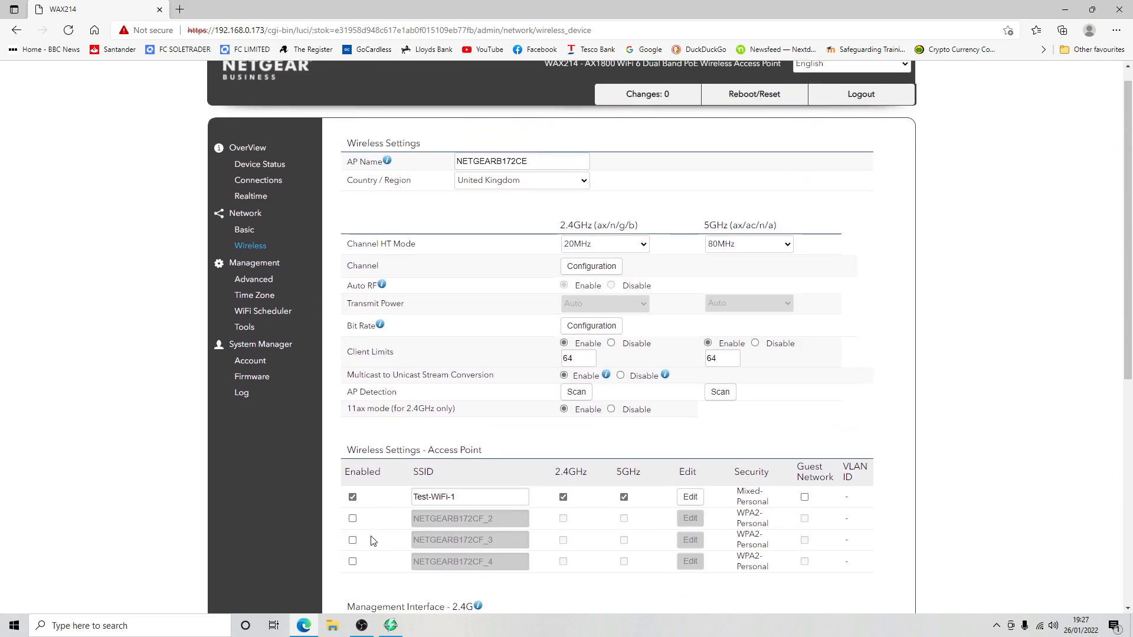
{"action": "scroll", "scroll_direction": "down", "scroll_amount": 3}
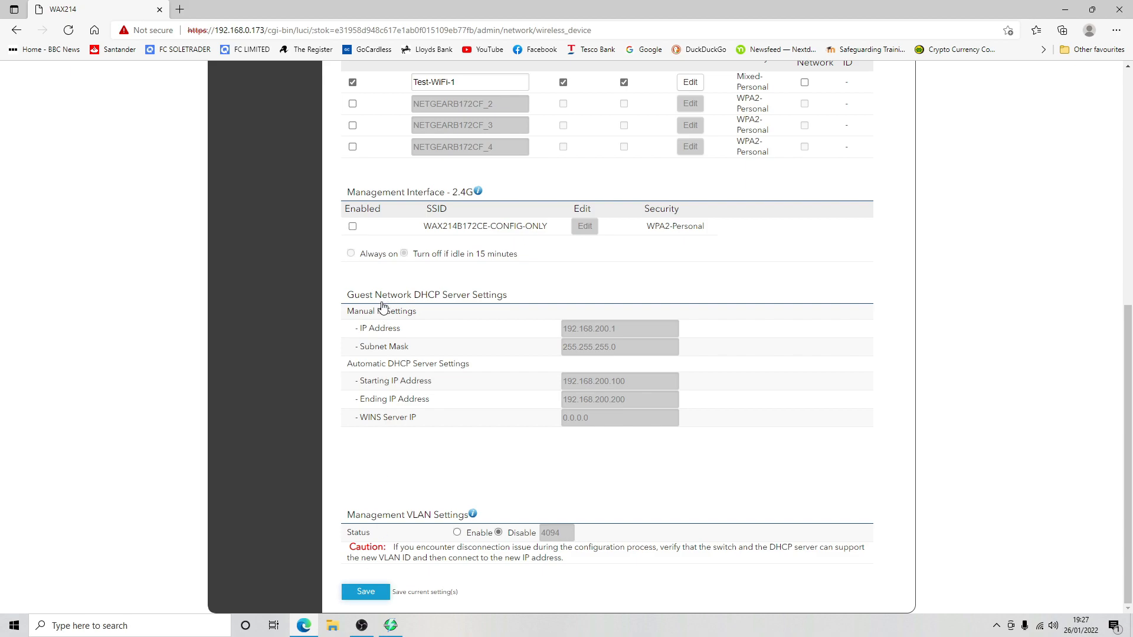
{"action": "left_click", "coordinate": [365, 591]}
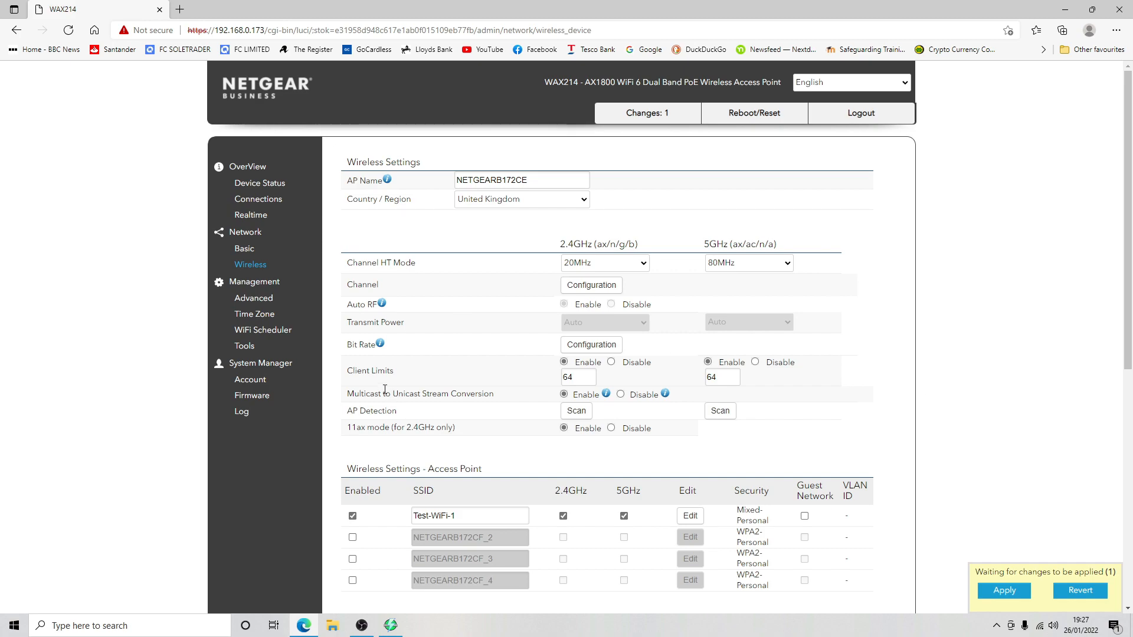
- Review the Advanced management page's SNMP, CLI, SSH and Email Alert settings
{"action": "left_click", "coordinate": [254, 298]}
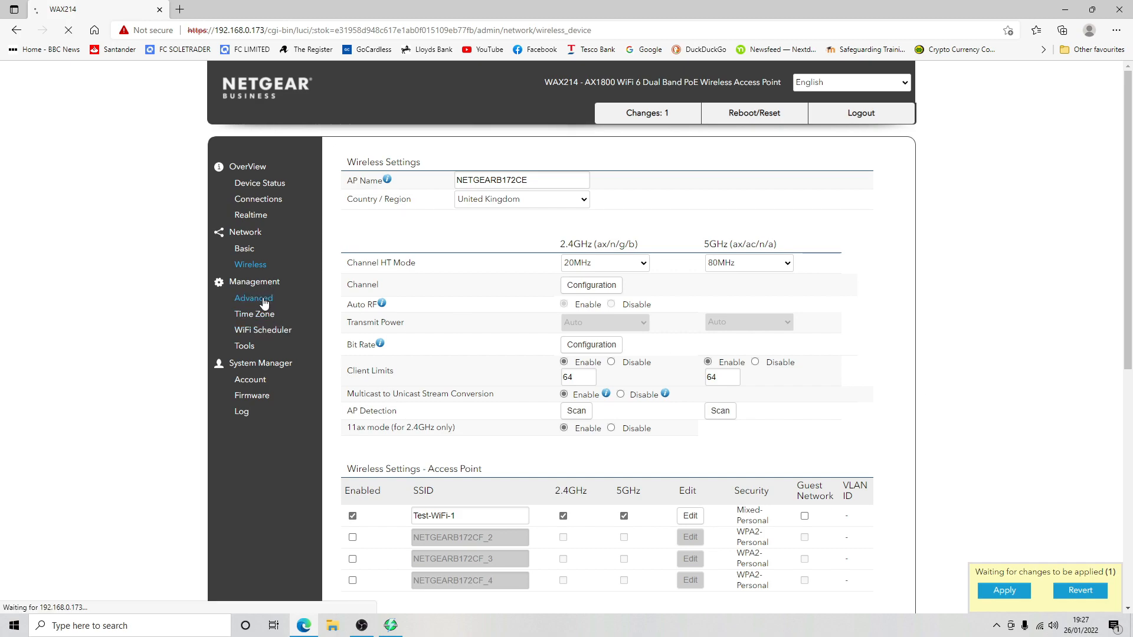
{"action": "left_click", "coordinate": [254, 297]}
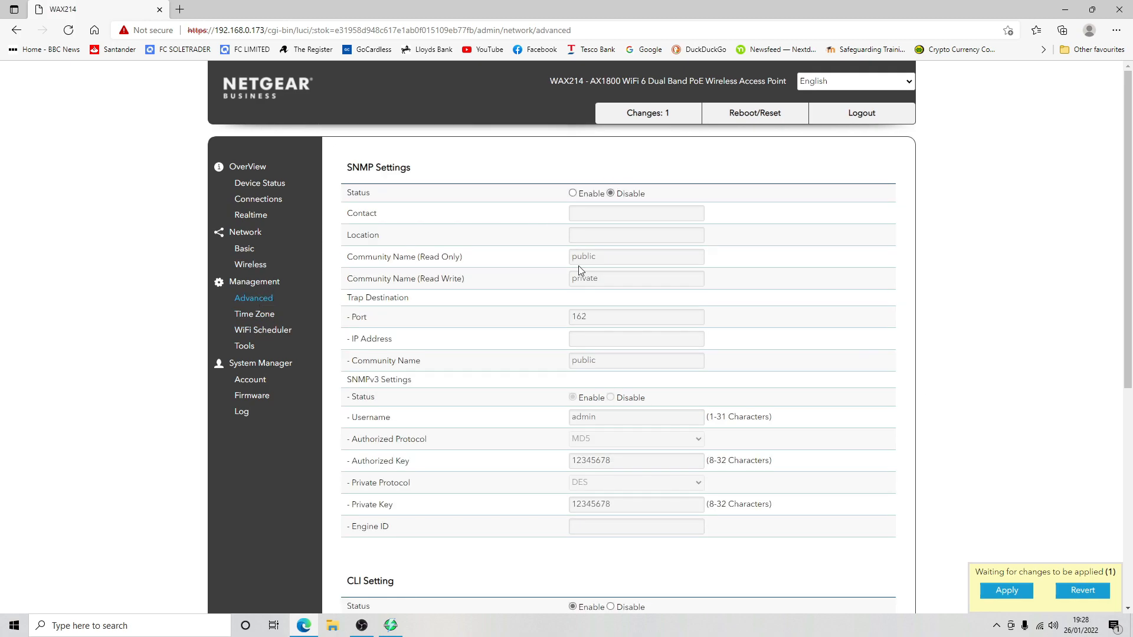
{"action": "scroll", "scroll_direction": "down", "scroll_amount": 3}
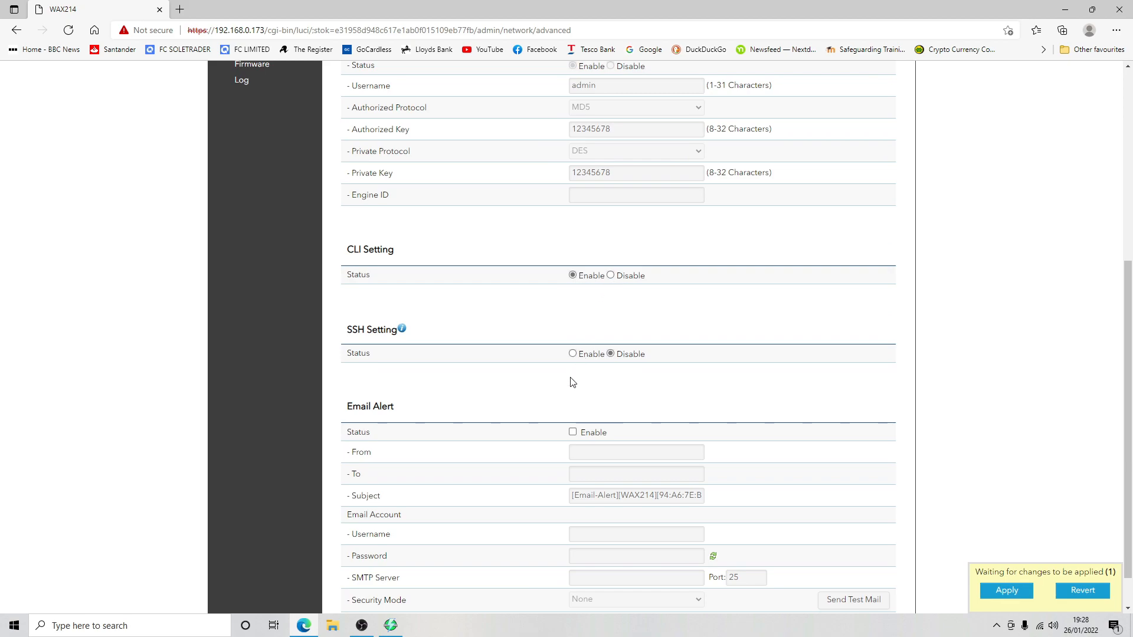
{"action": "scroll", "scroll_direction": "down", "scroll_amount": 3}
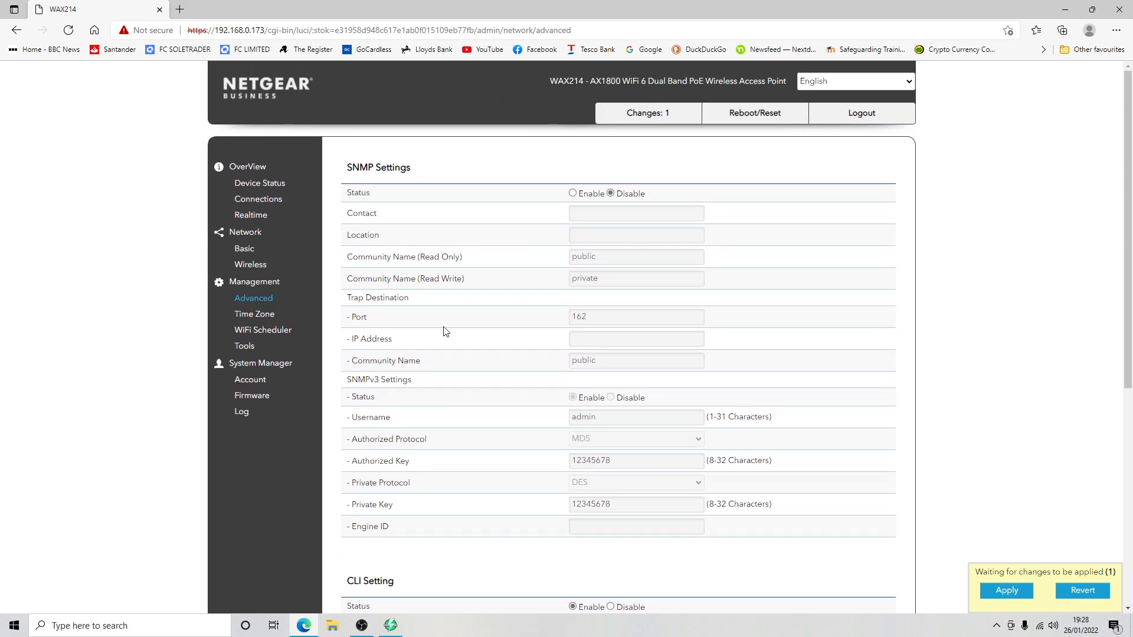
{"action": "left_click", "coordinate": [254, 314]}
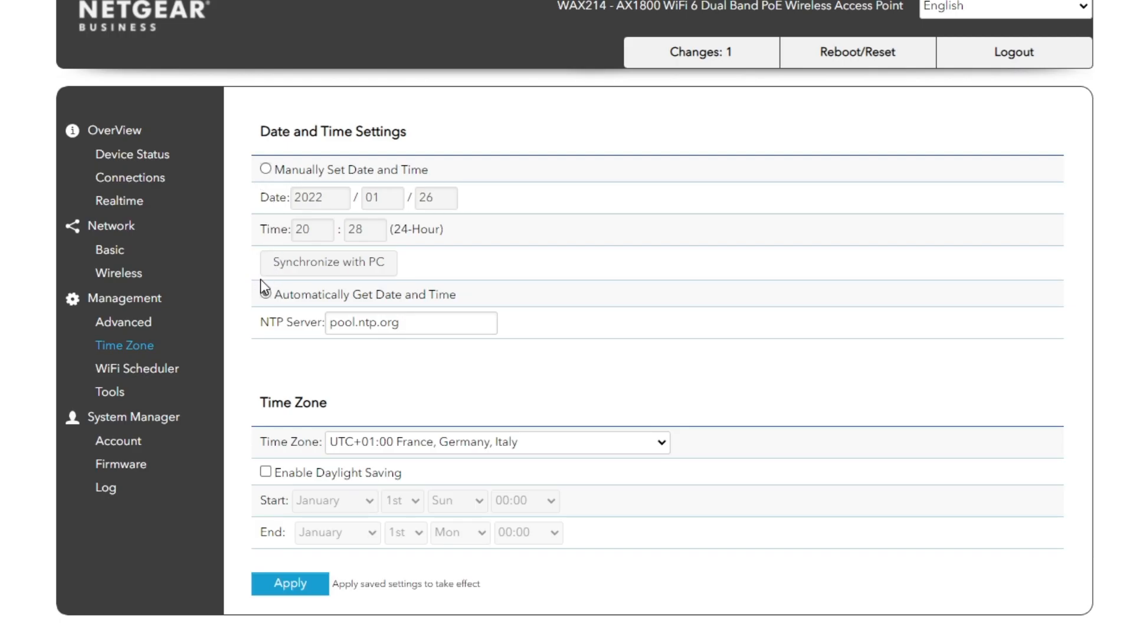
- Get time automatically from uk.pool.ntp.org, UTC+00:00 England, daylight saving off, and apply
{"action": "left_click", "coordinate": [264, 294]}
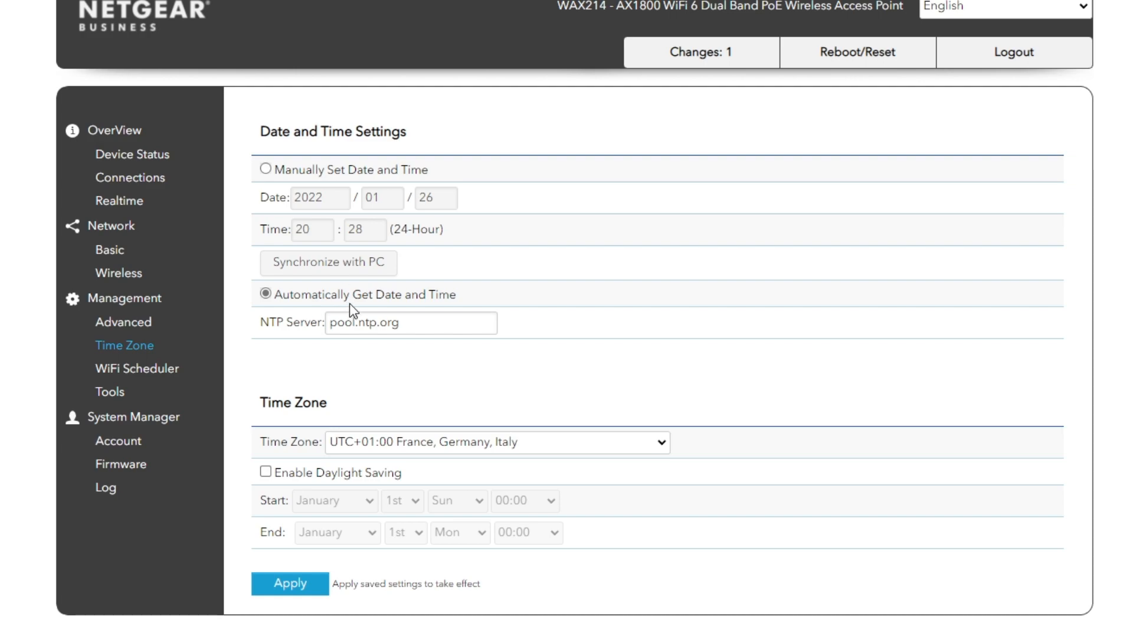
{"action": "left_click", "coordinate": [409, 323]}
{"action": "type", "text": "uk."}
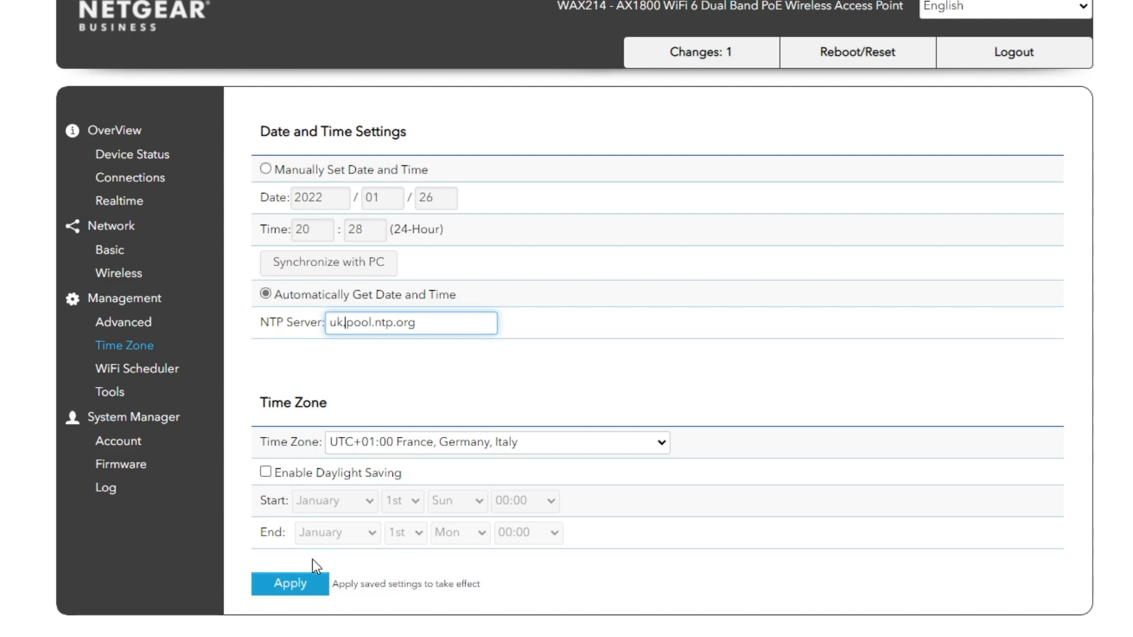
{"action": "left_click", "coordinate": [508, 380]}
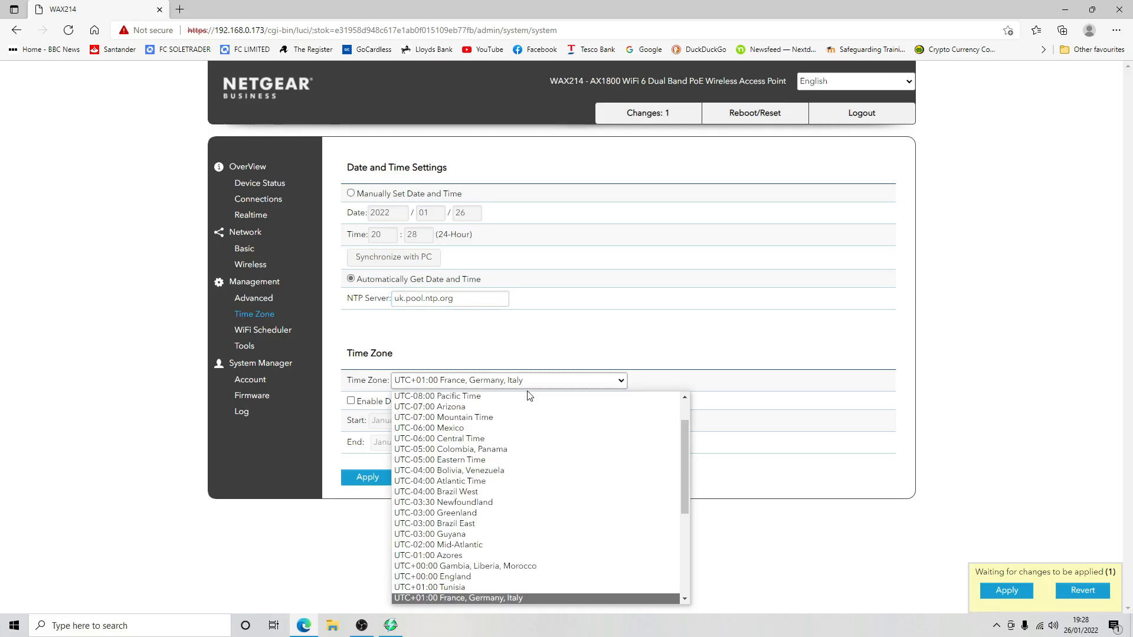
{"action": "scroll", "scroll_direction": "down", "scroll_amount": 3}
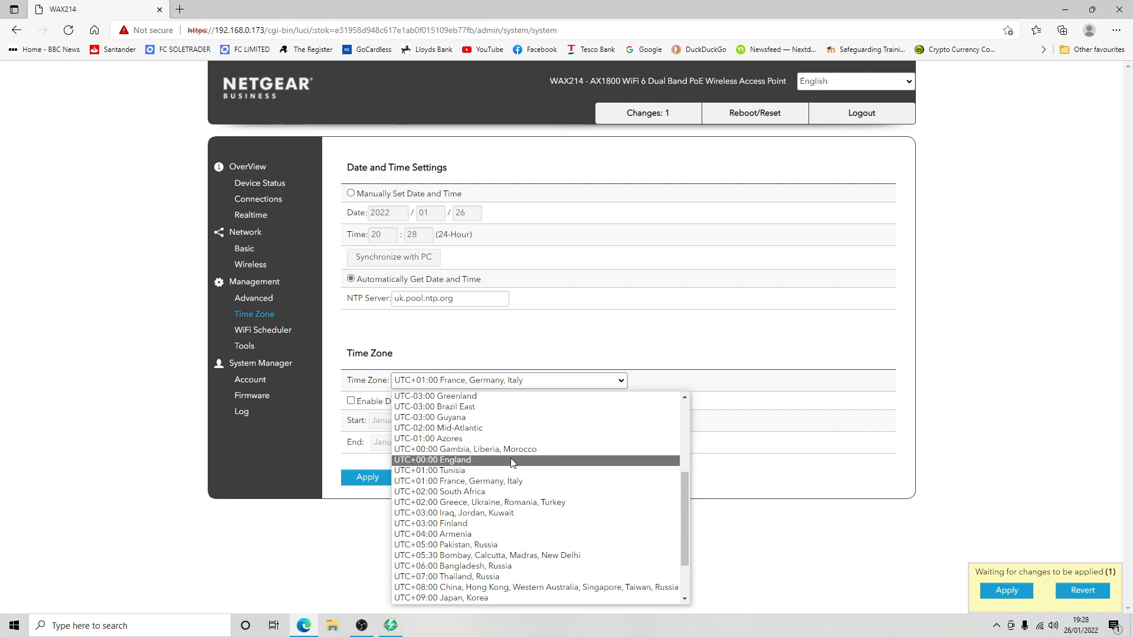
{"action": "left_click", "coordinate": [432, 460]}
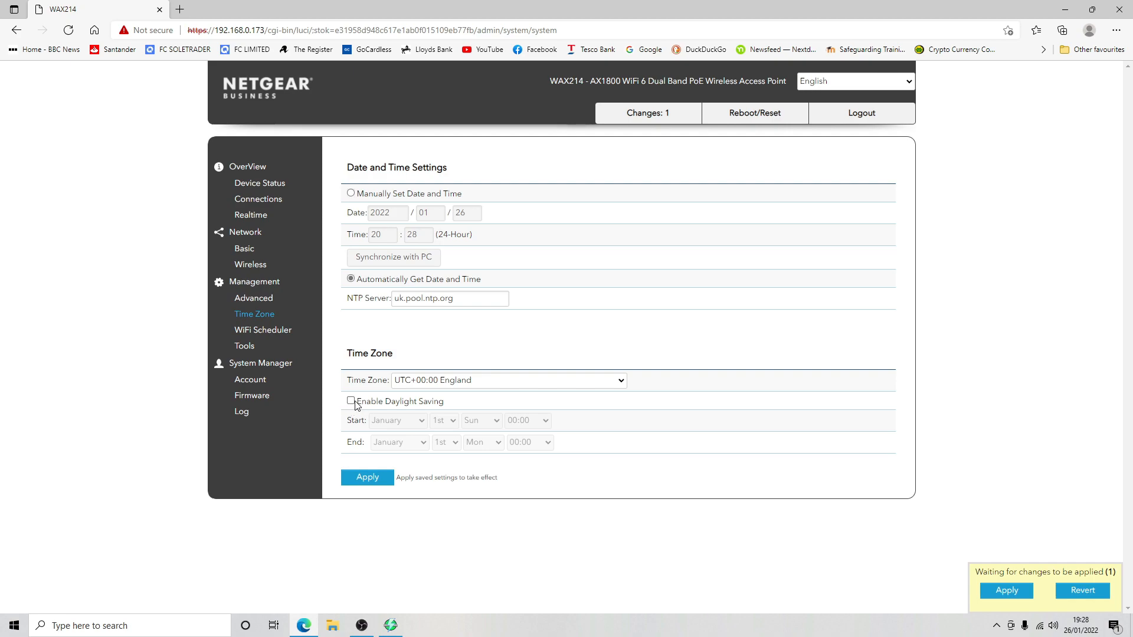
{"action": "left_click", "coordinate": [351, 402]}
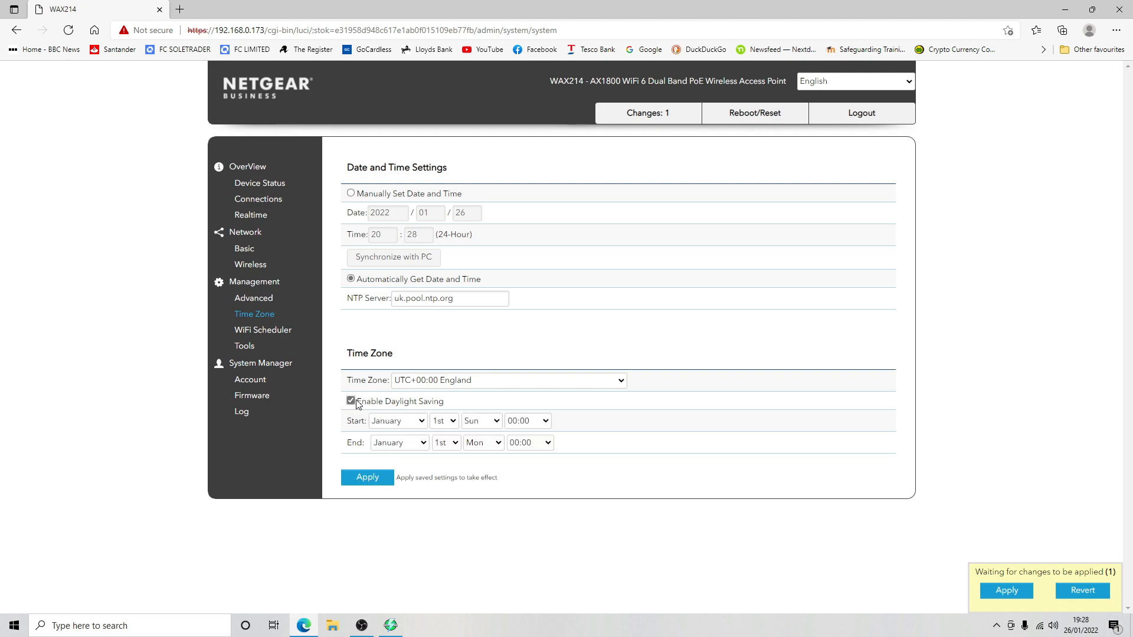
{"action": "left_click", "coordinate": [351, 401]}
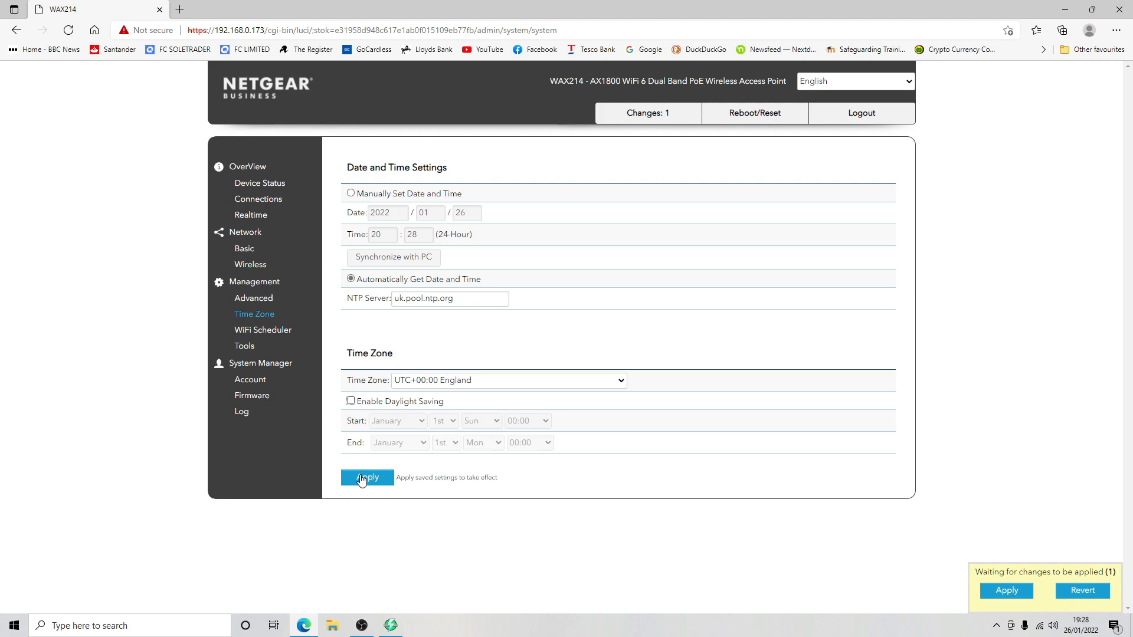
{"action": "left_click", "coordinate": [368, 477]}
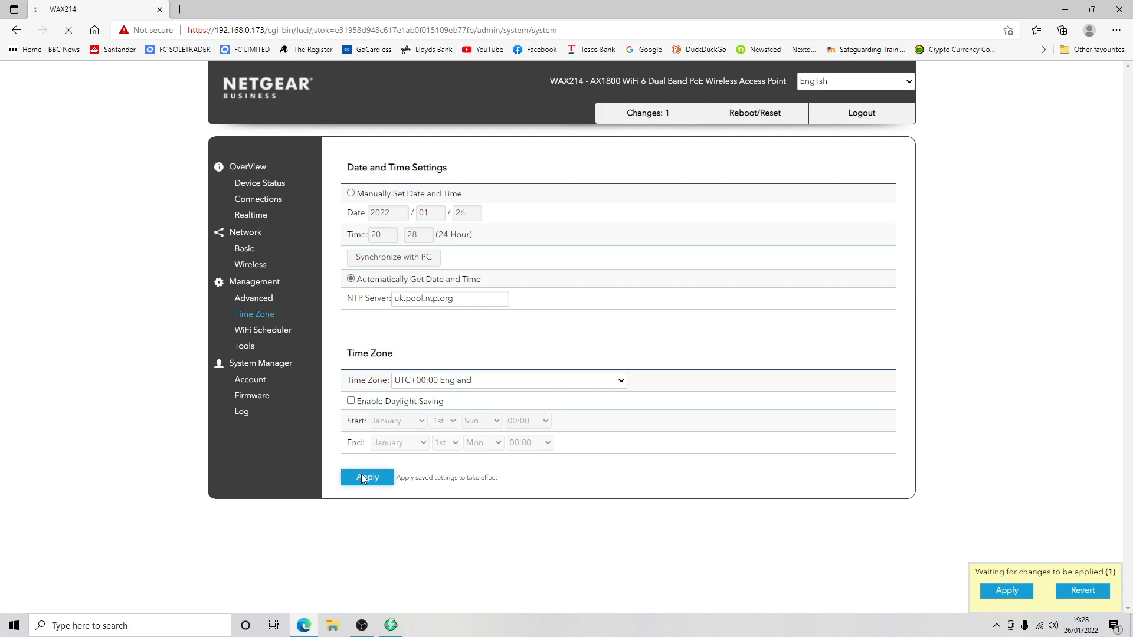
{"action": "left_click", "coordinate": [367, 477]}
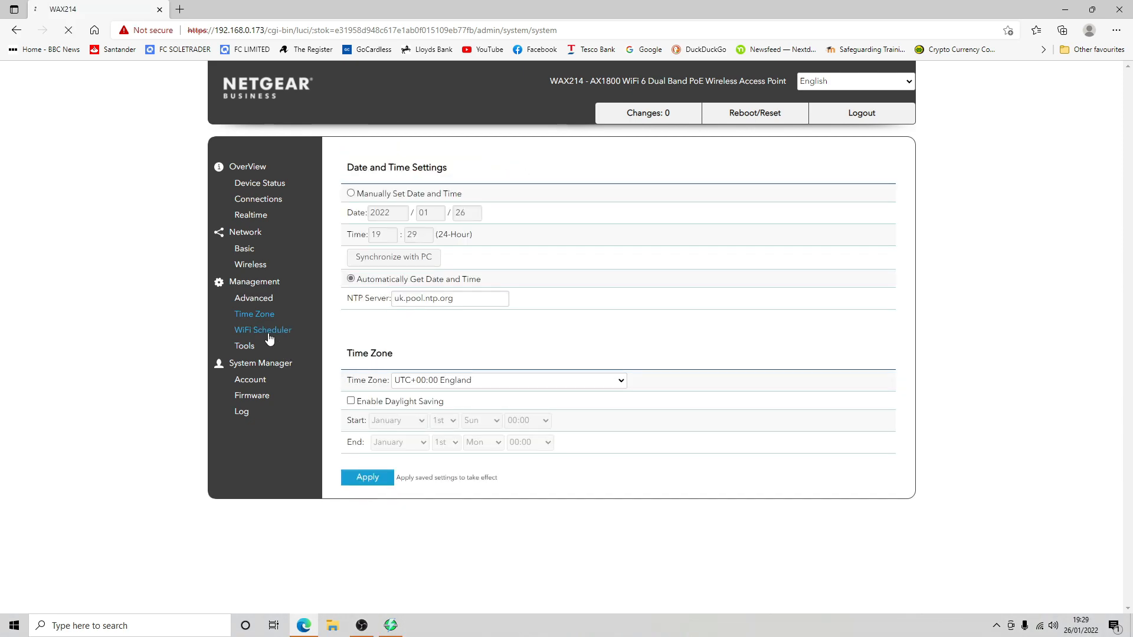
- Look through the WiFi Scheduler and Tools pages, then open the administrator Account settings
{"action": "left_click", "coordinate": [263, 329]}
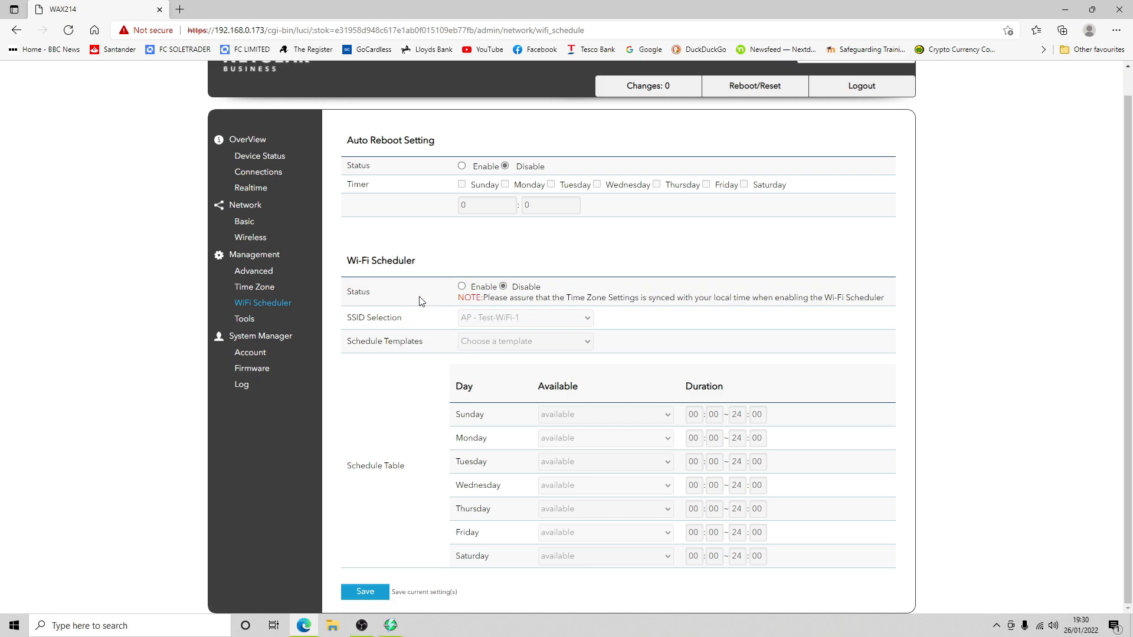
{"action": "mouse_move", "coordinate": [245, 318]}
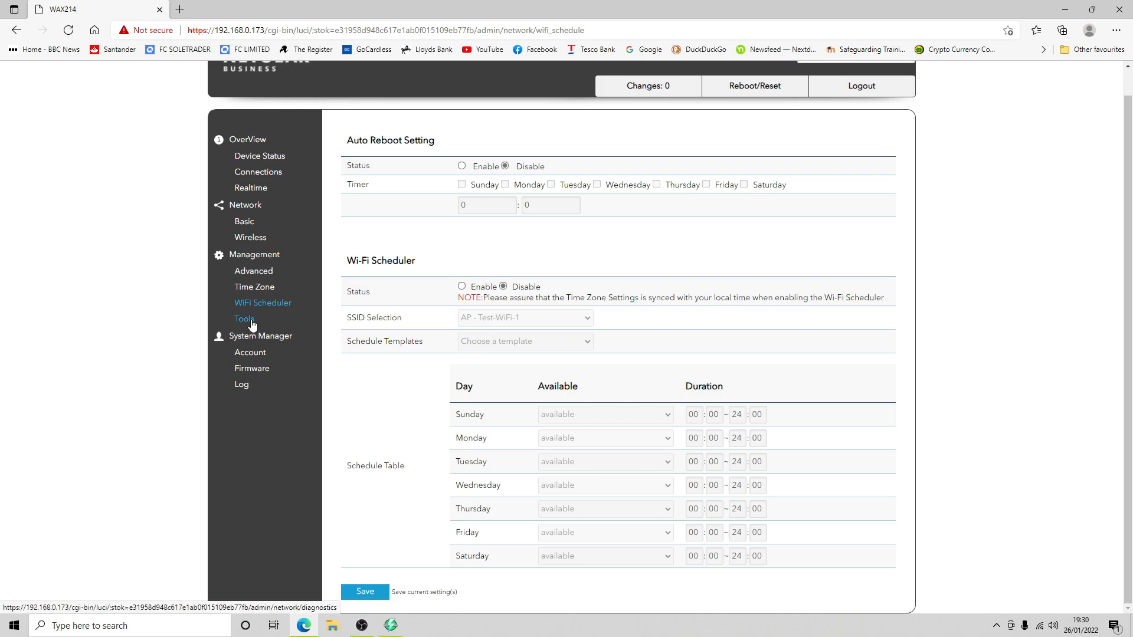
{"action": "left_click", "coordinate": [244, 319]}
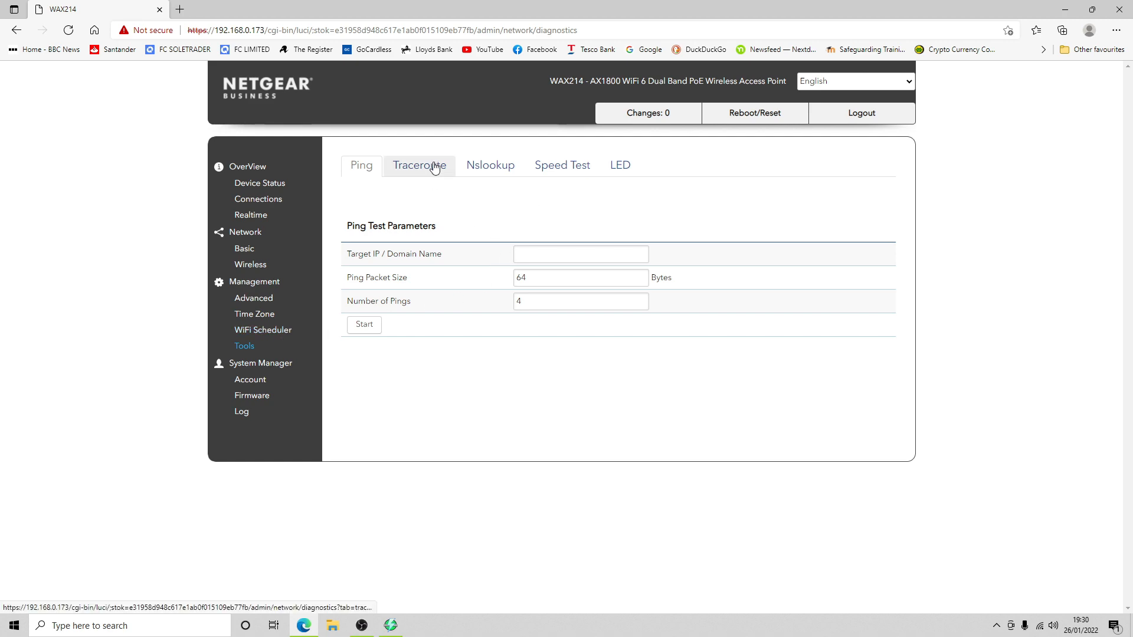
{"action": "mouse_move", "coordinate": [562, 165]}
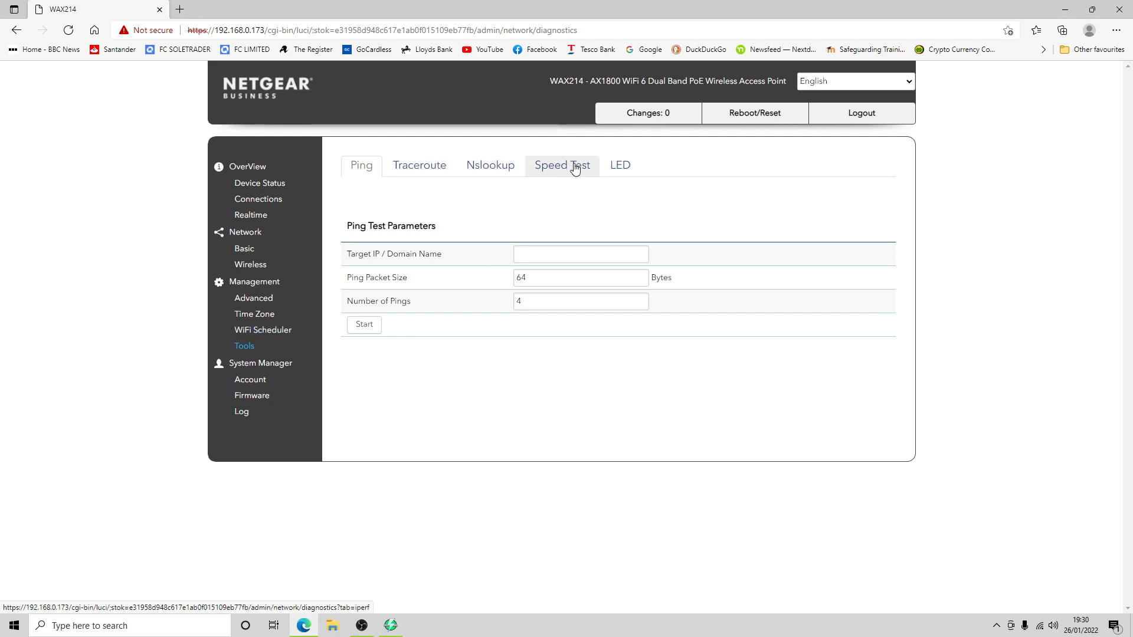
{"action": "mouse_move", "coordinate": [251, 380]}
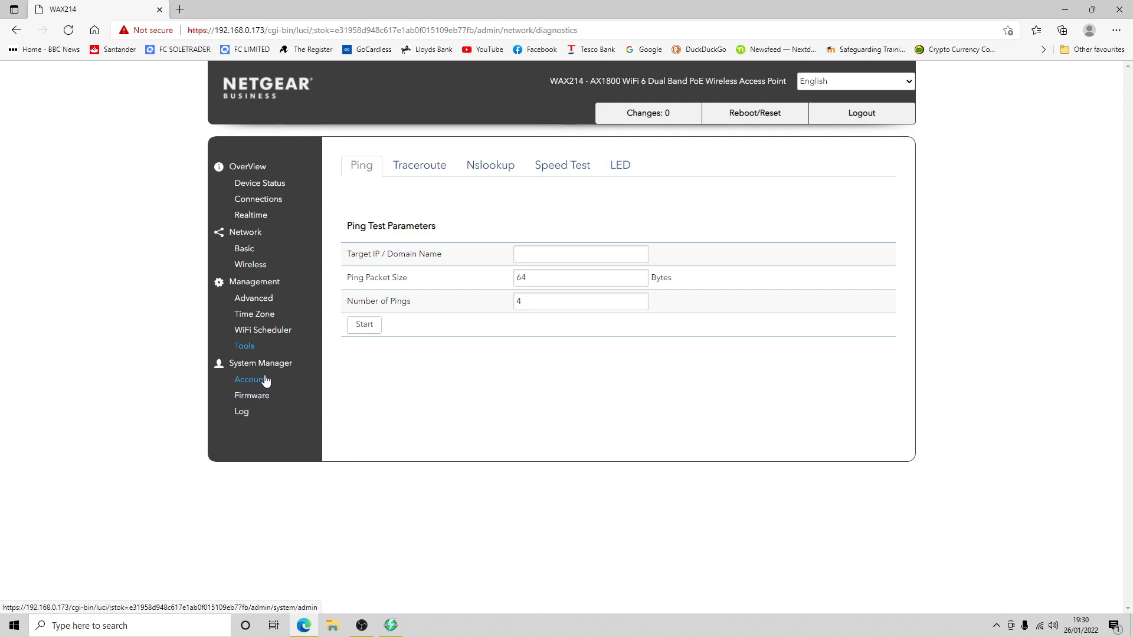
{"action": "left_click", "coordinate": [248, 380]}
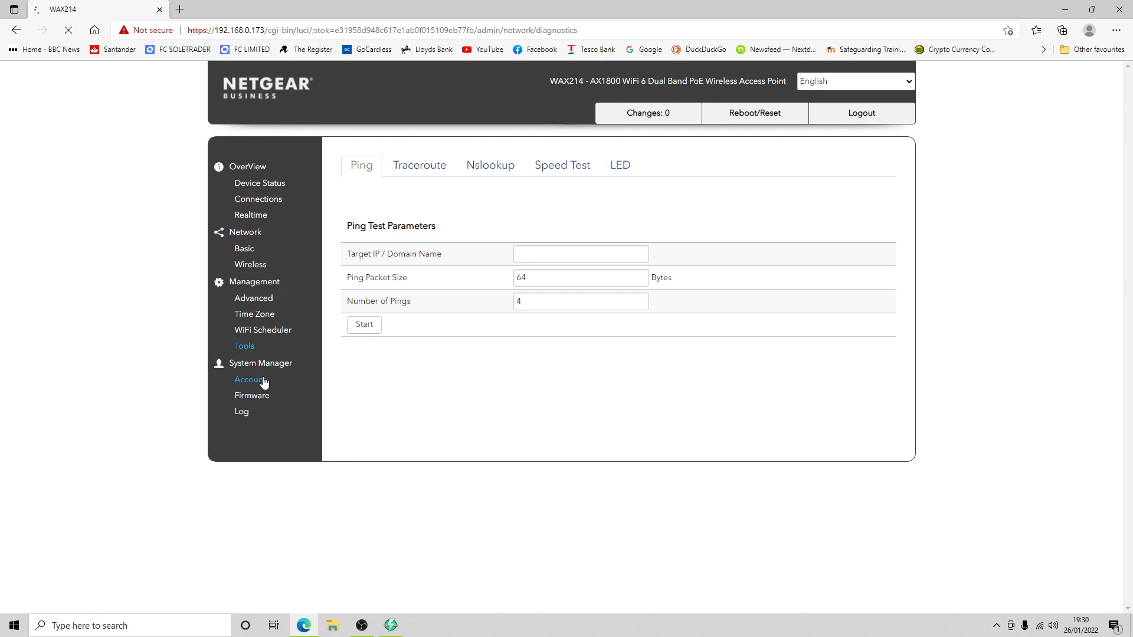
{"action": "left_click", "coordinate": [250, 379]}
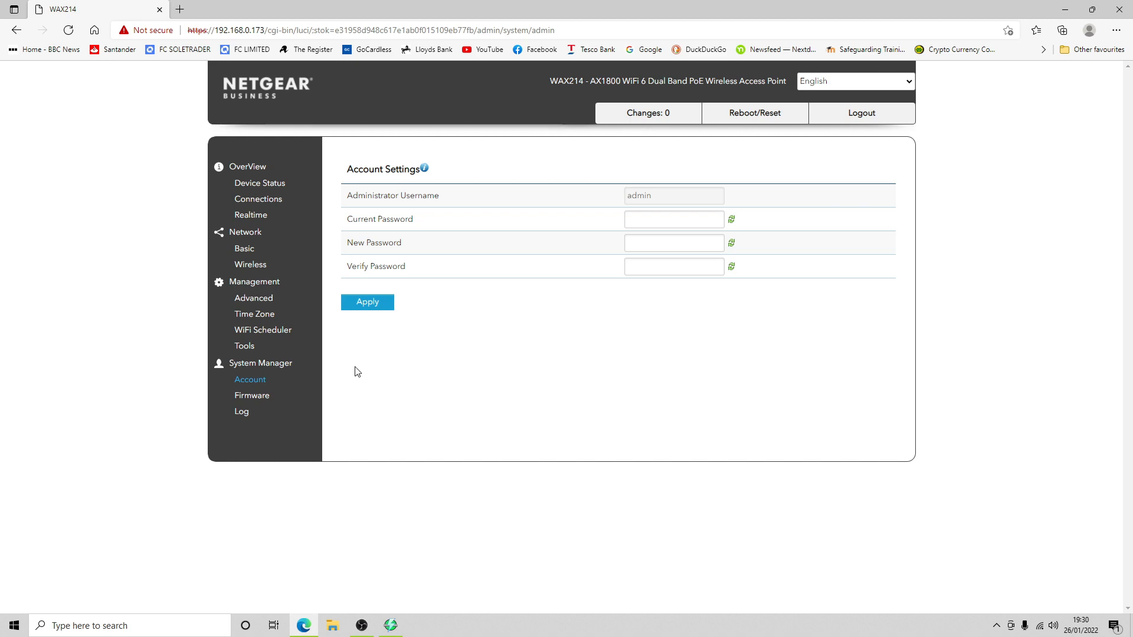
- Open the System Manager Firmware page showing current version 2.0.1.0
{"action": "left_click", "coordinate": [252, 396]}
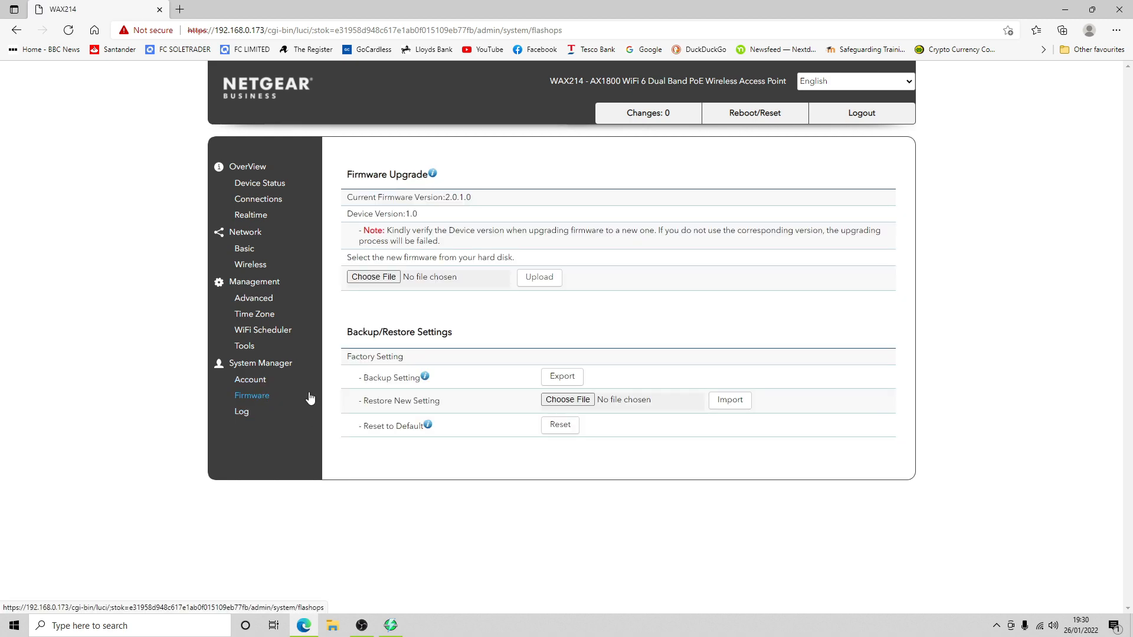
{"action": "mouse_move", "coordinate": [679, 209]}
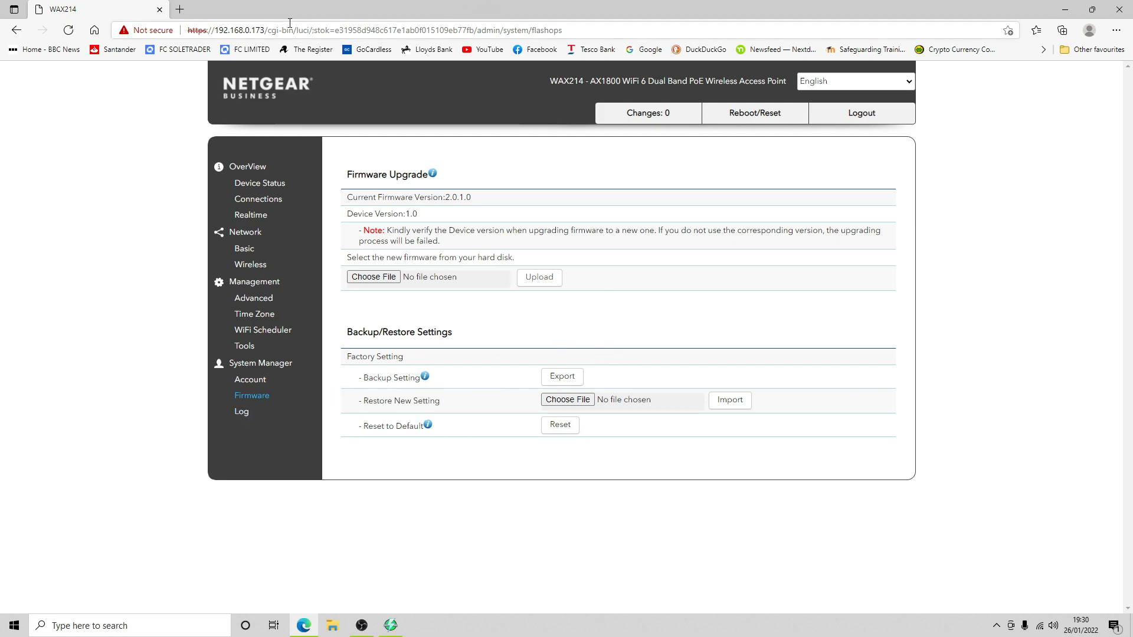
{"action": "mouse_move", "coordinate": [178, 9]}
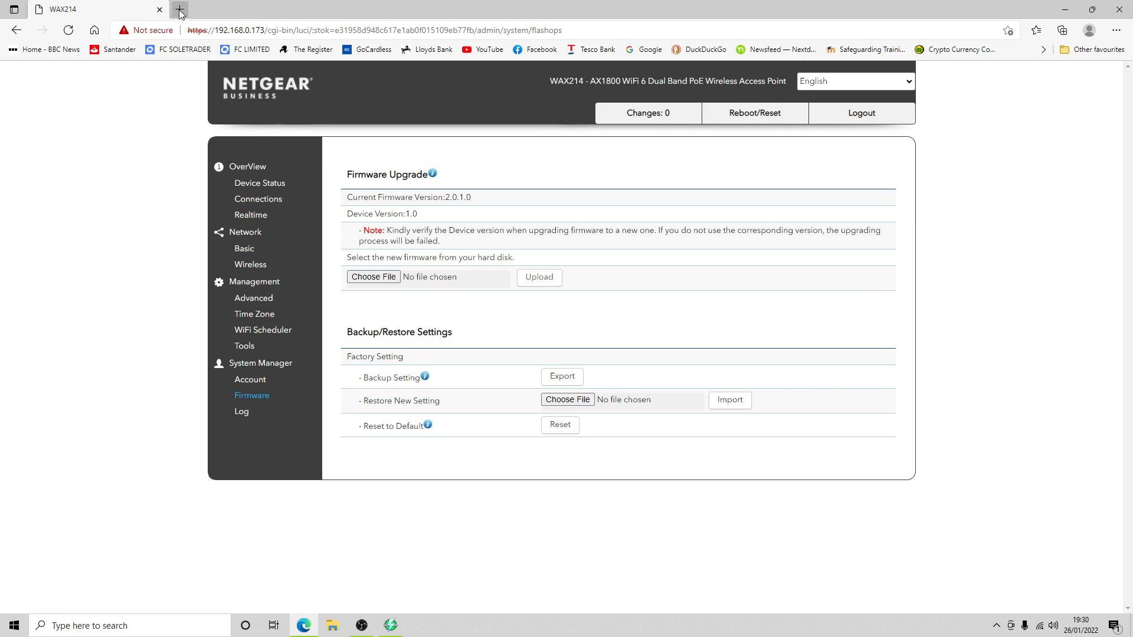
{"action": "mouse_move", "coordinate": [178, 11]}
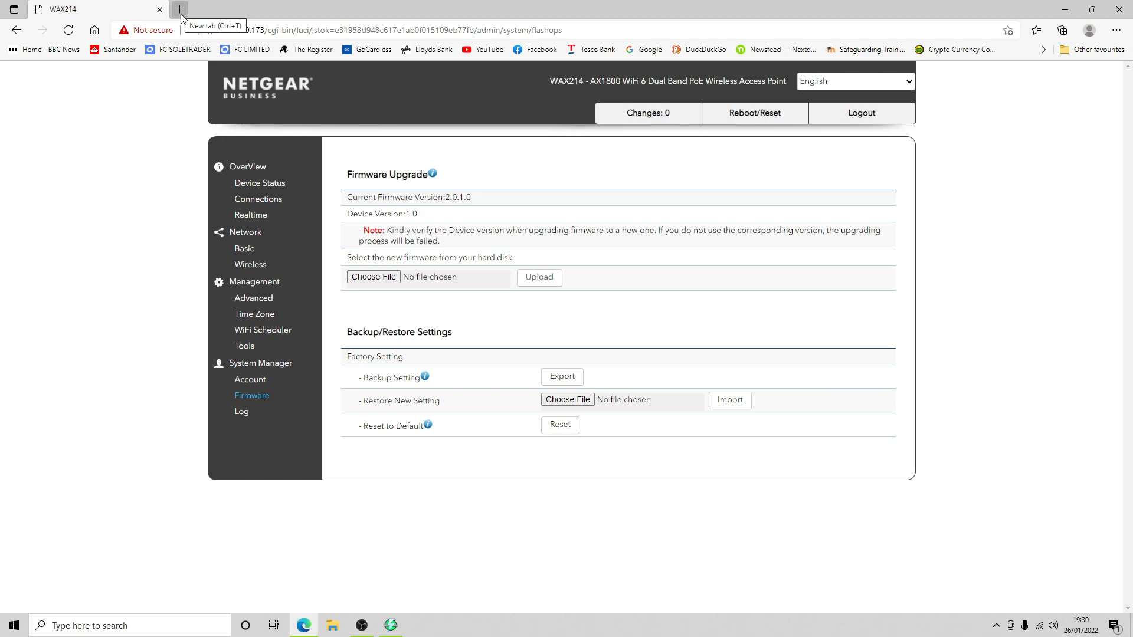
- Find the WAX214 on NETGEAR Support and expand Firmware Version 2.1.1.2 under Downloads
{"action": "left_click", "coordinate": [177, 9]}
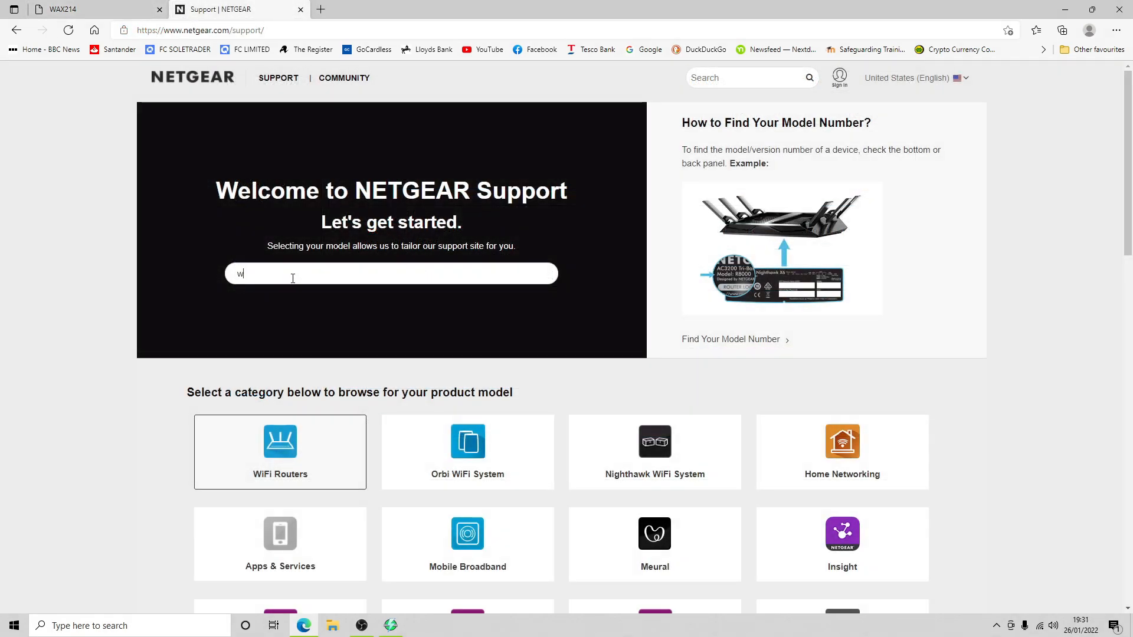
{"action": "type", "text": "ax214"}
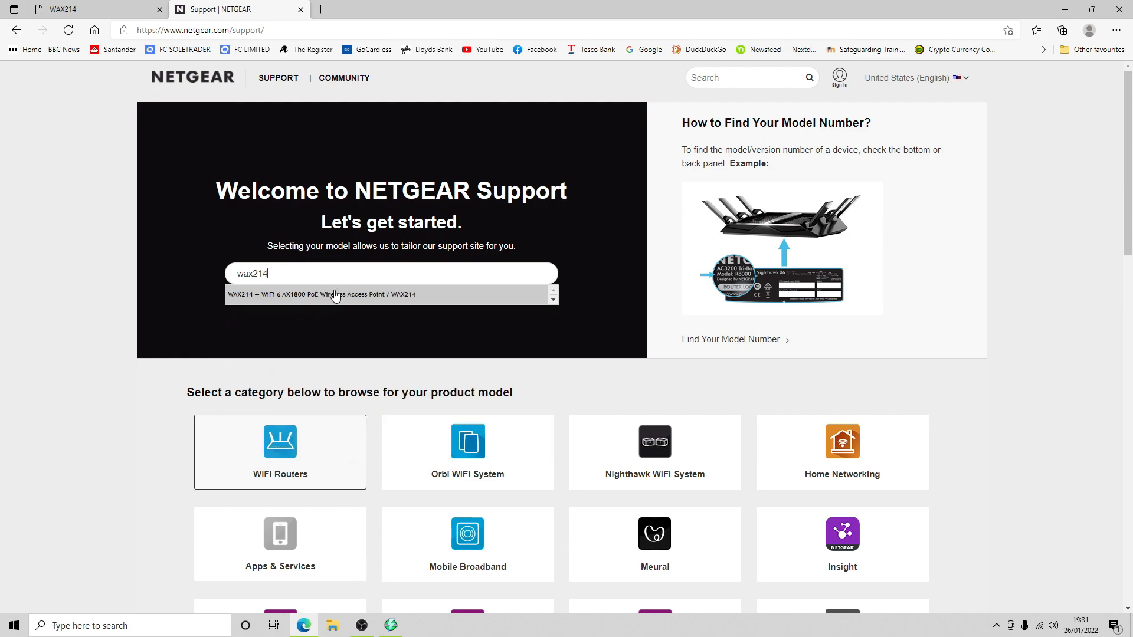
{"action": "left_click", "coordinate": [333, 294]}
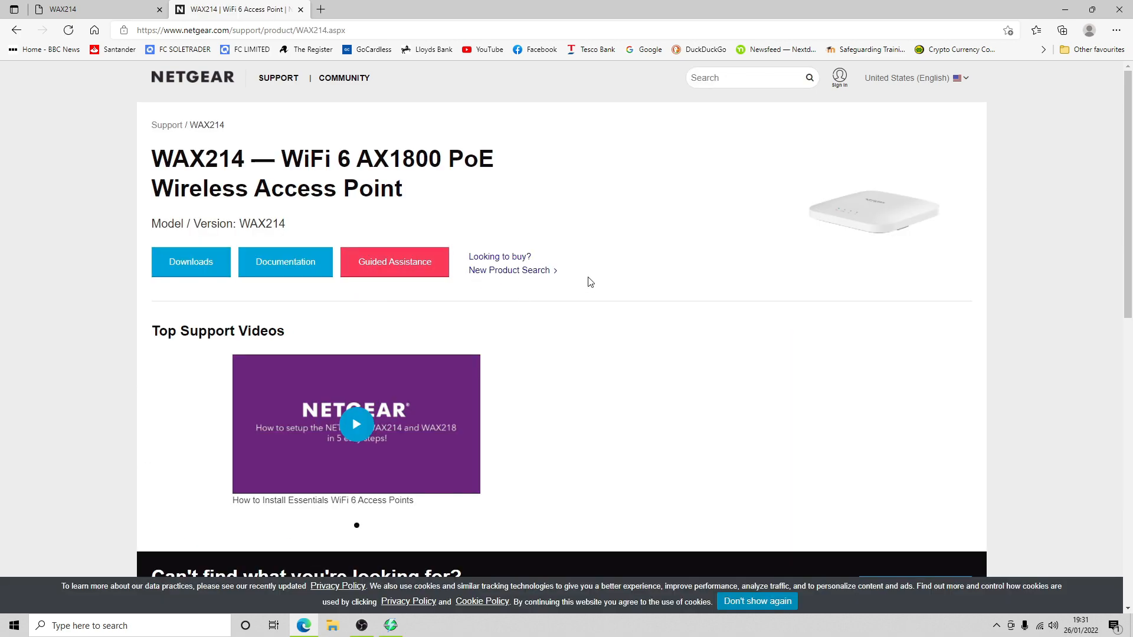
{"action": "left_click", "coordinate": [190, 261]}
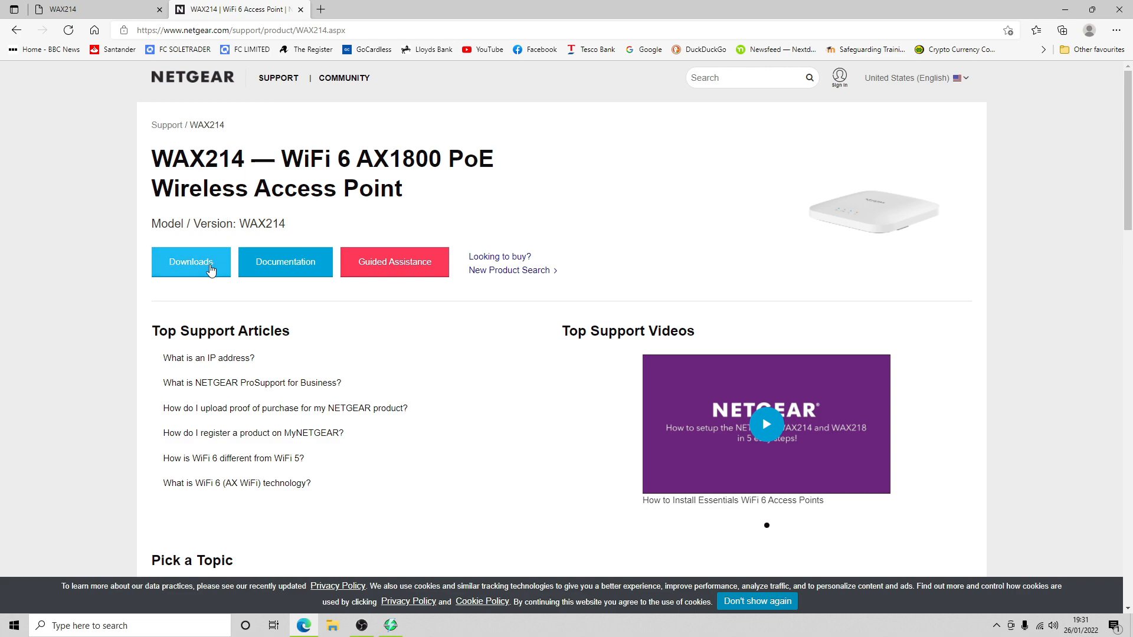
{"action": "left_click", "coordinate": [191, 261]}
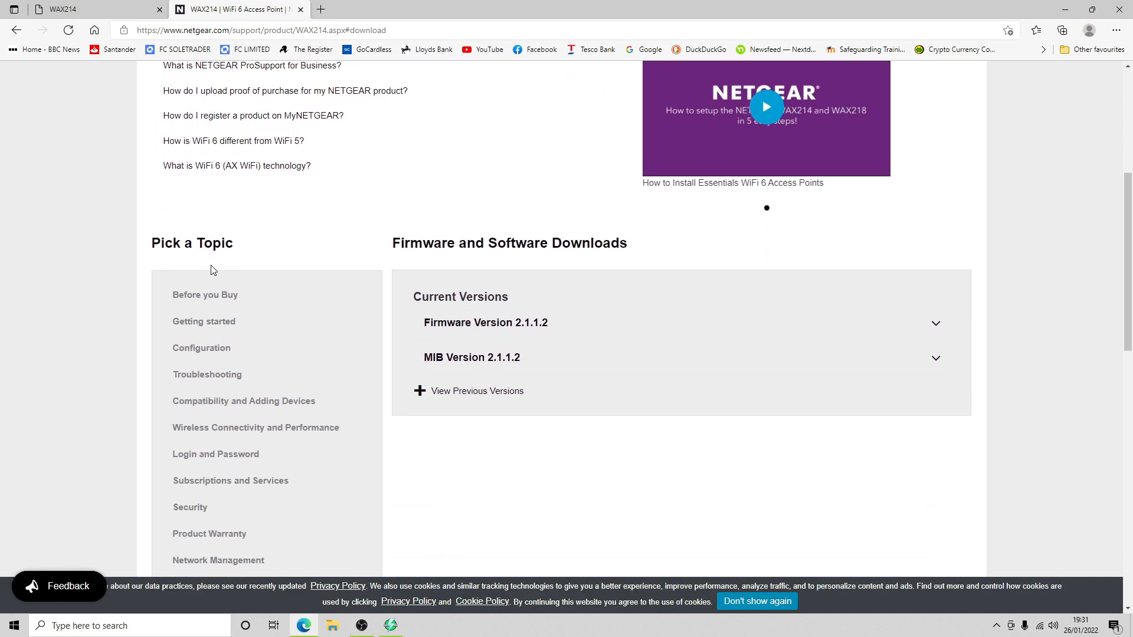
{"action": "scroll", "scroll_direction": "down", "scroll_amount": 3}
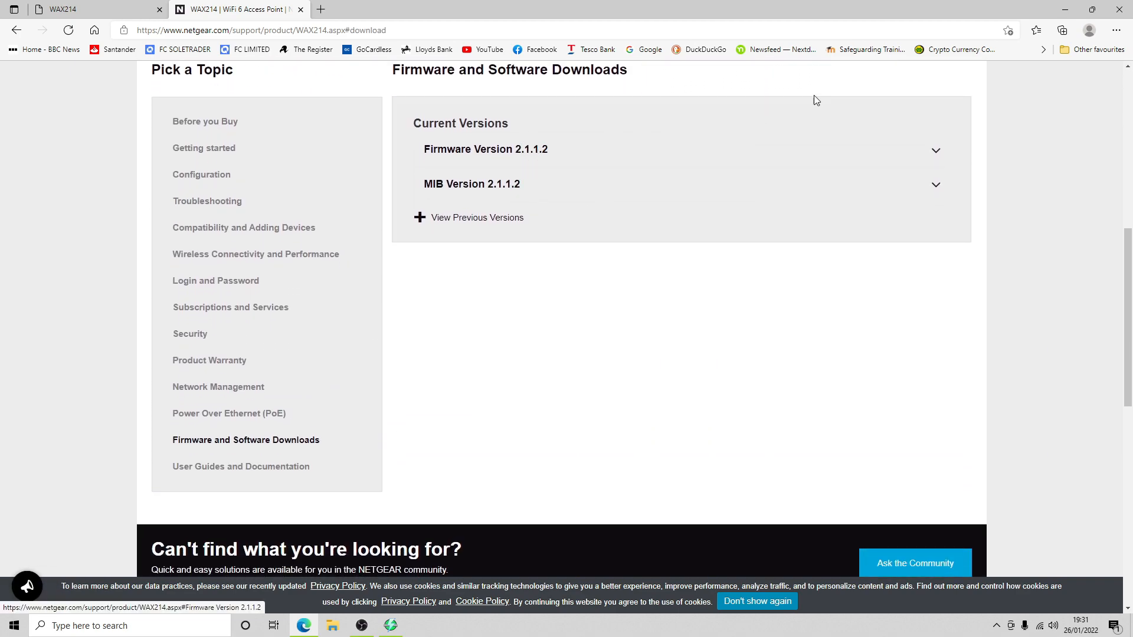
{"action": "mouse_move", "coordinate": [720, 155]}
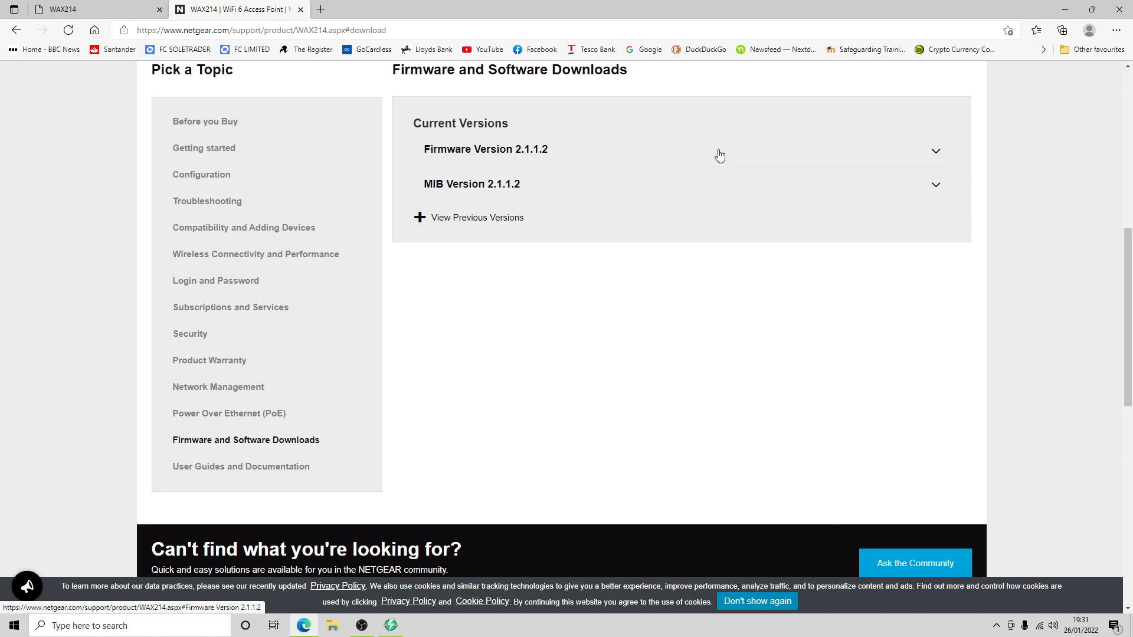
{"action": "left_click", "coordinate": [486, 149]}
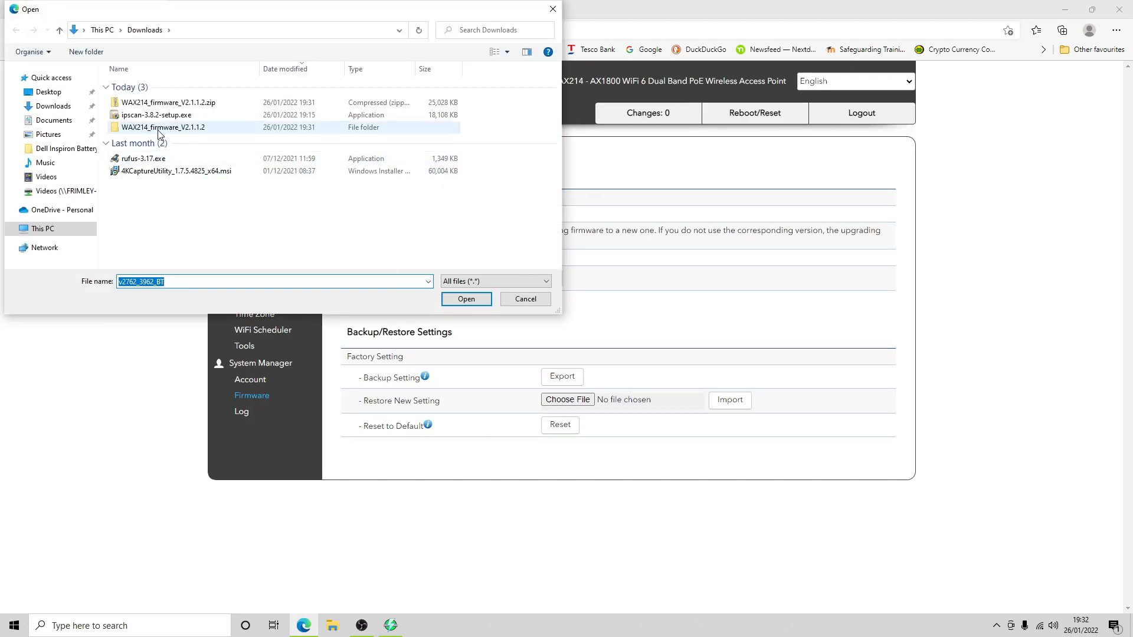
- Upload the downloaded 28.01 MB firmware image and proceed with flashing after verification
{"action": "left_click", "coordinate": [466, 299]}
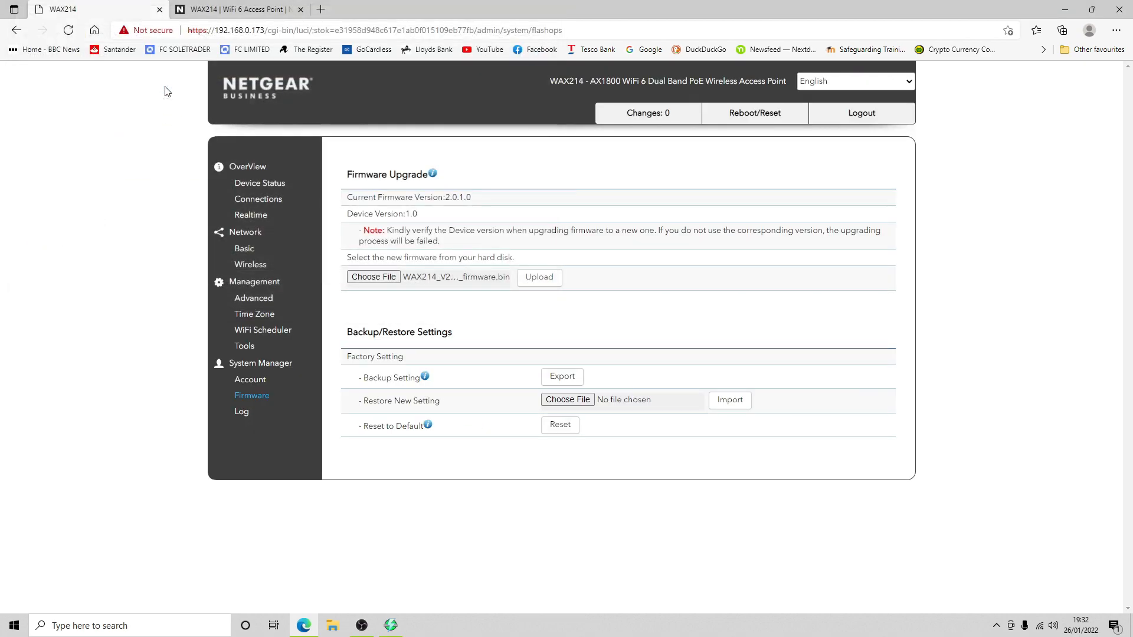
{"action": "left_click", "coordinate": [539, 277]}
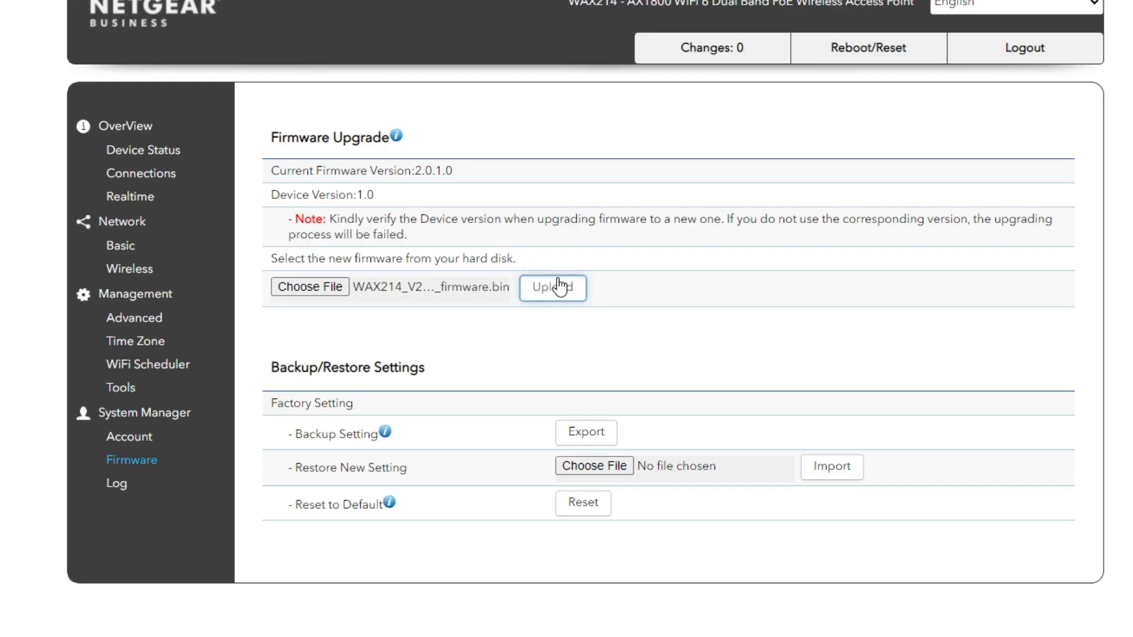
{"action": "left_click", "coordinate": [553, 288]}
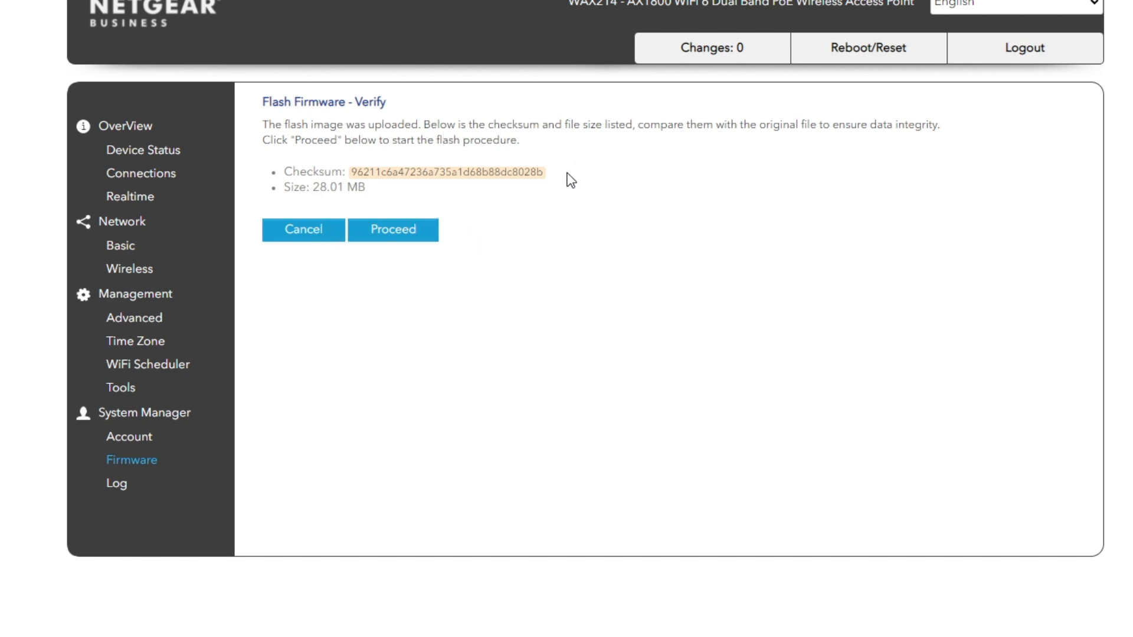
{"action": "mouse_move", "coordinate": [385, 180]}
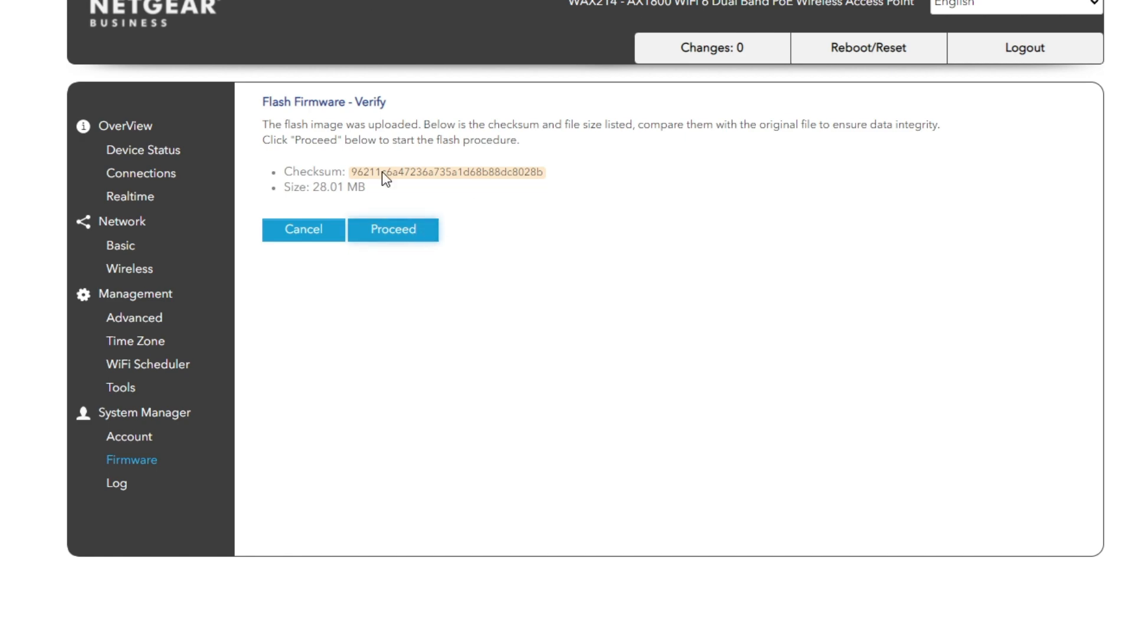
{"action": "left_click", "coordinate": [393, 230]}
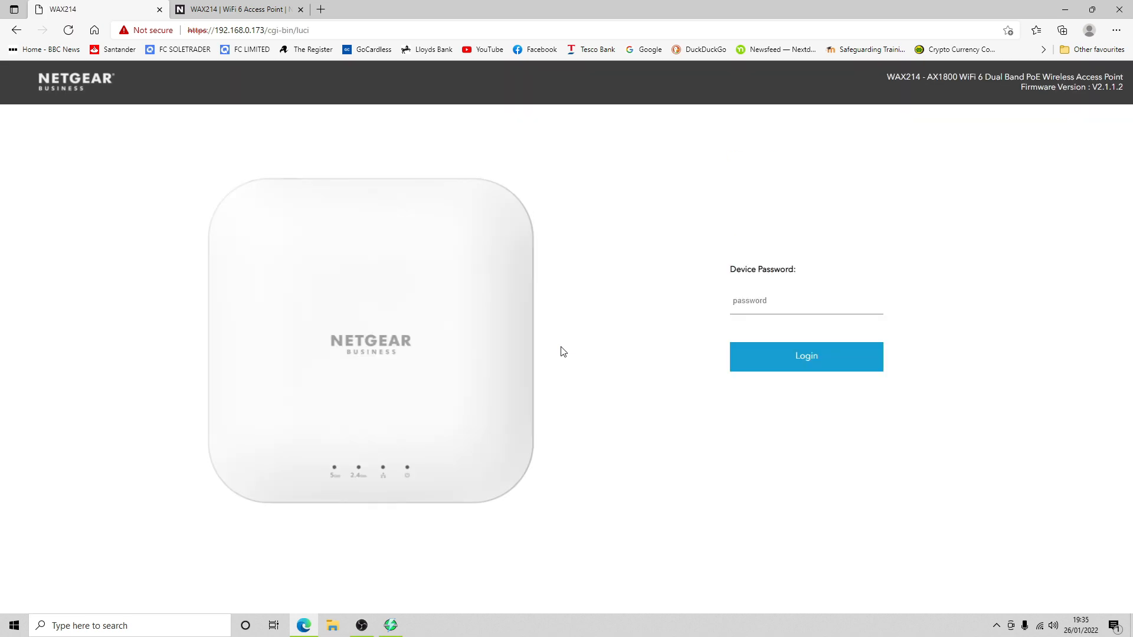
- Log back in with the device password and confirm firmware 2.1.1.2 on Device Status
{"action": "left_click", "coordinate": [805, 300]}
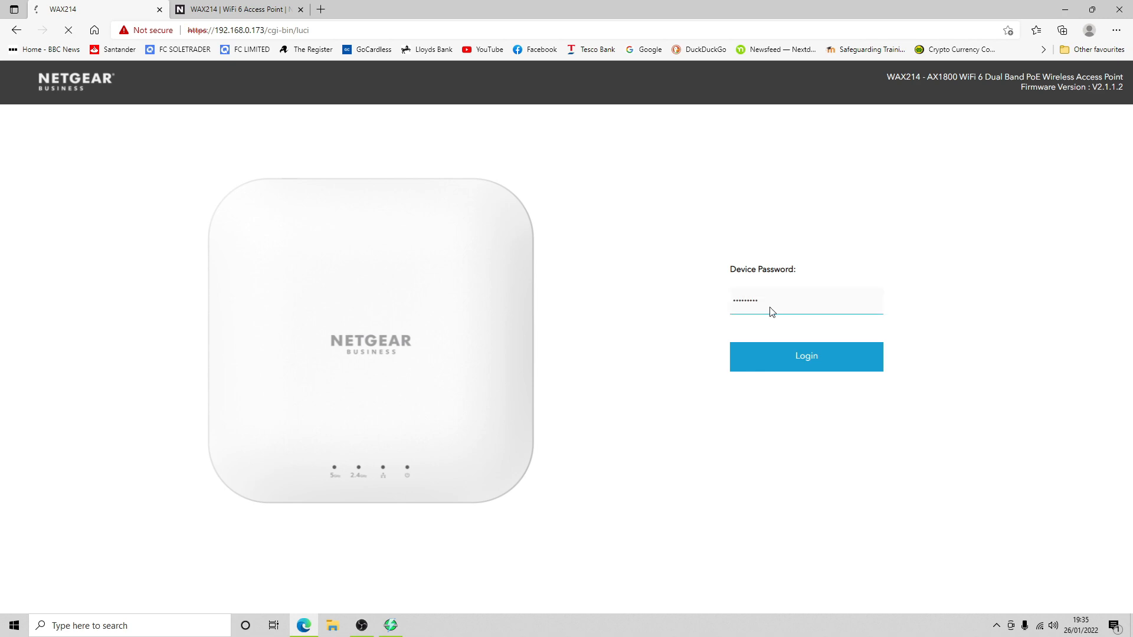
{"action": "left_click", "coordinate": [805, 356]}
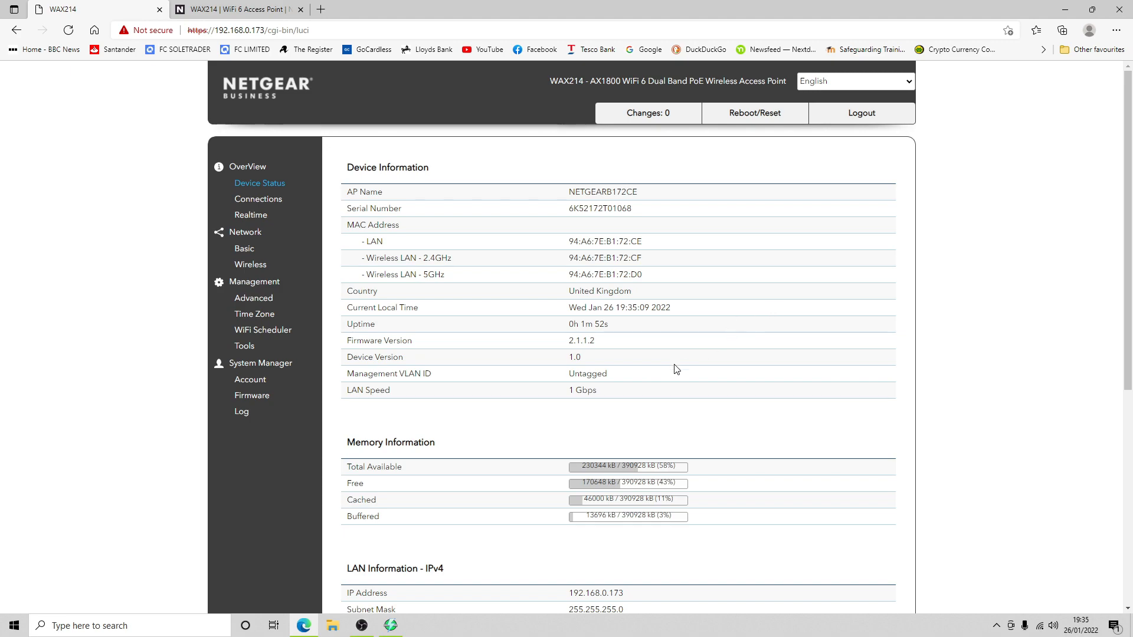
{"action": "double_click", "coordinate": [572, 340]}
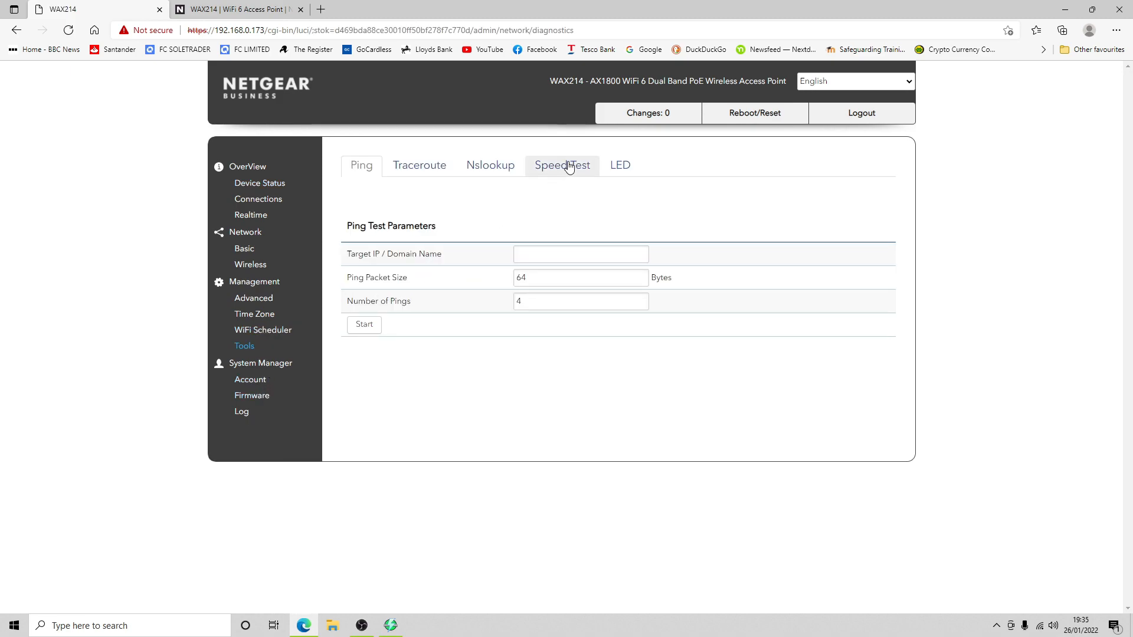
- Open the Speed Test diagnostic tool and enter target IP 8.8.8.8
{"action": "left_click", "coordinate": [562, 165]}
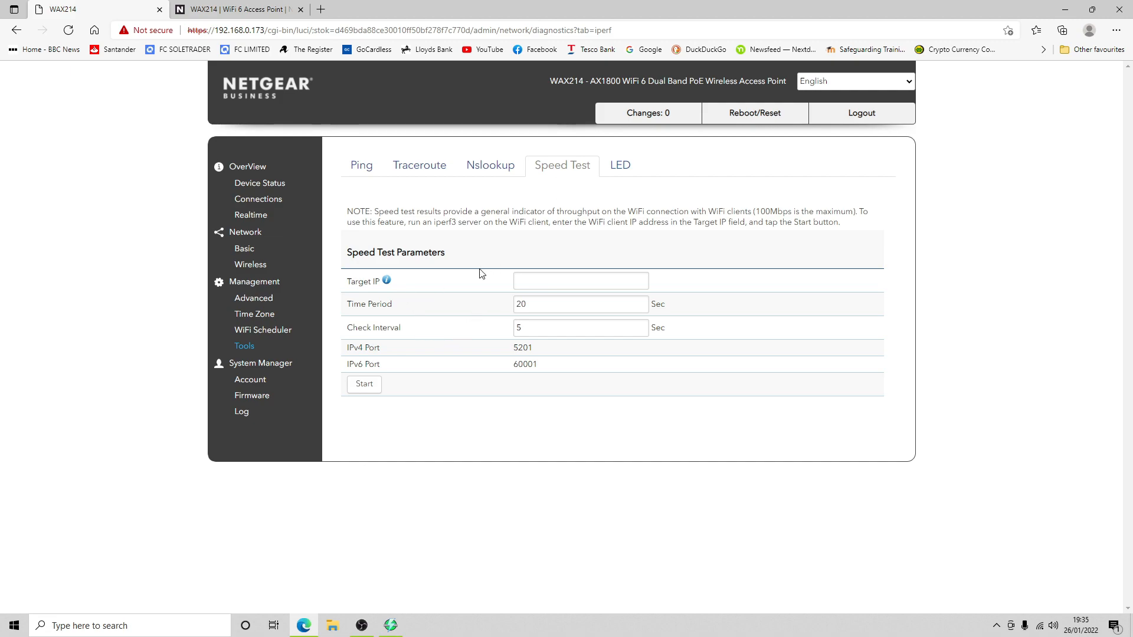
{"action": "type", "text": "8.8.8.8"}
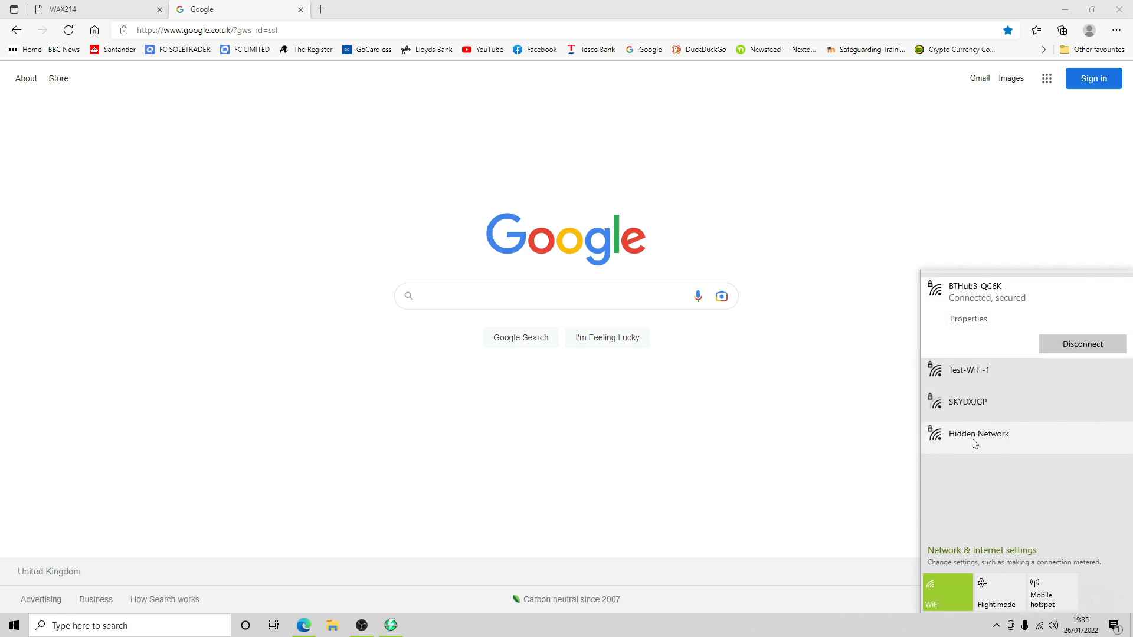
- Join the laptop to Test-WiFi-1 by entering and submitting its security key
{"action": "left_click", "coordinate": [968, 370]}
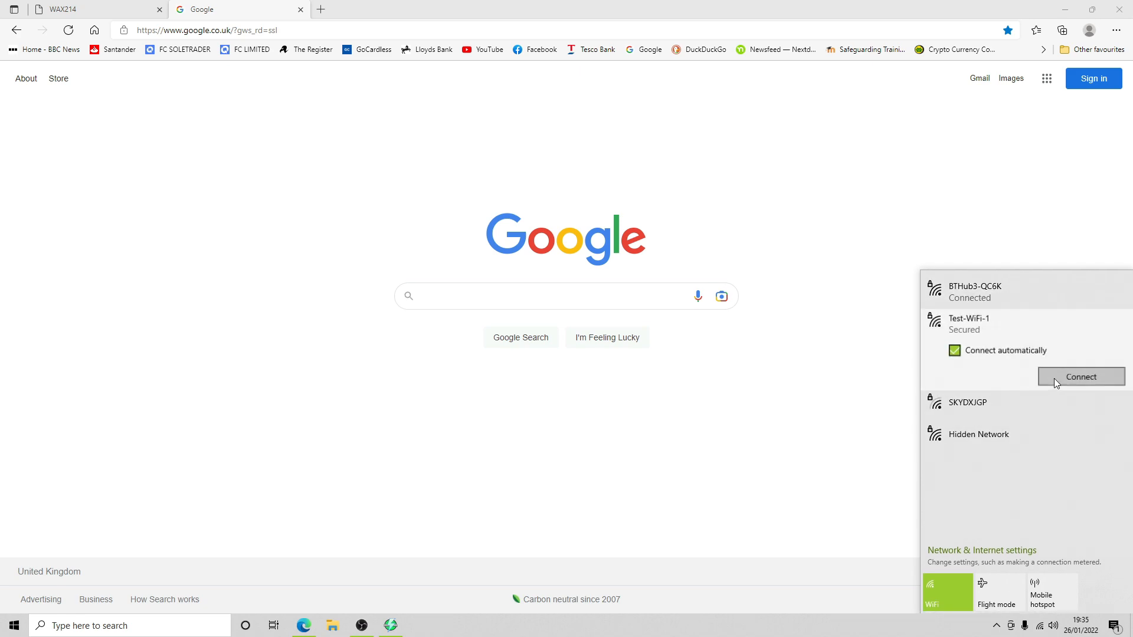
{"action": "left_click", "coordinate": [1081, 376]}
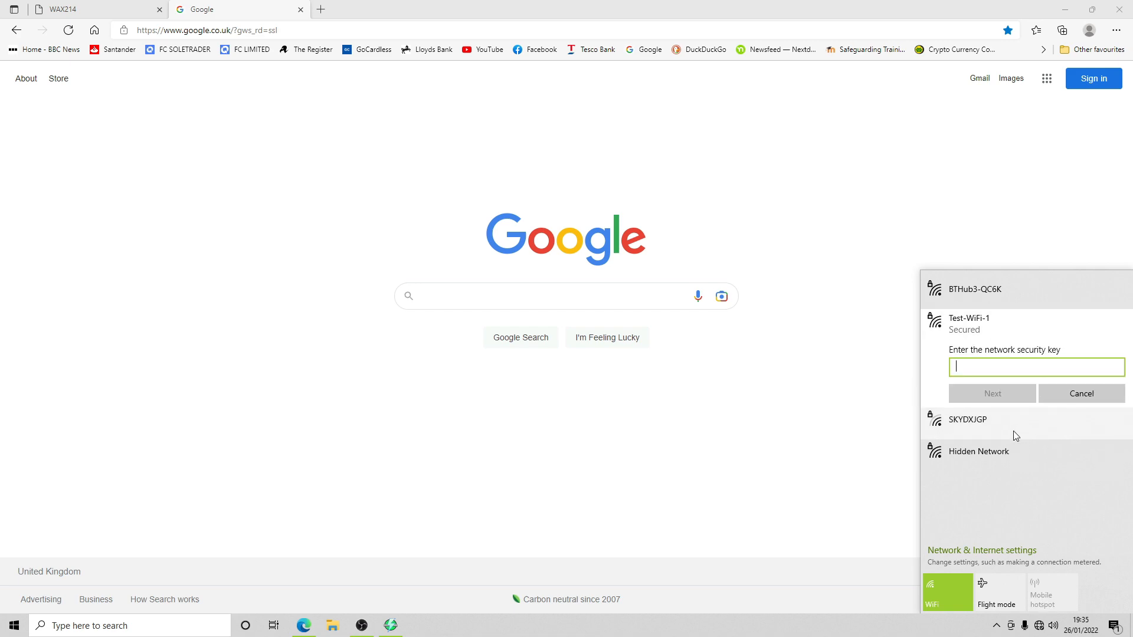
{"action": "type", "text": "•••••"}
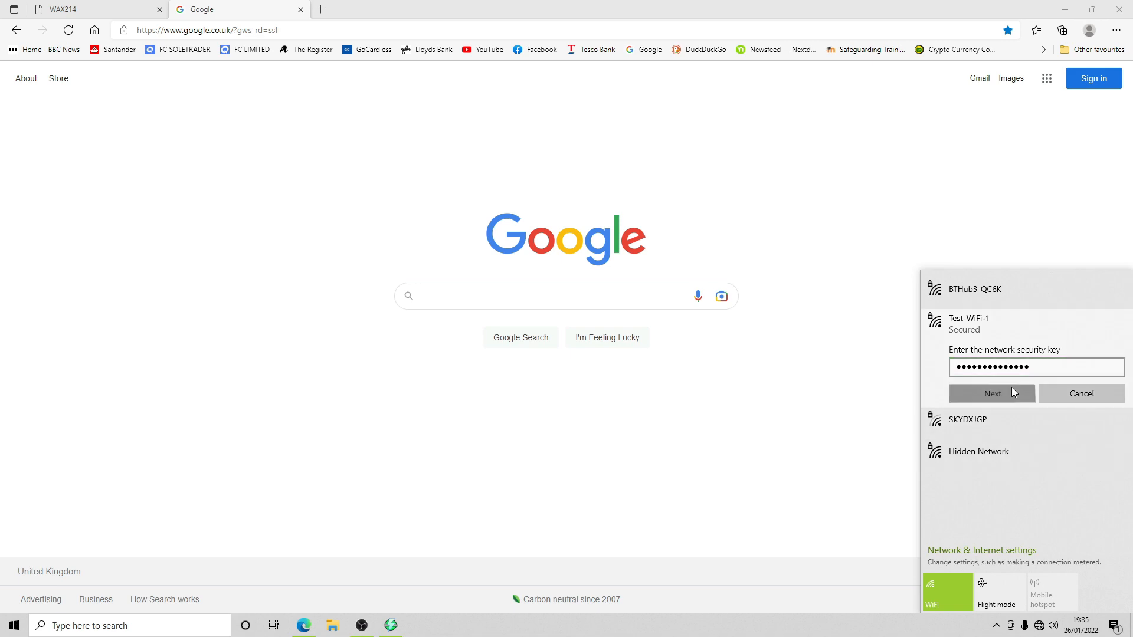
{"action": "left_click", "coordinate": [991, 393]}
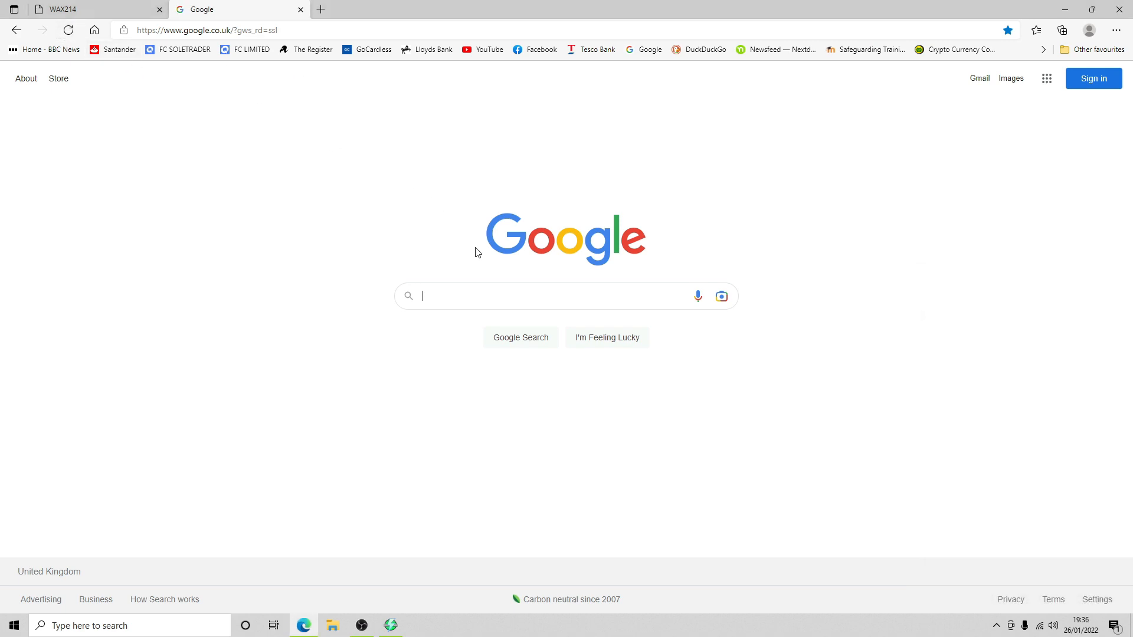
- Run Google's speedtest, getting 143.6 Mbps down and 20.1 Mbps up, then close the results
{"action": "left_click", "coordinate": [564, 296]}
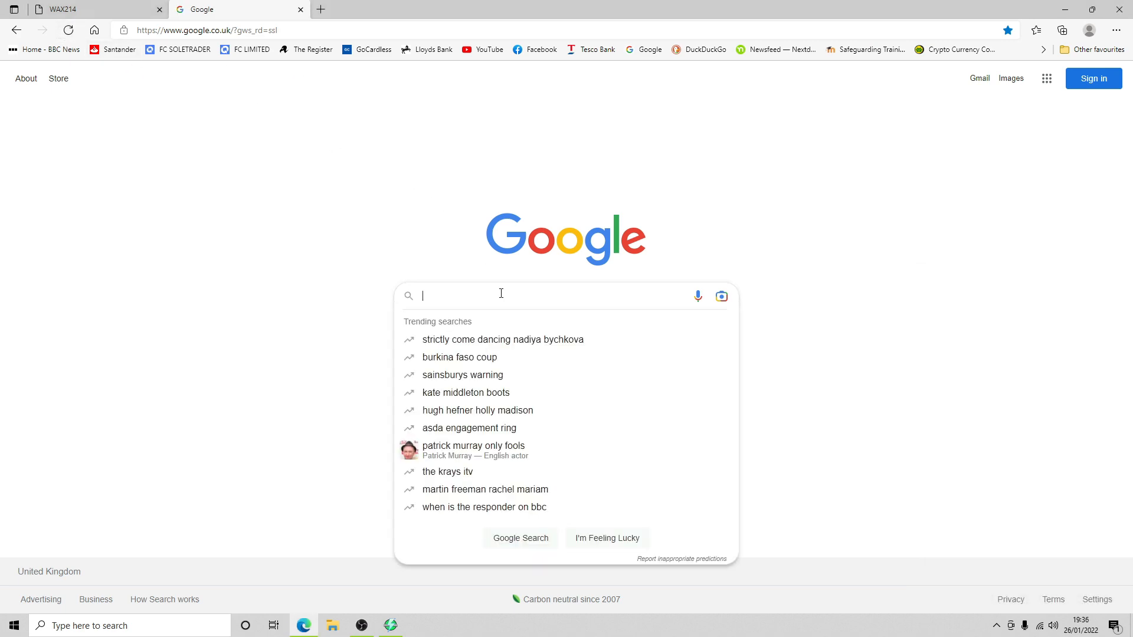
{"action": "type", "text": "speedtest"}
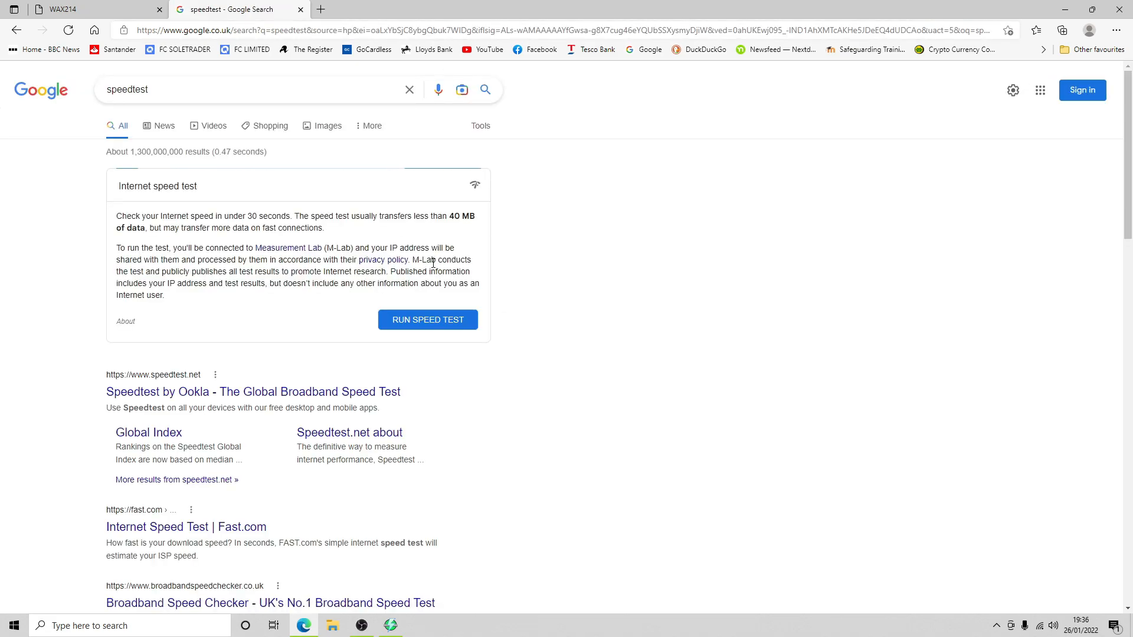
{"action": "left_click", "coordinate": [428, 319]}
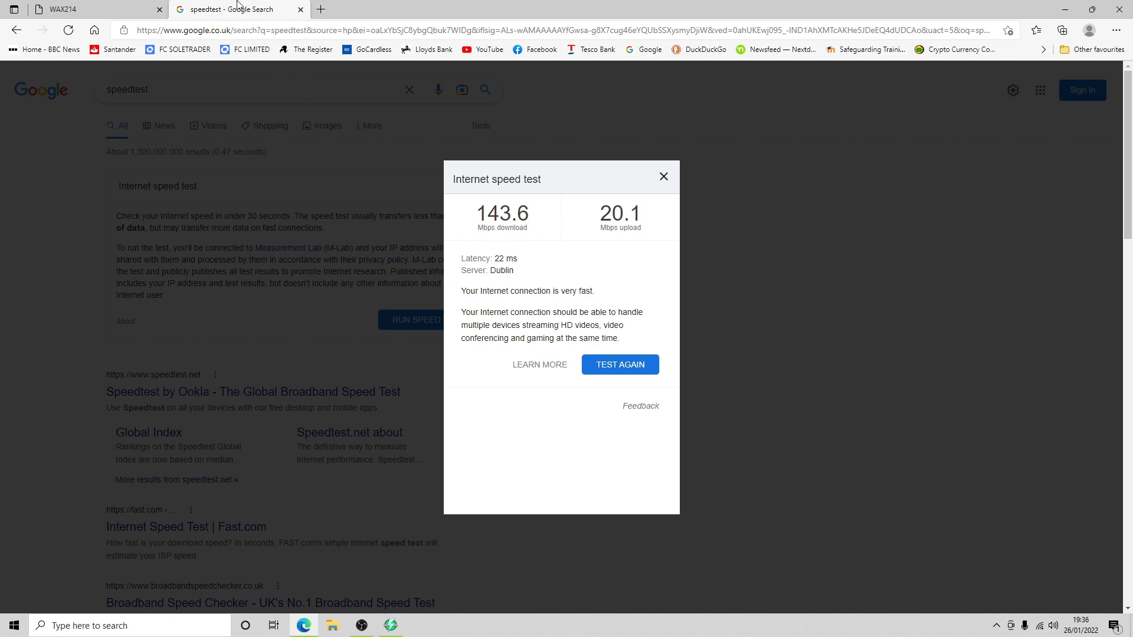
{"action": "mouse_move", "coordinate": [556, 194]}
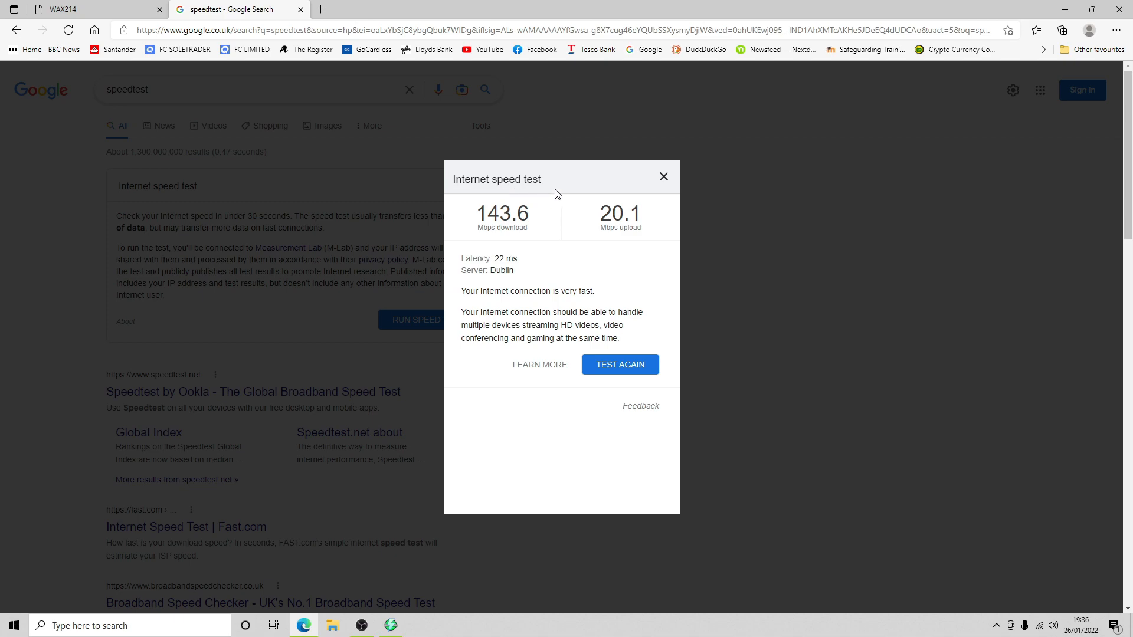
{"action": "mouse_move", "coordinate": [668, 189]}
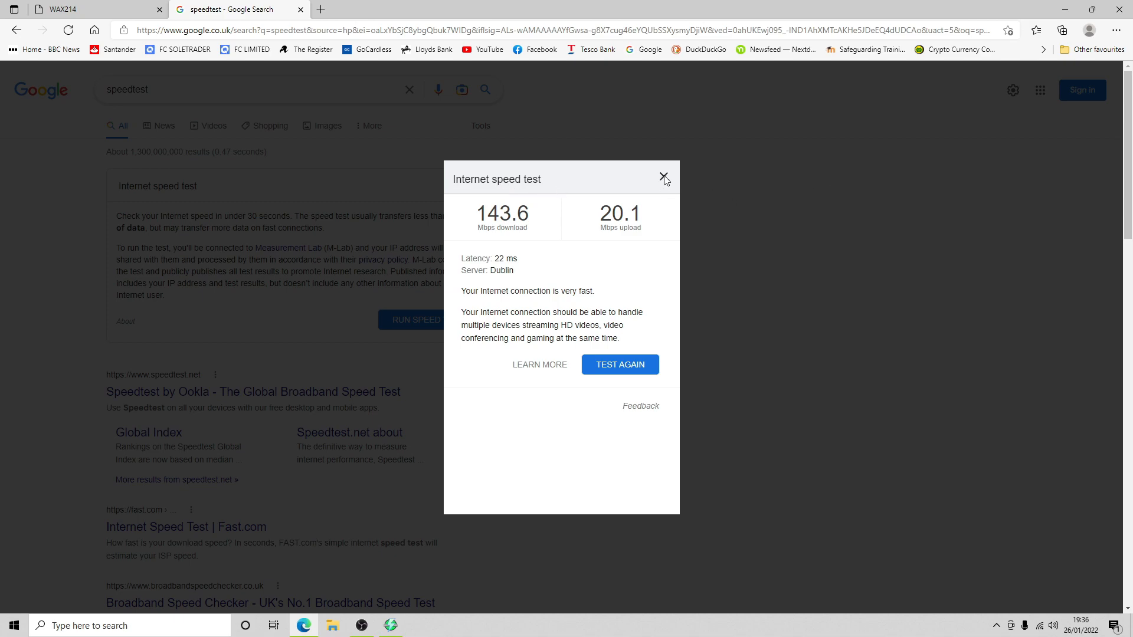
{"action": "left_click", "coordinate": [662, 178]}
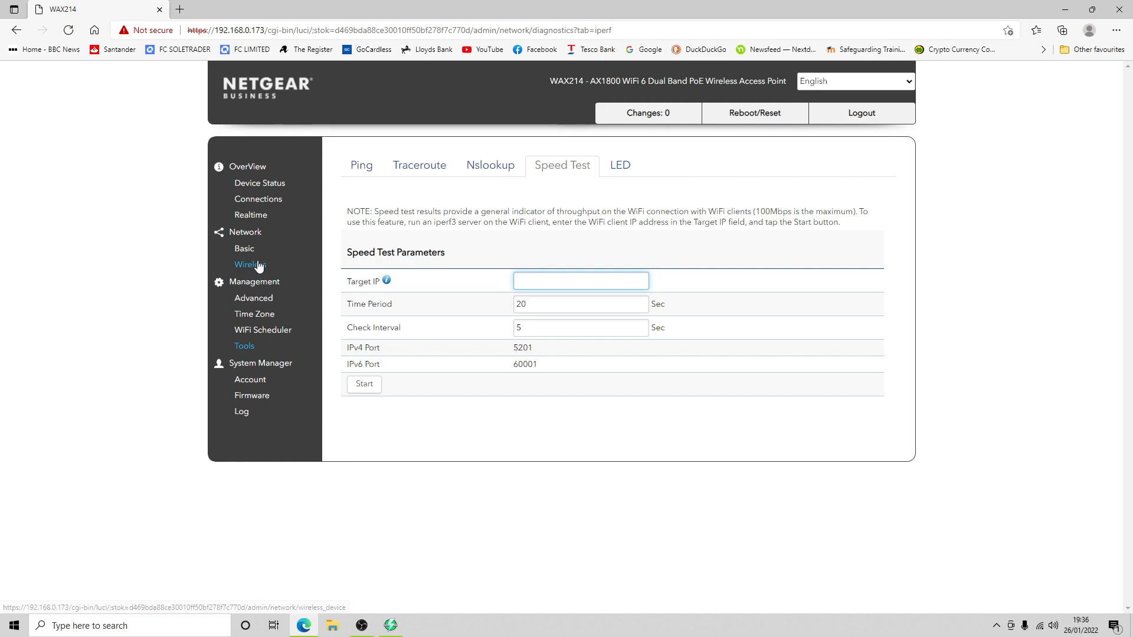
- Confirm DESKTOP-OBS-PC1 is on 5GHz Test-WiFi-1, then open the realtime traffic graphs
{"action": "left_click", "coordinate": [250, 265]}
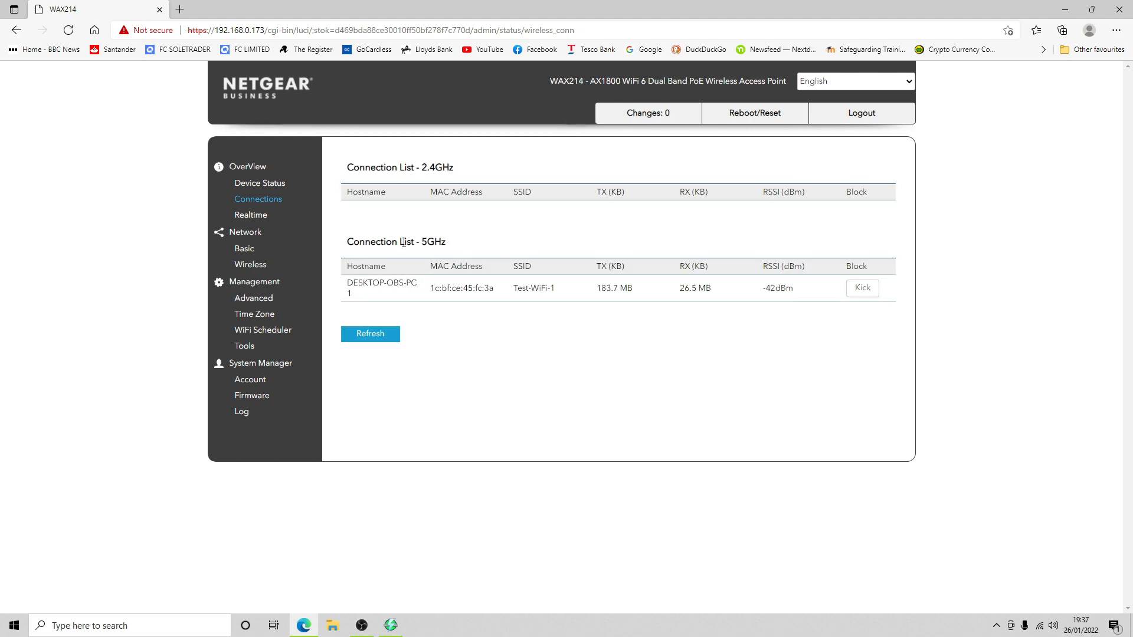
{"action": "left_click", "coordinate": [250, 215]}
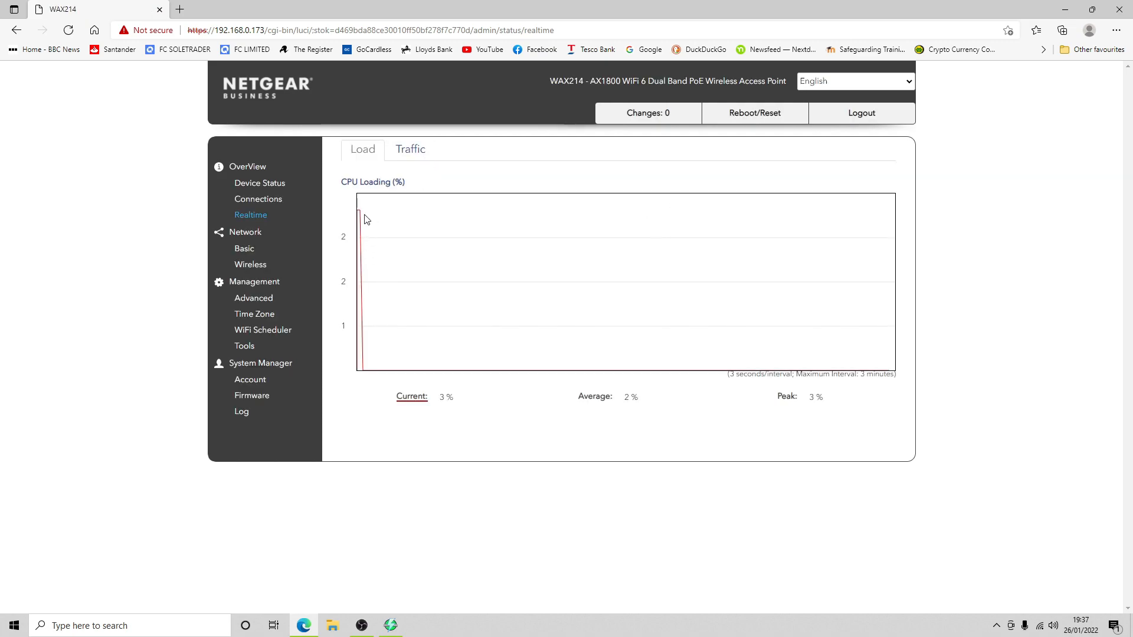
{"action": "left_click", "coordinate": [409, 150]}
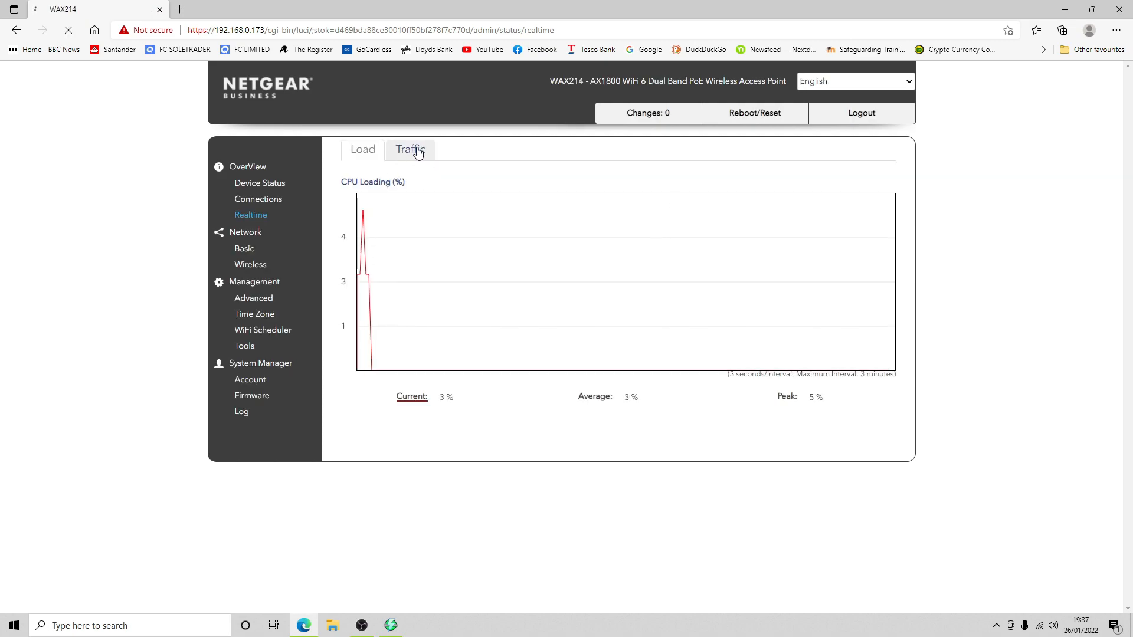
{"action": "left_click", "coordinate": [409, 150]}
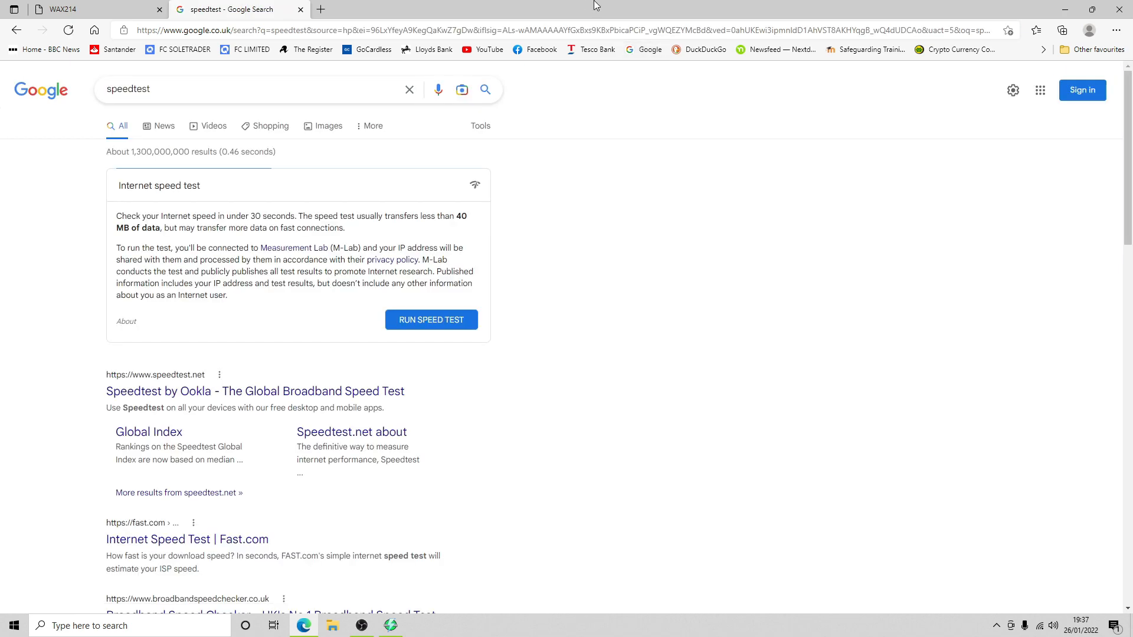
- Run a second speed test (118.4 down, 12.0 up) while watching the 5G traffic graph
{"action": "left_click", "coordinate": [431, 319]}
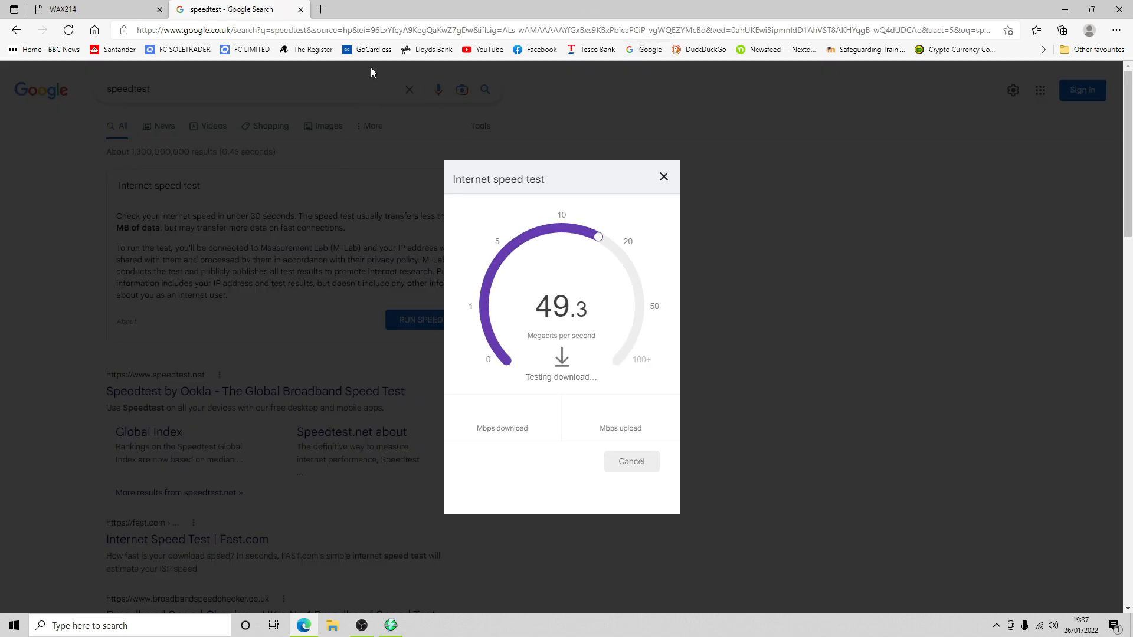
{"action": "left_click", "coordinate": [94, 9]}
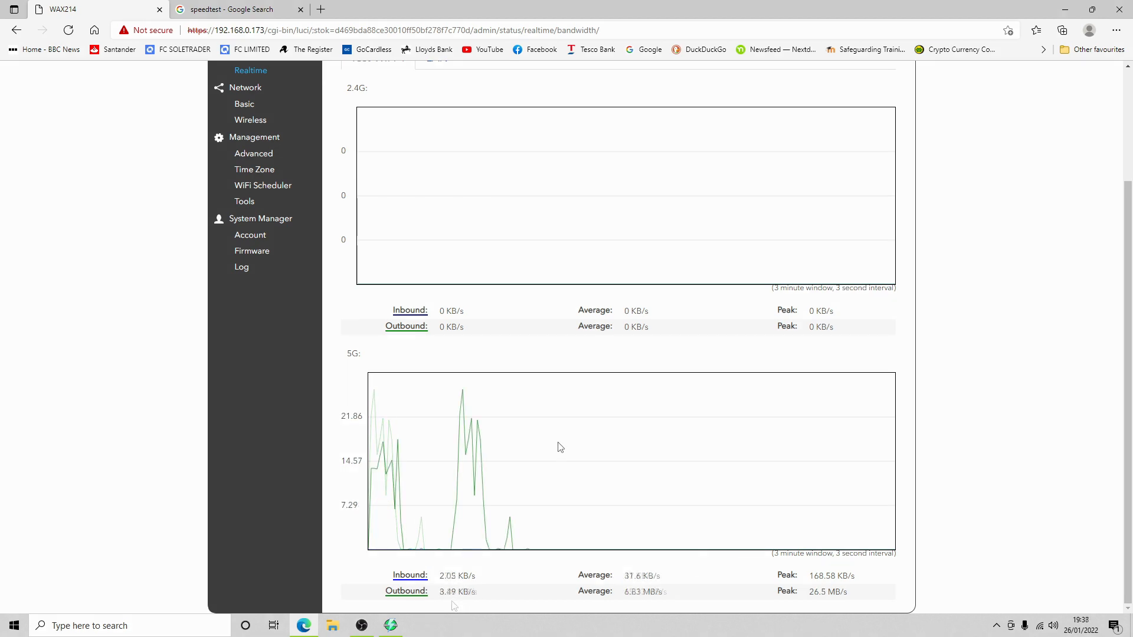
{"action": "left_click", "coordinate": [232, 10]}
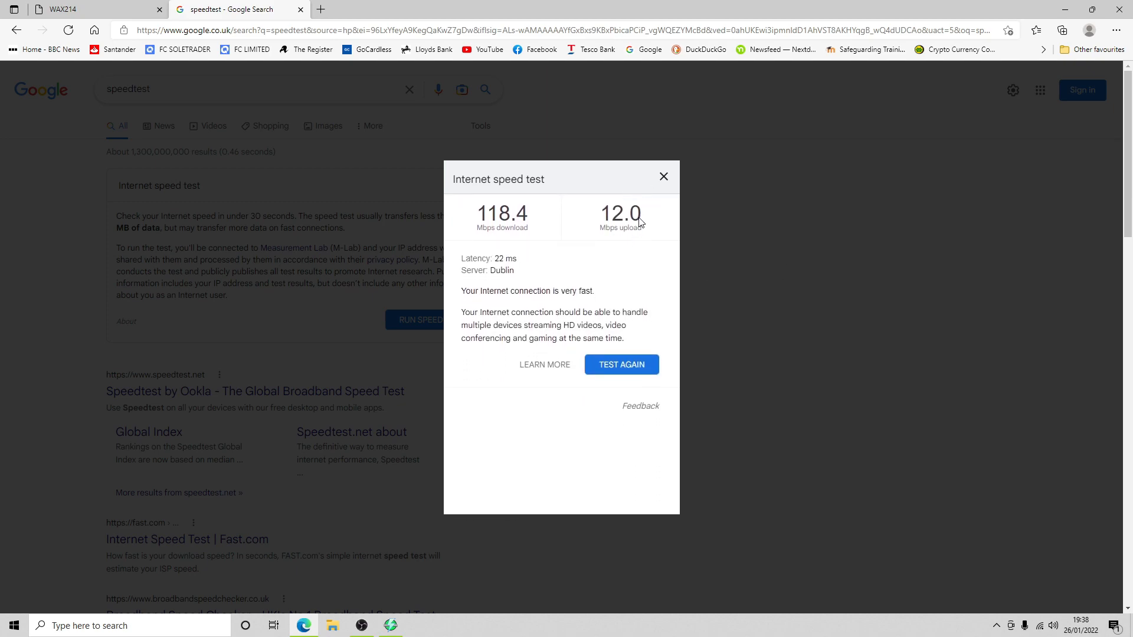
{"action": "left_click", "coordinate": [662, 176]}
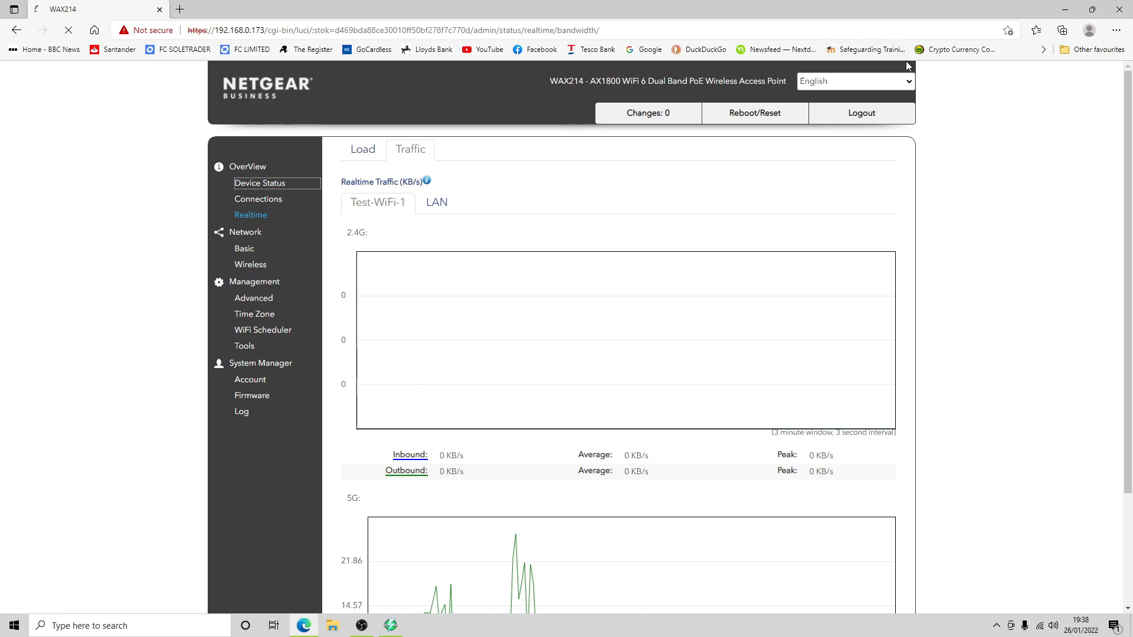
{"action": "left_click", "coordinate": [259, 183]}
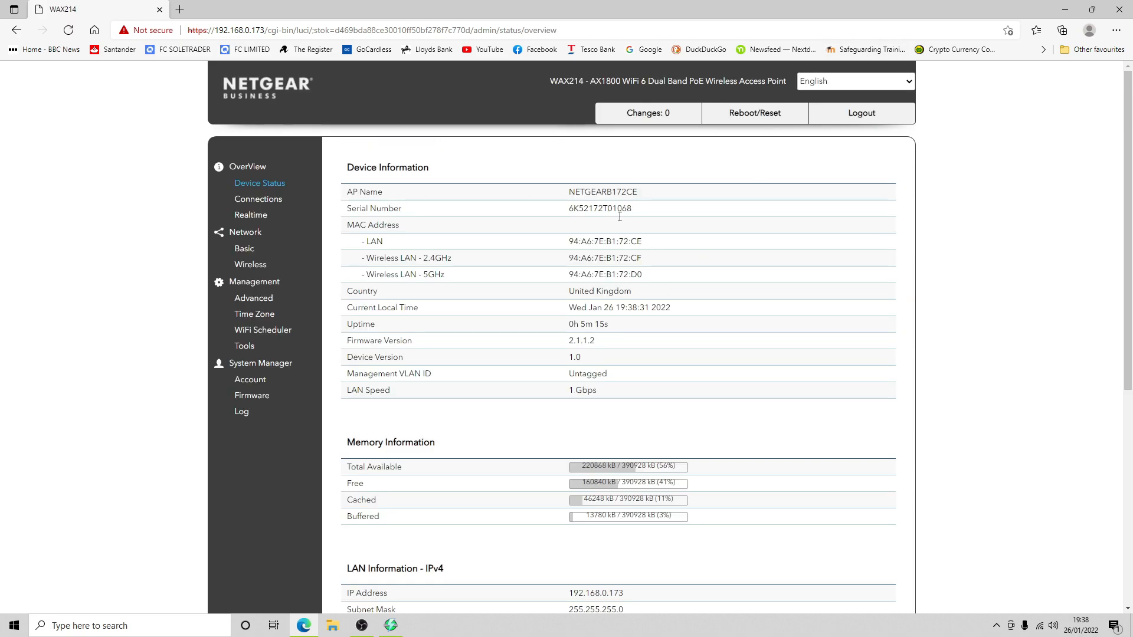